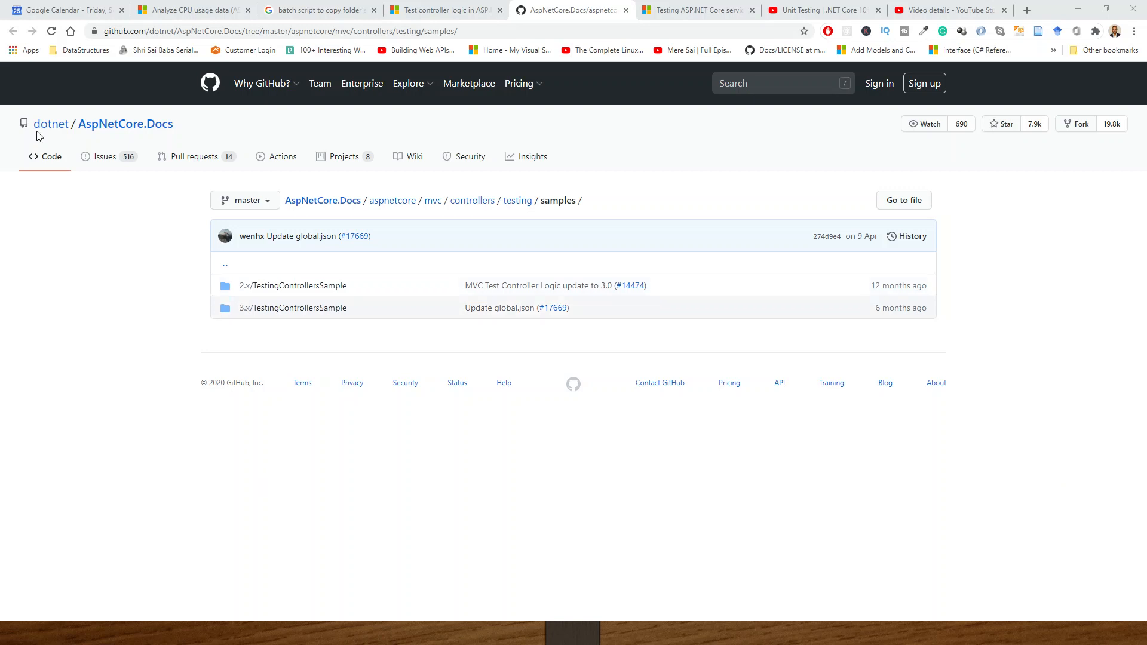
{"action": "mouse_move", "coordinate": [141, 207]}
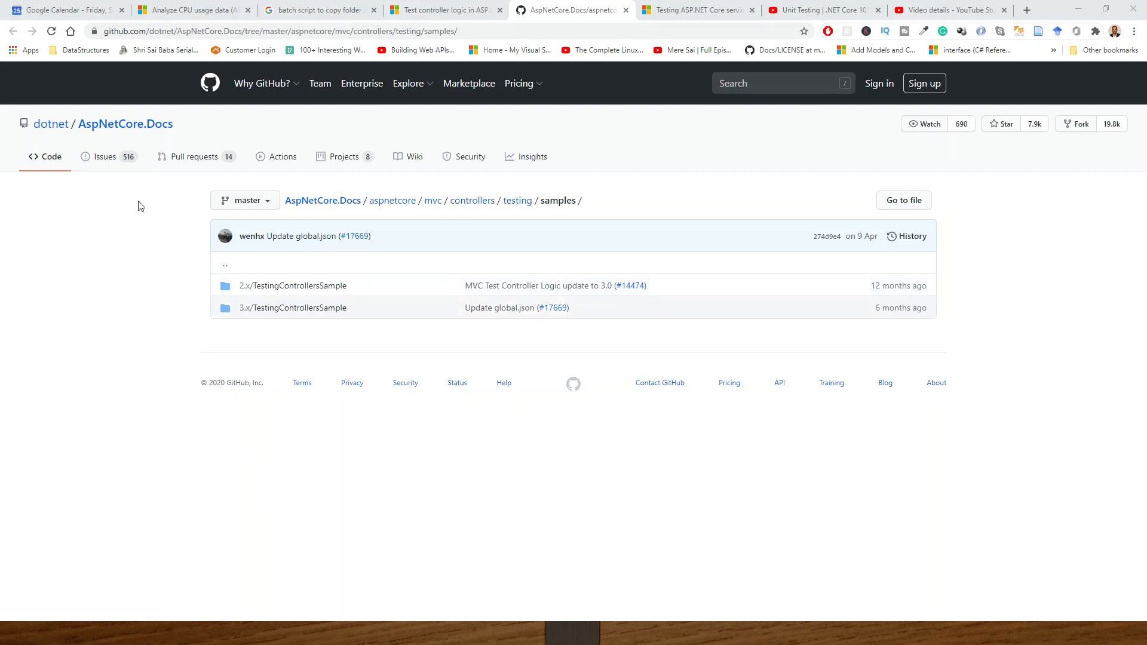
{"action": "mouse_move", "coordinate": [325, 215]}
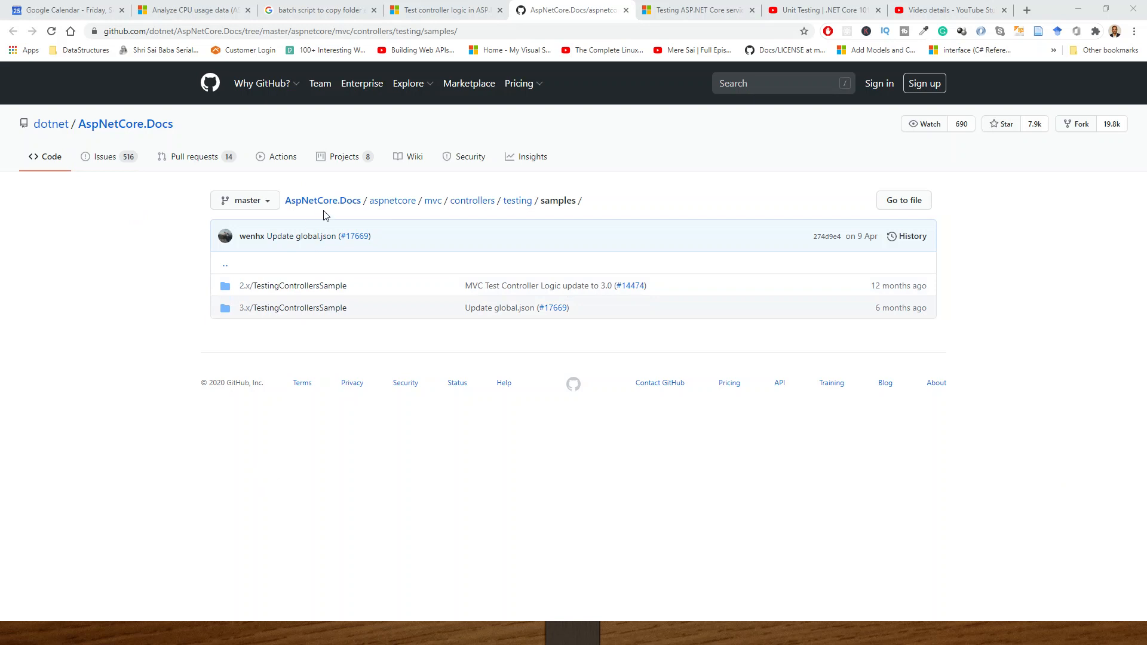
Step: Go to the dotnet/AspNetCore.Docs repository home page and show its HTTPS clone URL
{"action": "left_click", "coordinate": [321, 201]}
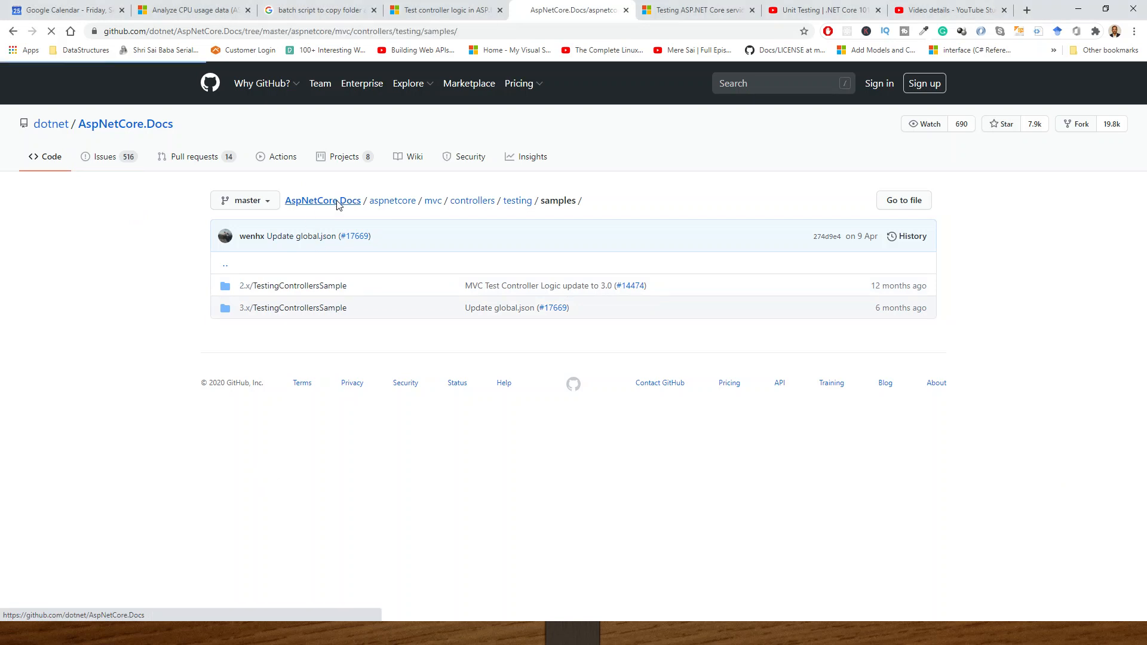
{"action": "left_click", "coordinate": [322, 201]}
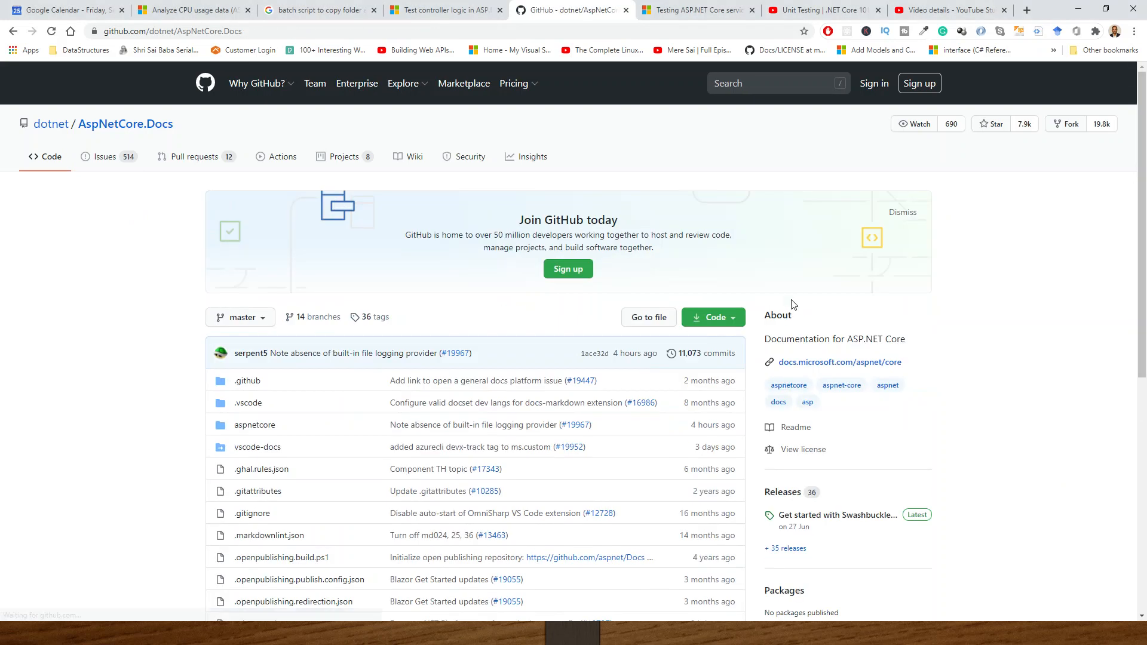
{"action": "left_click", "coordinate": [709, 317]}
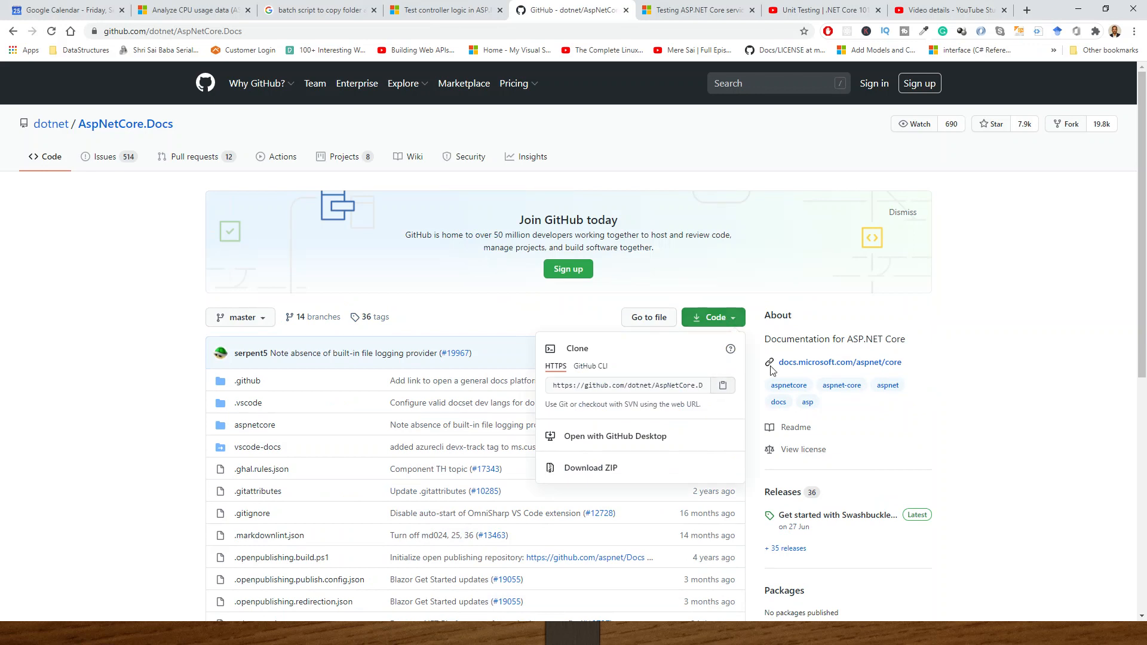
{"action": "mouse_move", "coordinate": [963, 458]}
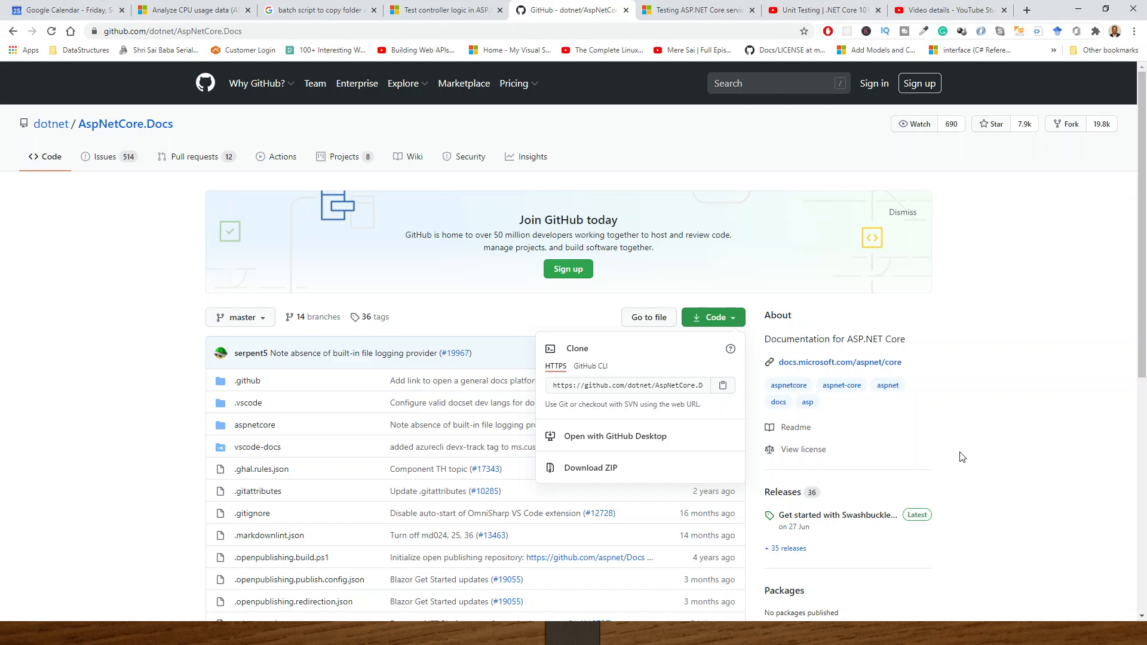
{"action": "mouse_move", "coordinate": [566, 344]}
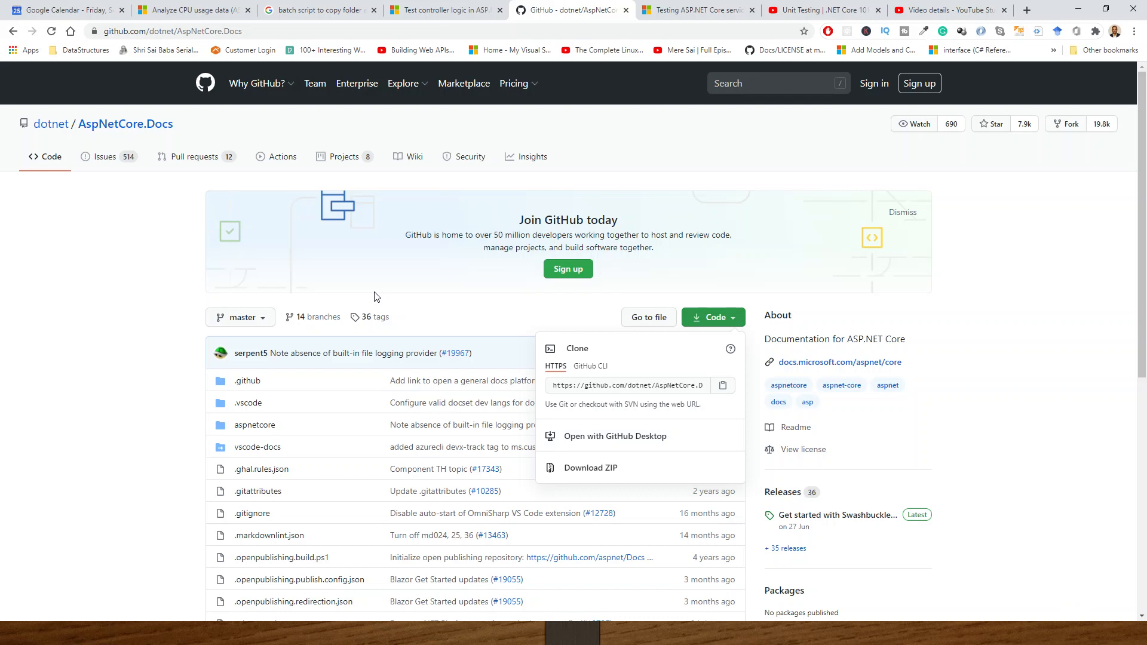
{"action": "mouse_move", "coordinate": [423, 314]}
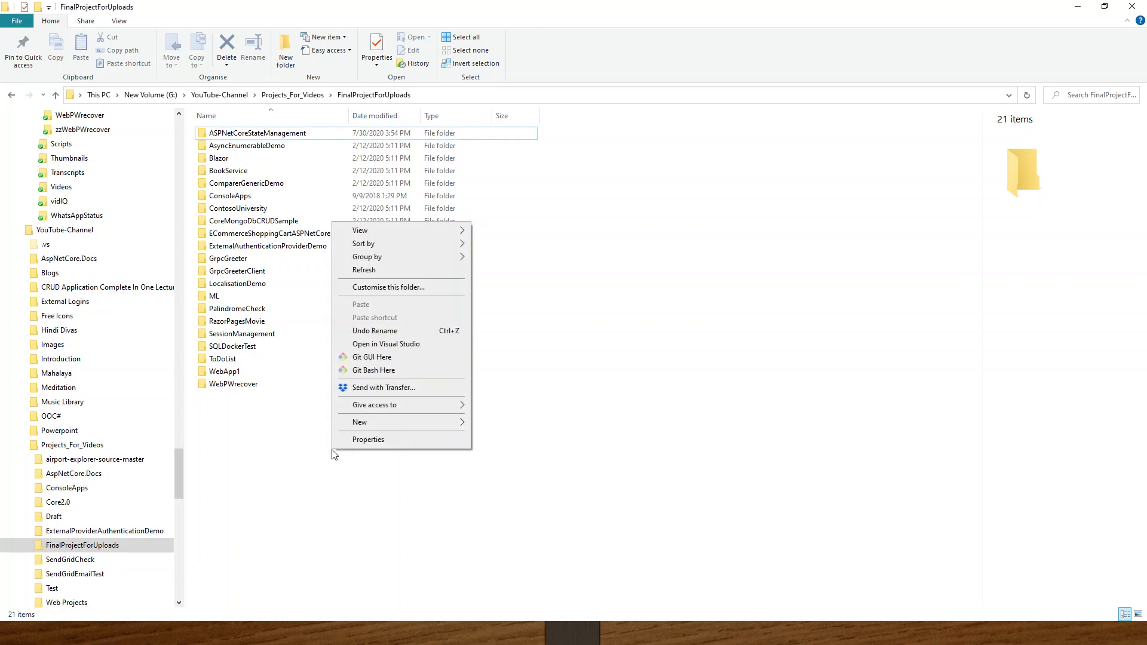
{"action": "mouse_move", "coordinate": [373, 370]}
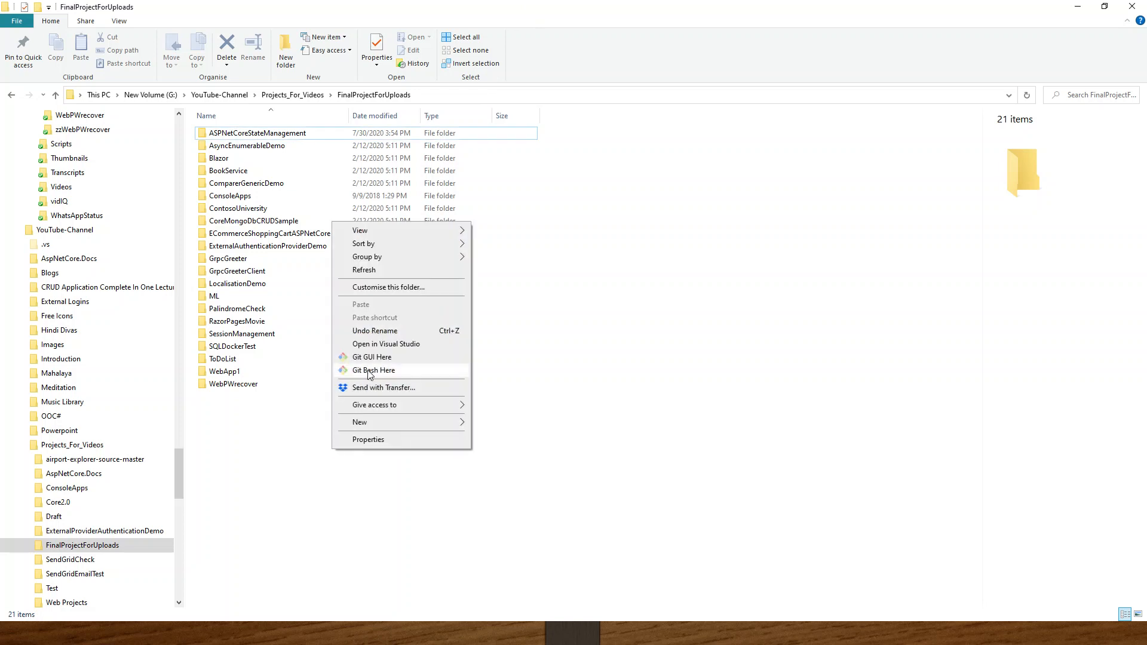
Step: Launch Git Bash Here from the FinalProjectForUploads folder's context menu
{"action": "left_click", "coordinate": [373, 371]}
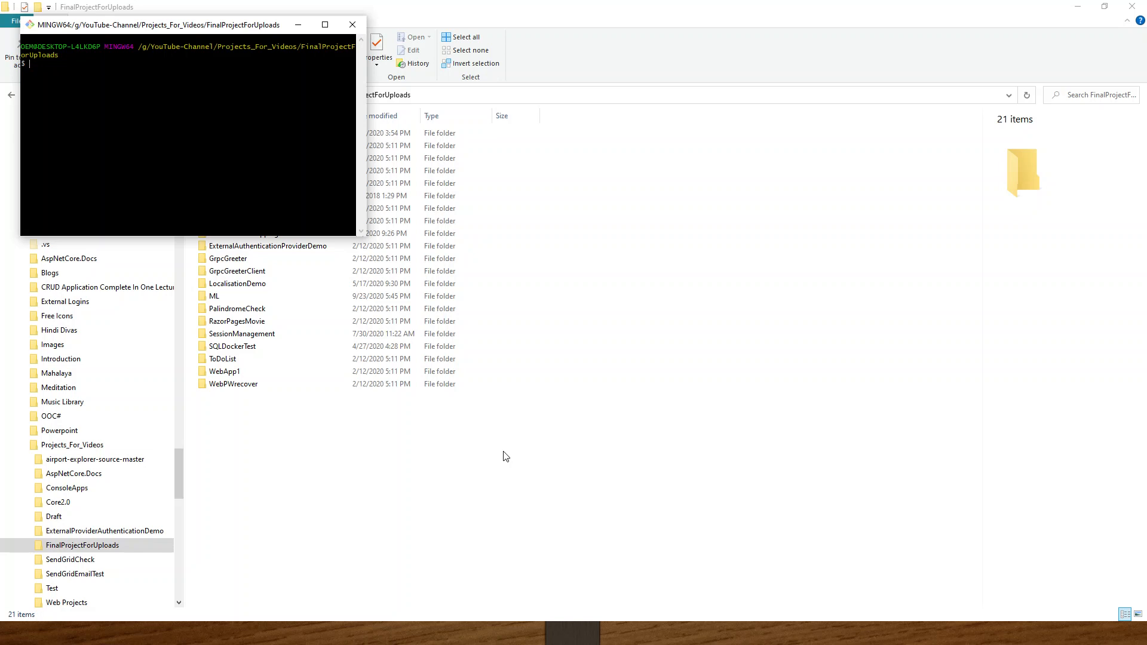
Step: Run git clone with the pasted AspNetCore.Docs HTTPS address to start cloning the repository
{"action": "type", "text": "git c"}
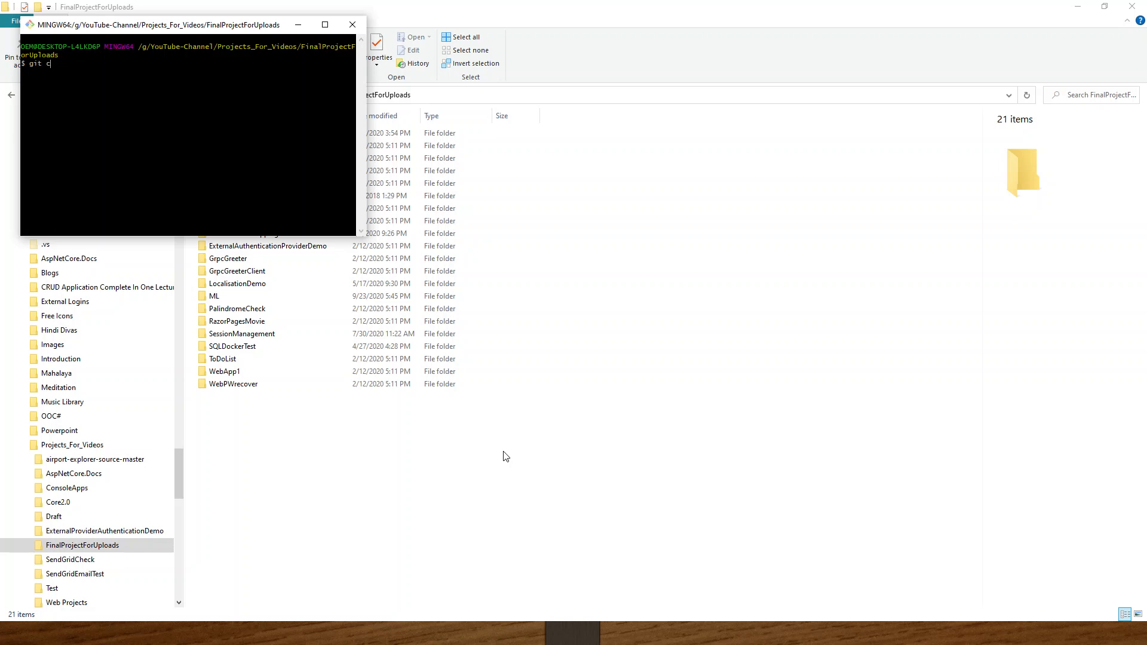
{"action": "type", "text": "lone"}
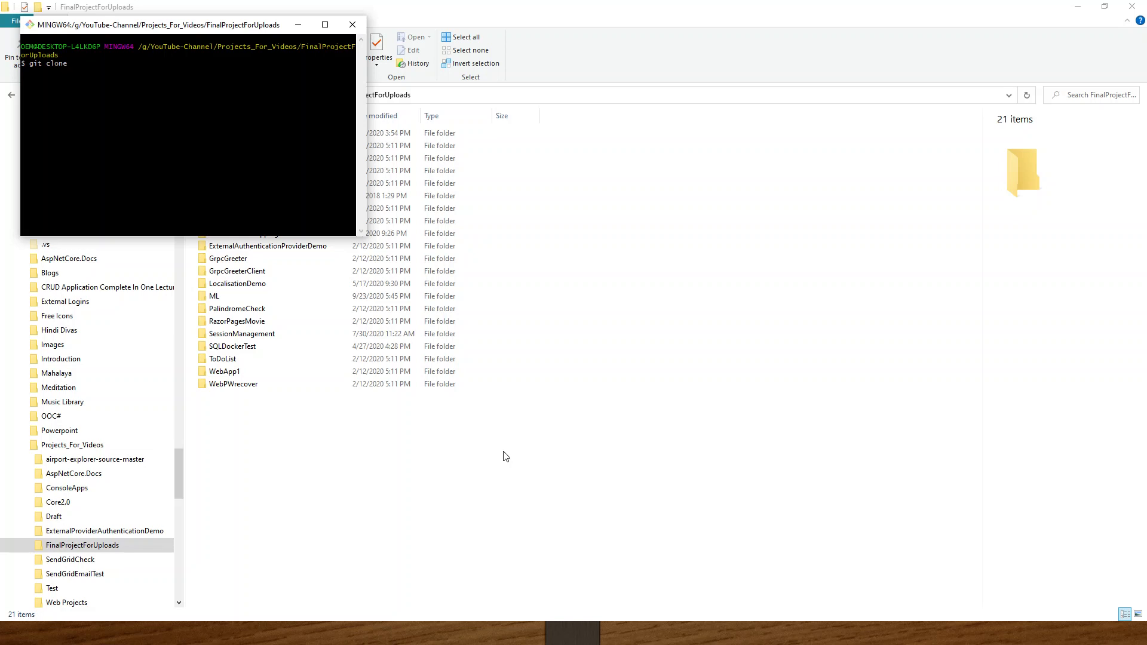
{"action": "right_click", "coordinate": [92, 77]}
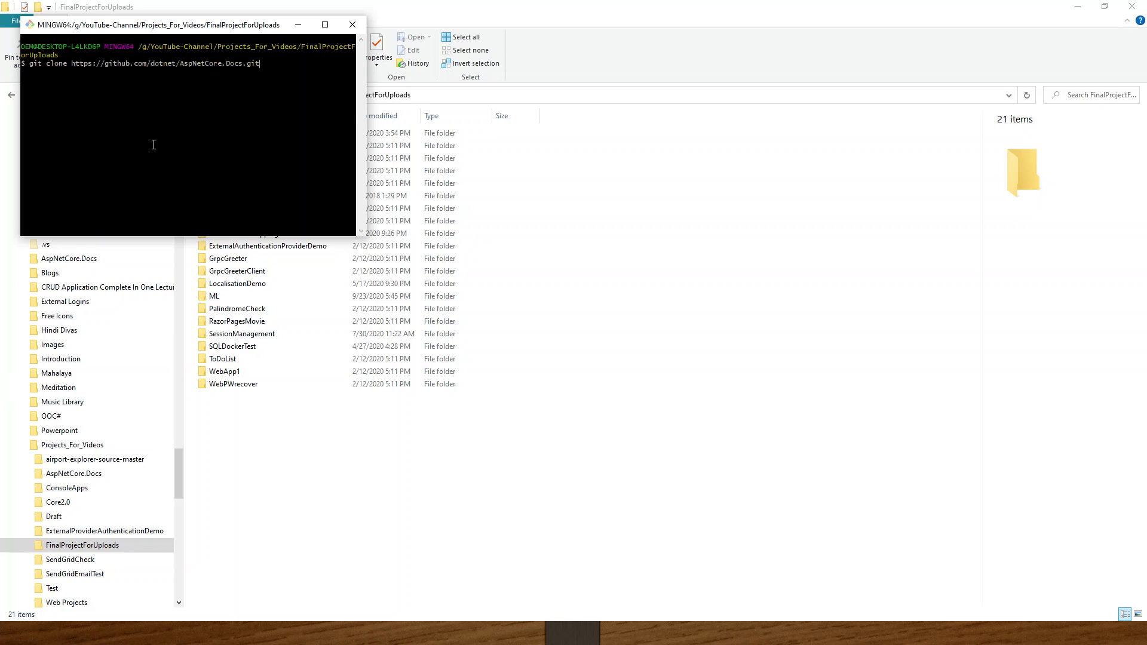
{"action": "key", "text": "enter"}
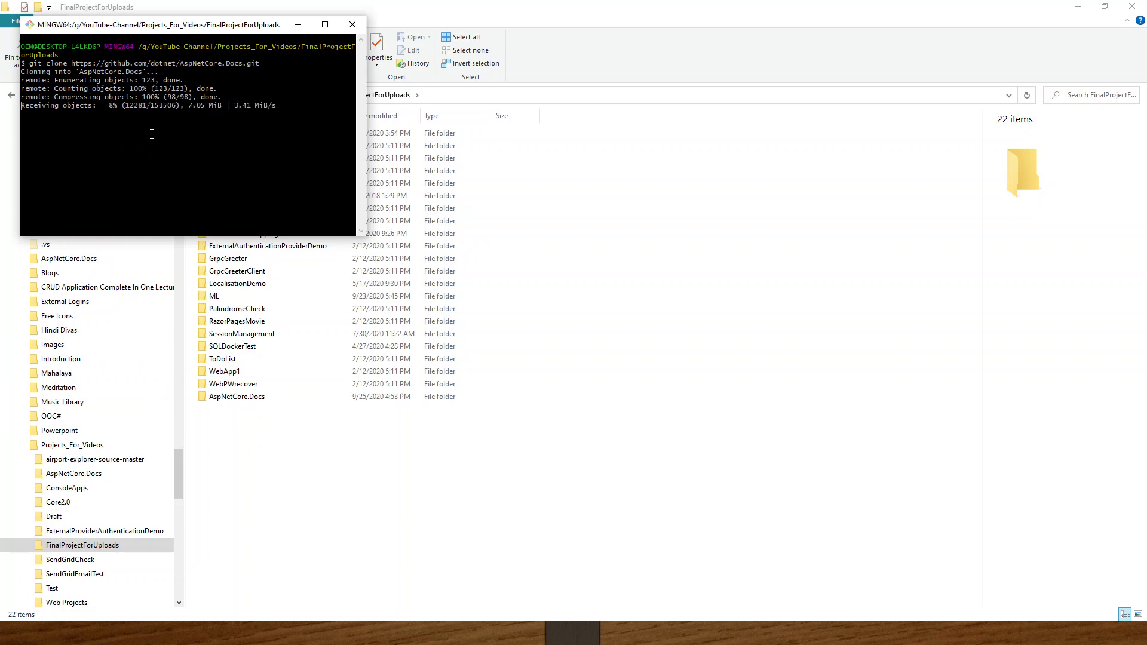
{"action": "mouse_move", "coordinate": [102, 130]}
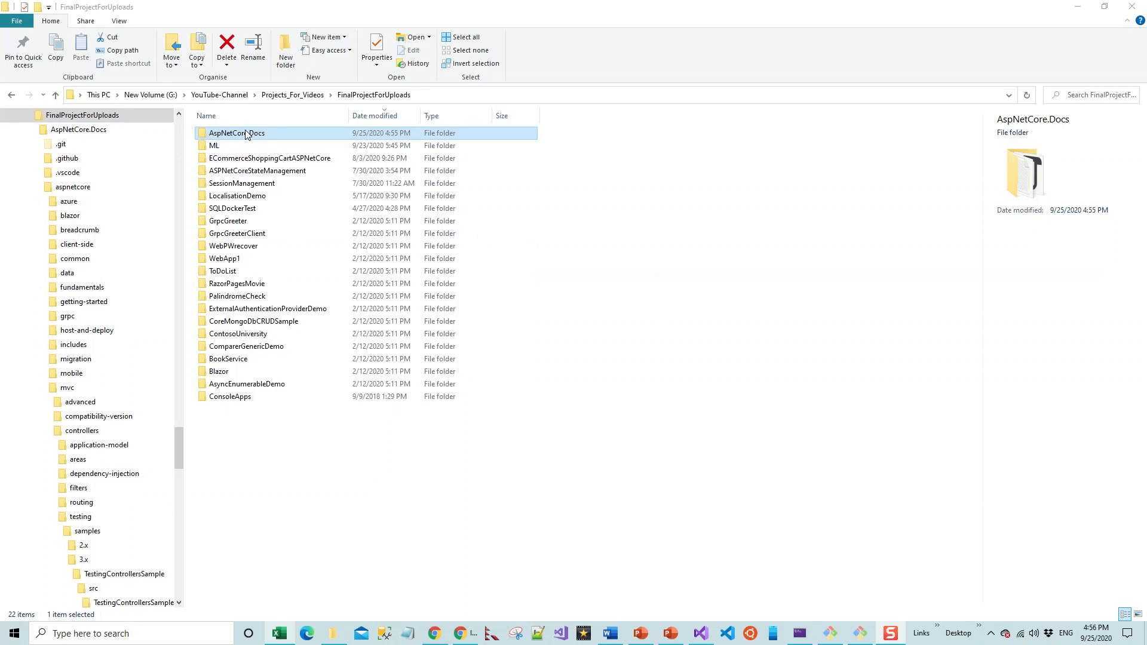
Step: Browse into AspNetCore.Docs, aspnetcore, mvc and controllers in the cloned repository
{"action": "double_click", "coordinate": [236, 133]}
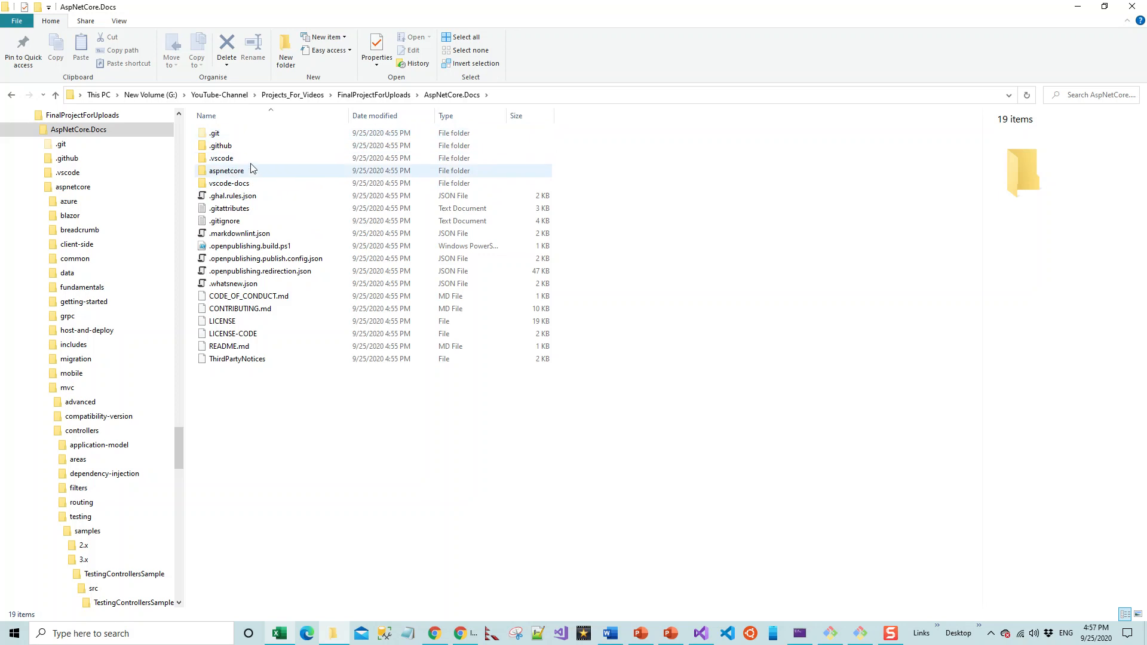
{"action": "mouse_move", "coordinate": [246, 176]}
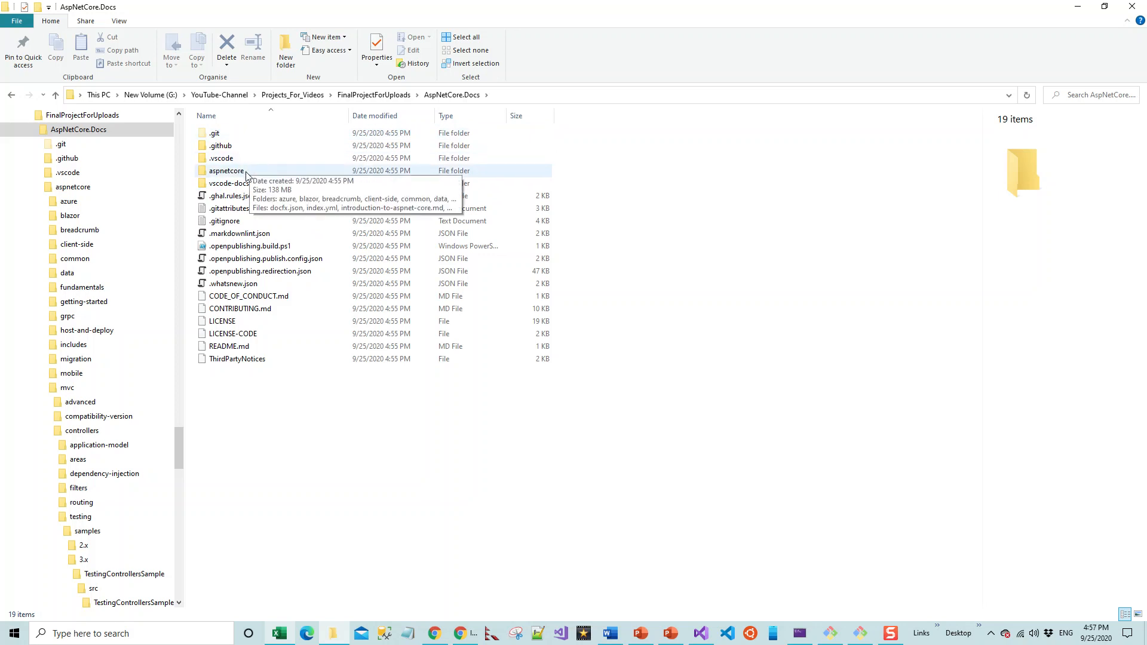
{"action": "double_click", "coordinate": [226, 171]}
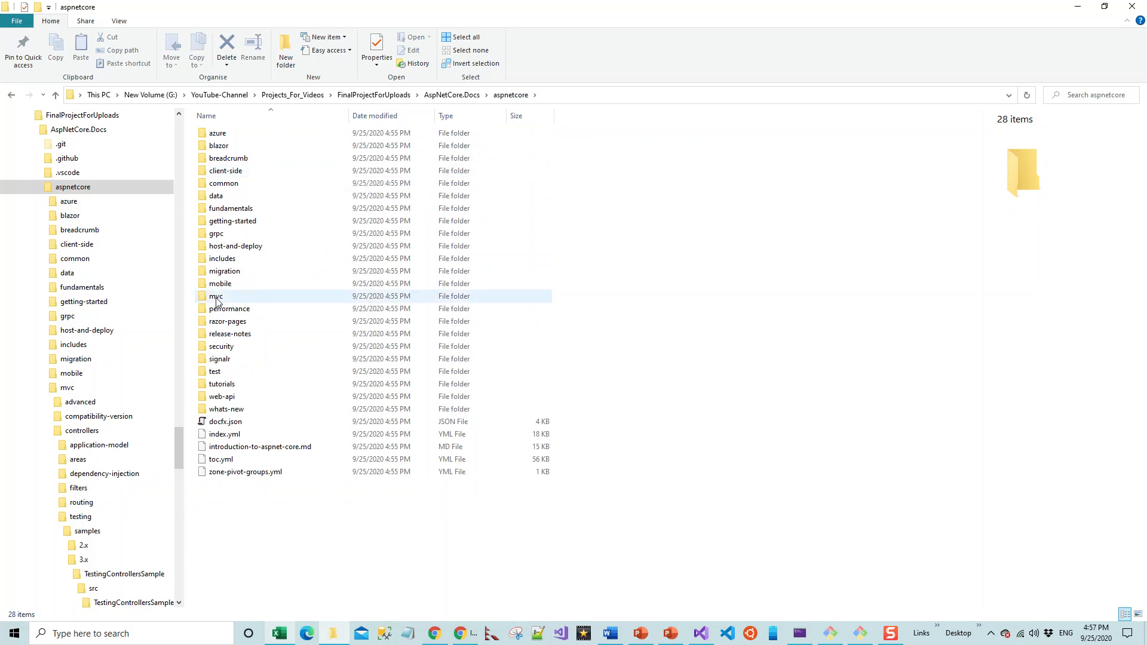
{"action": "double_click", "coordinate": [216, 296]}
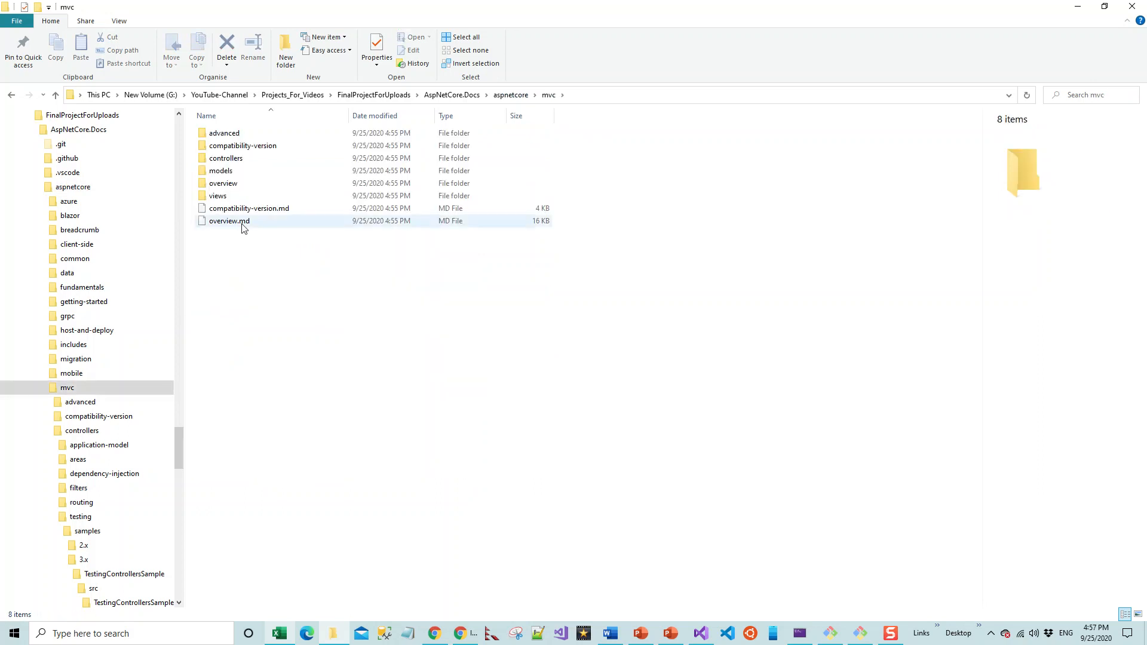
{"action": "left_click", "coordinate": [243, 144]}
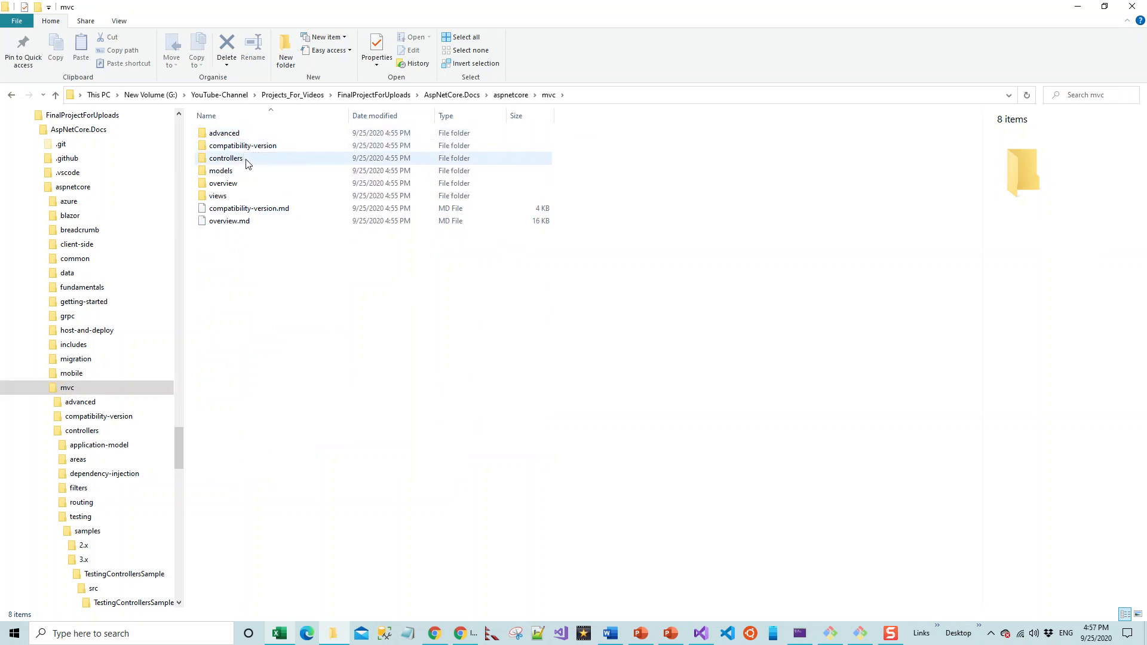
{"action": "mouse_move", "coordinate": [234, 159]}
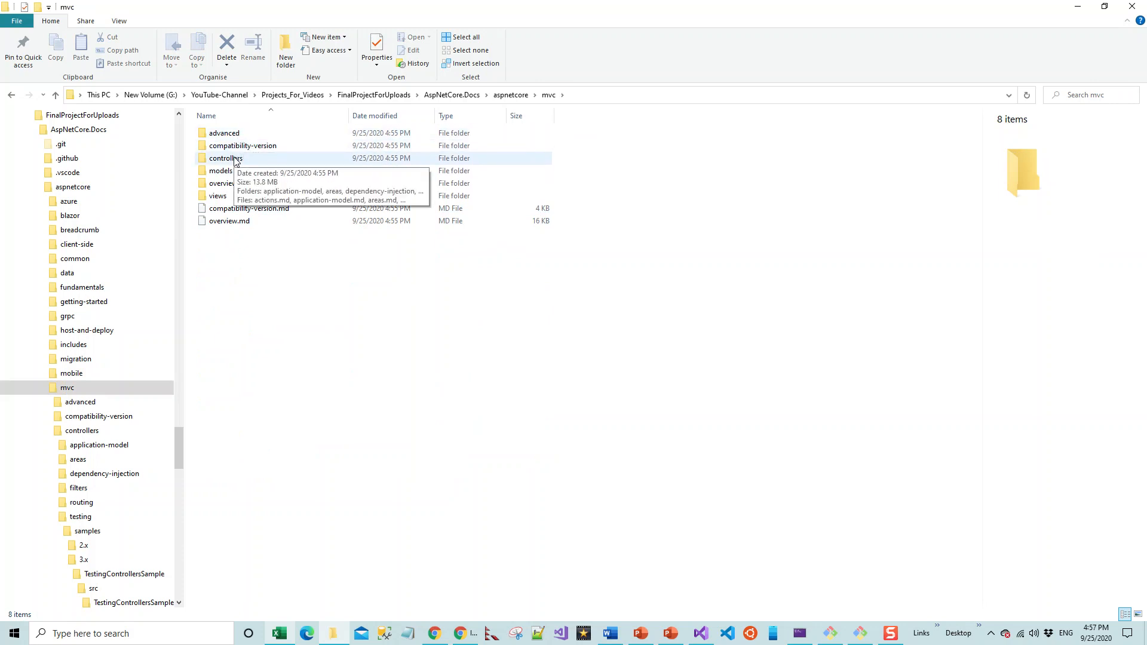
{"action": "left_click", "coordinate": [226, 157]}
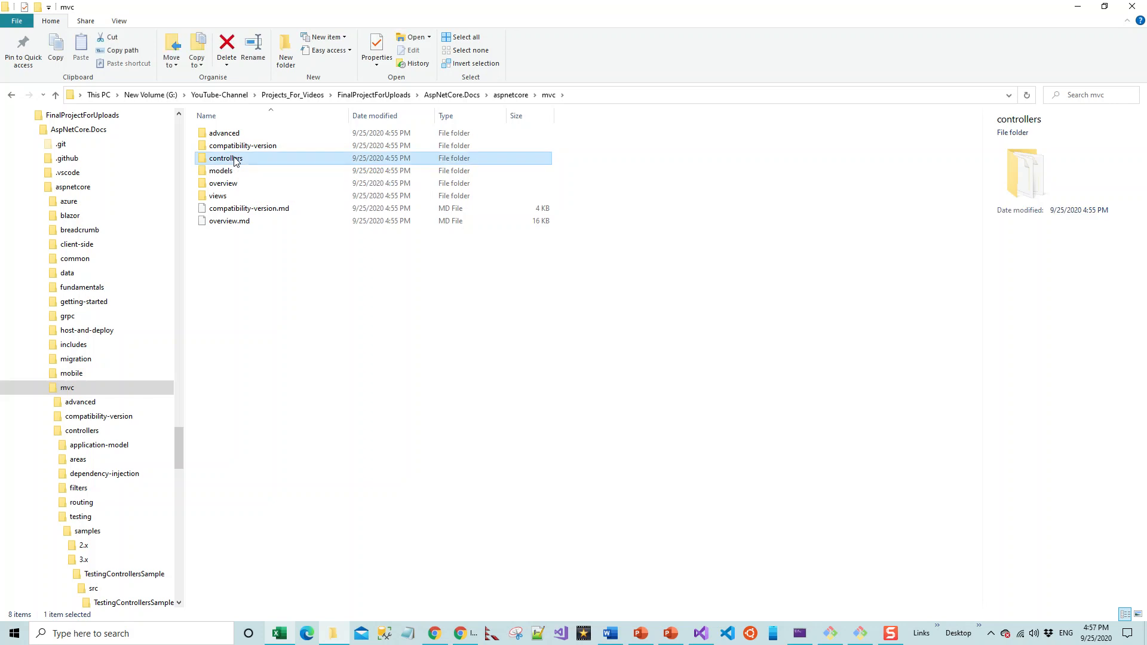
{"action": "double_click", "coordinate": [226, 157]}
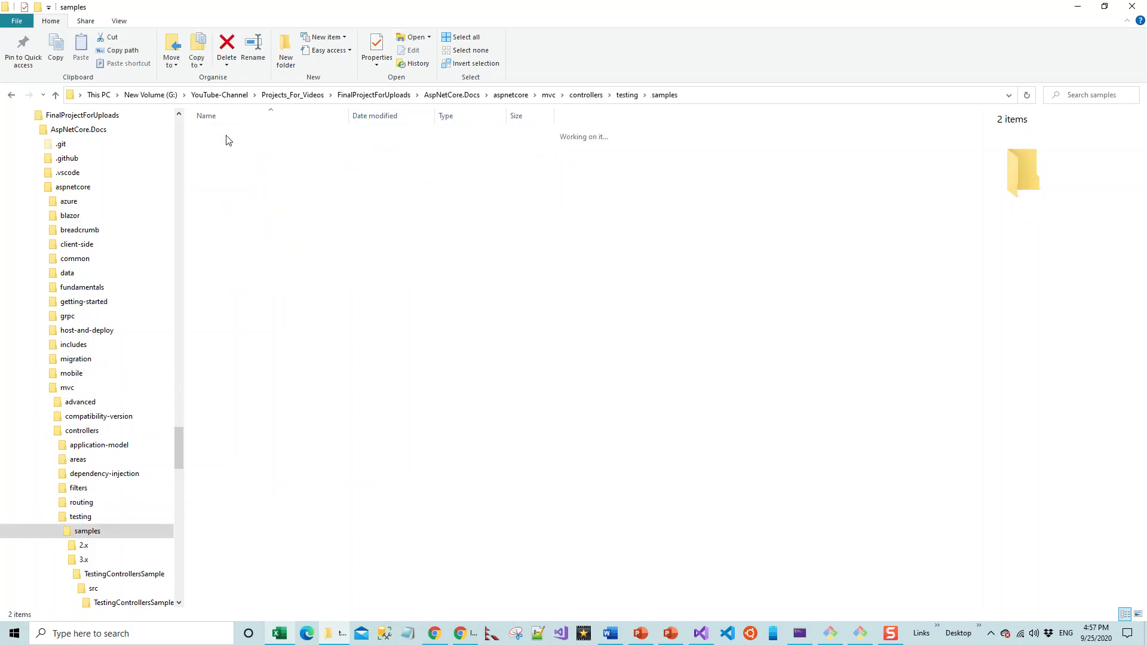
Step: Continue through testing, samples and 3.x into the TestingControllersSample folder
{"action": "left_click", "coordinate": [212, 146]}
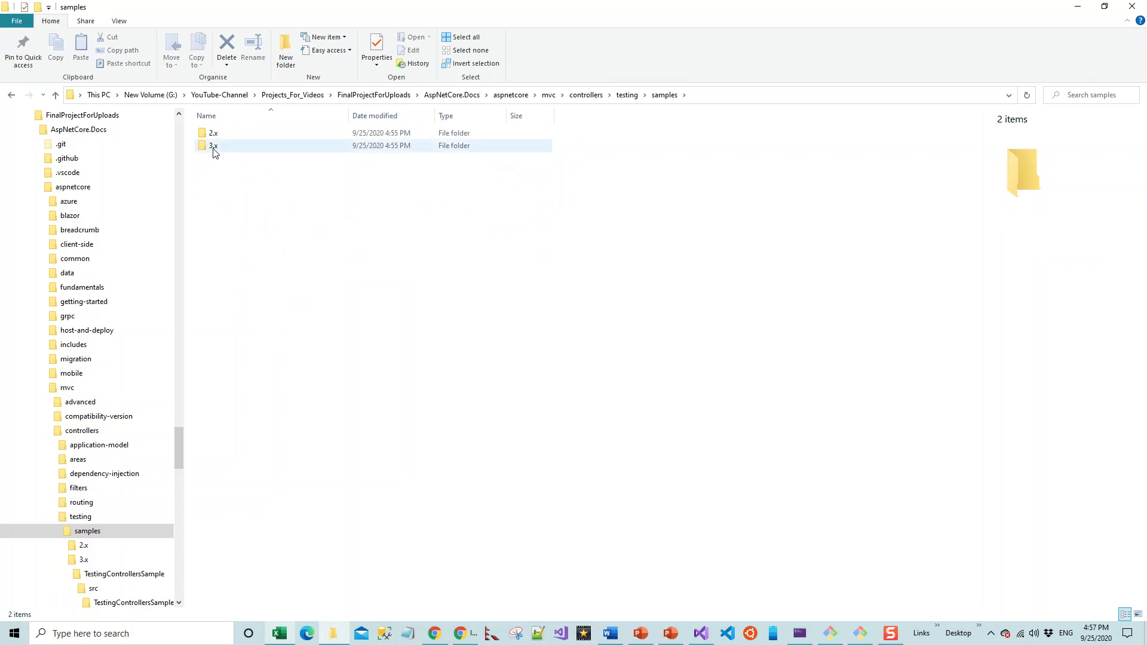
{"action": "left_click", "coordinate": [208, 181]}
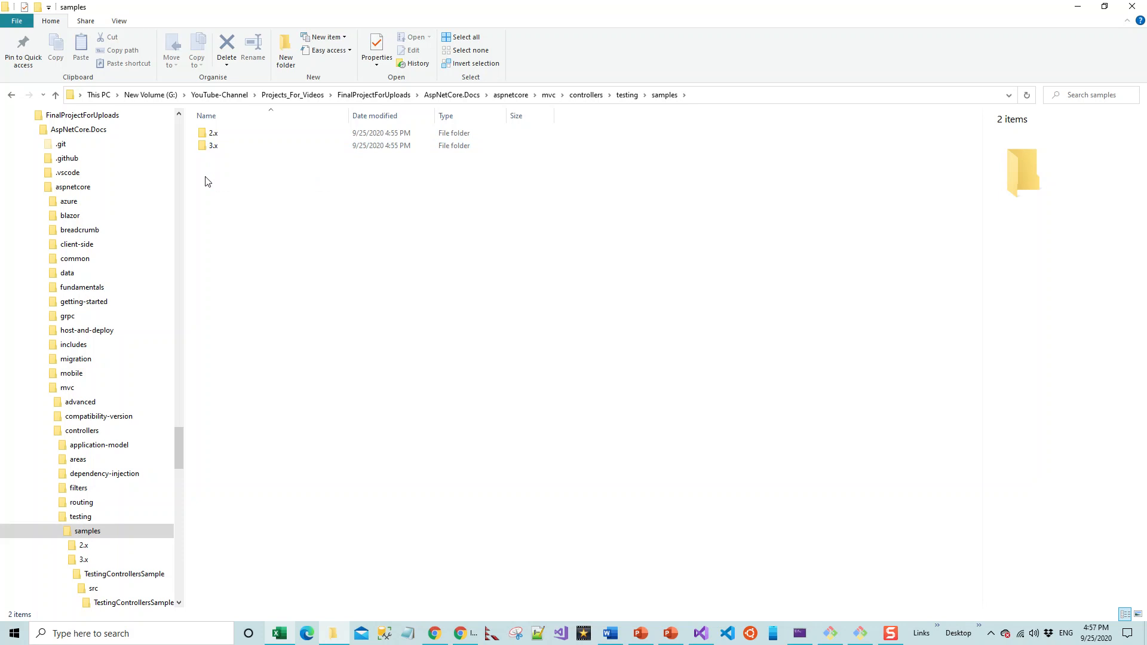
{"action": "left_click", "coordinate": [214, 146]}
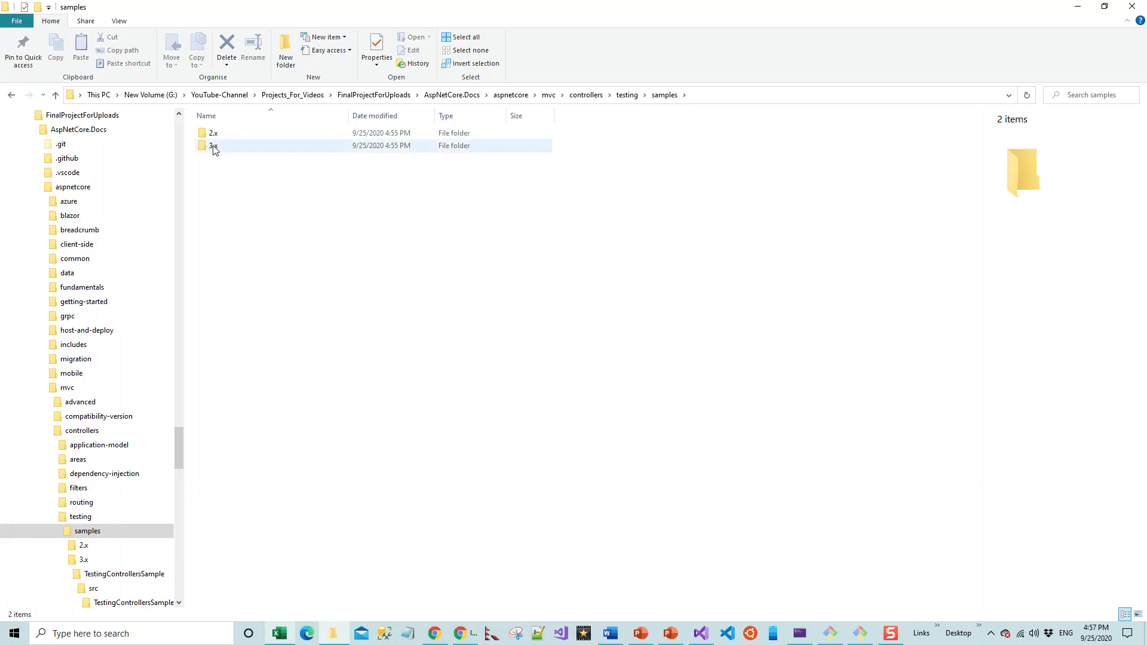
{"action": "left_click", "coordinate": [213, 146]}
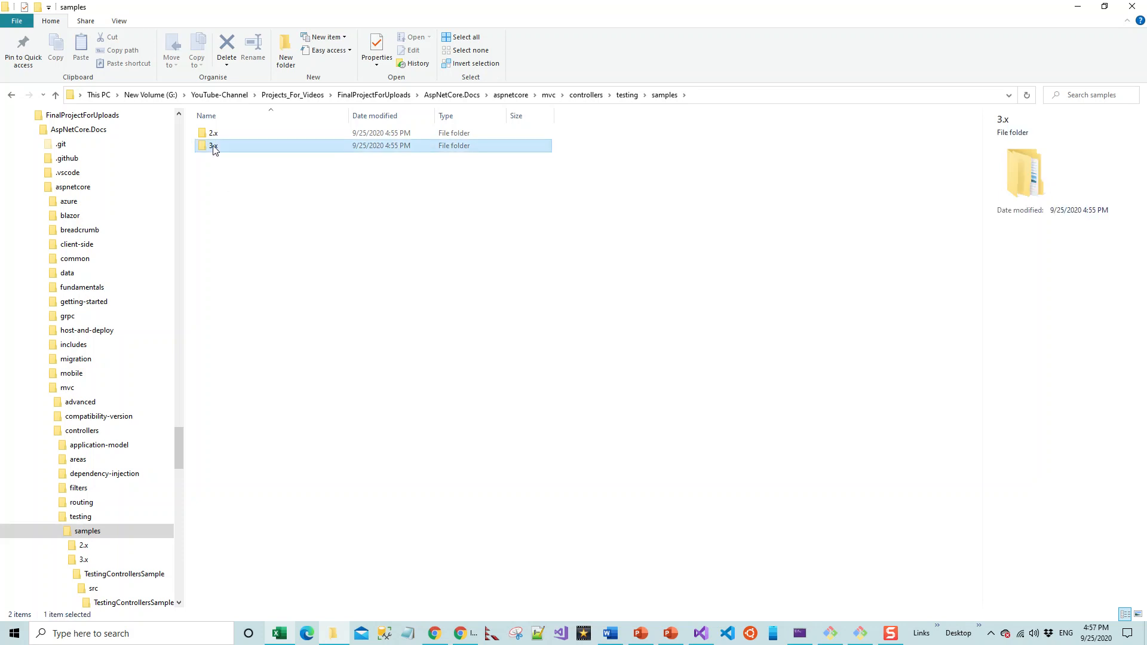
{"action": "double_click", "coordinate": [212, 146]}
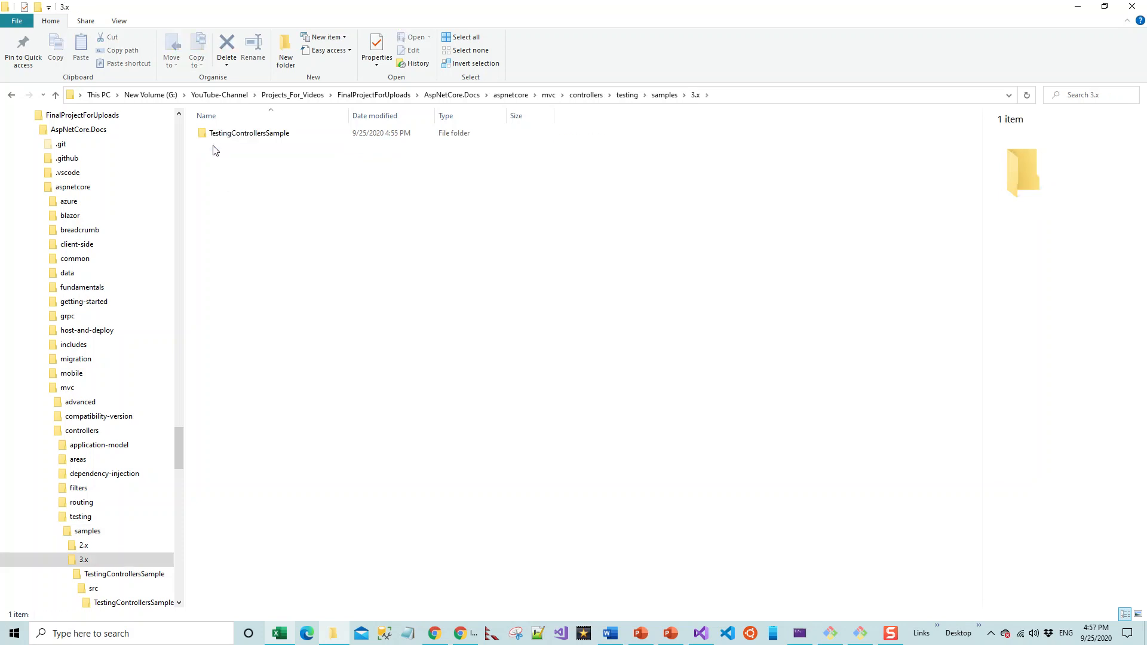
{"action": "double_click", "coordinate": [248, 133]}
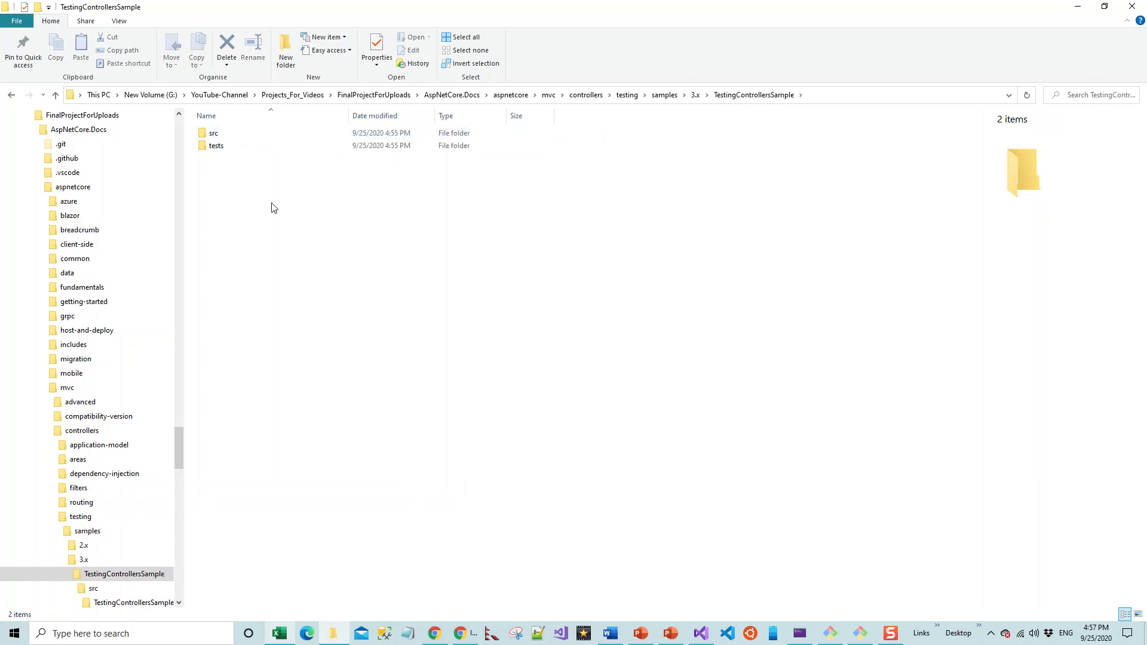
Step: Look inside the src and TestingControllersSample.Tests folders, returning to the sample root
{"action": "left_click", "coordinate": [213, 133]}
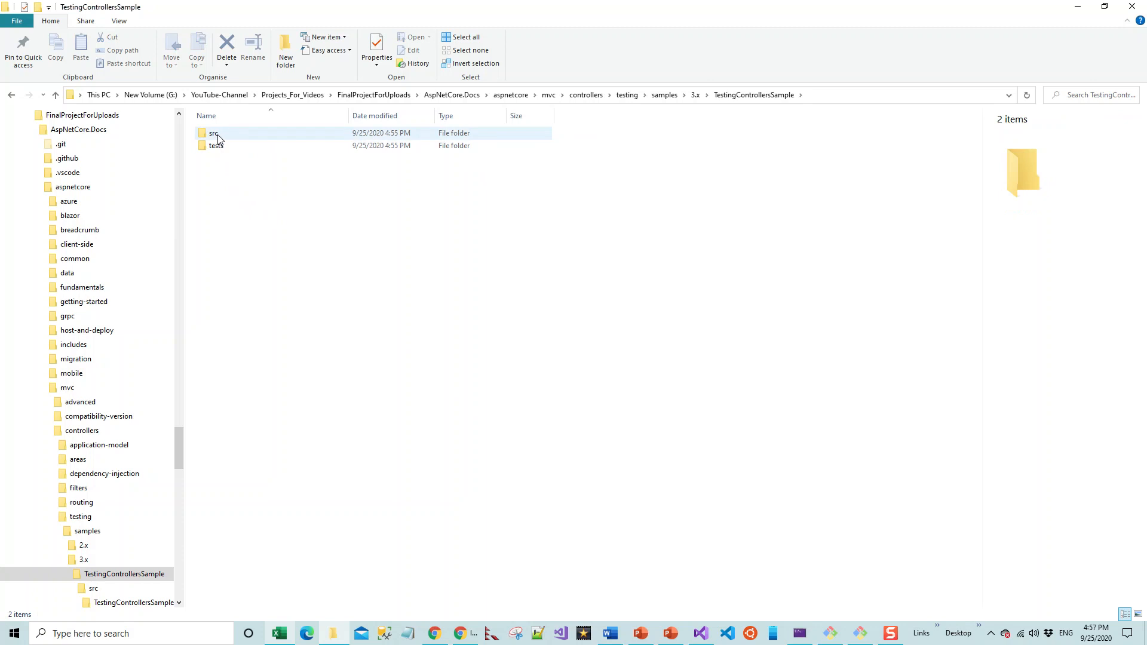
{"action": "double_click", "coordinate": [214, 132]}
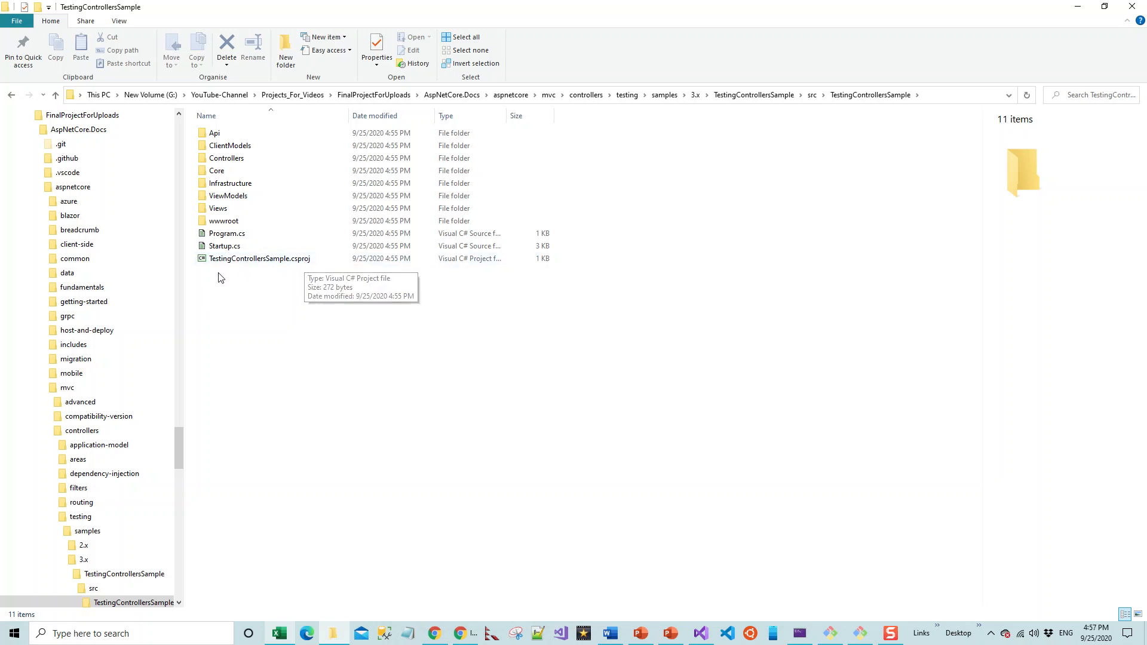
{"action": "mouse_move", "coordinate": [842, 90]}
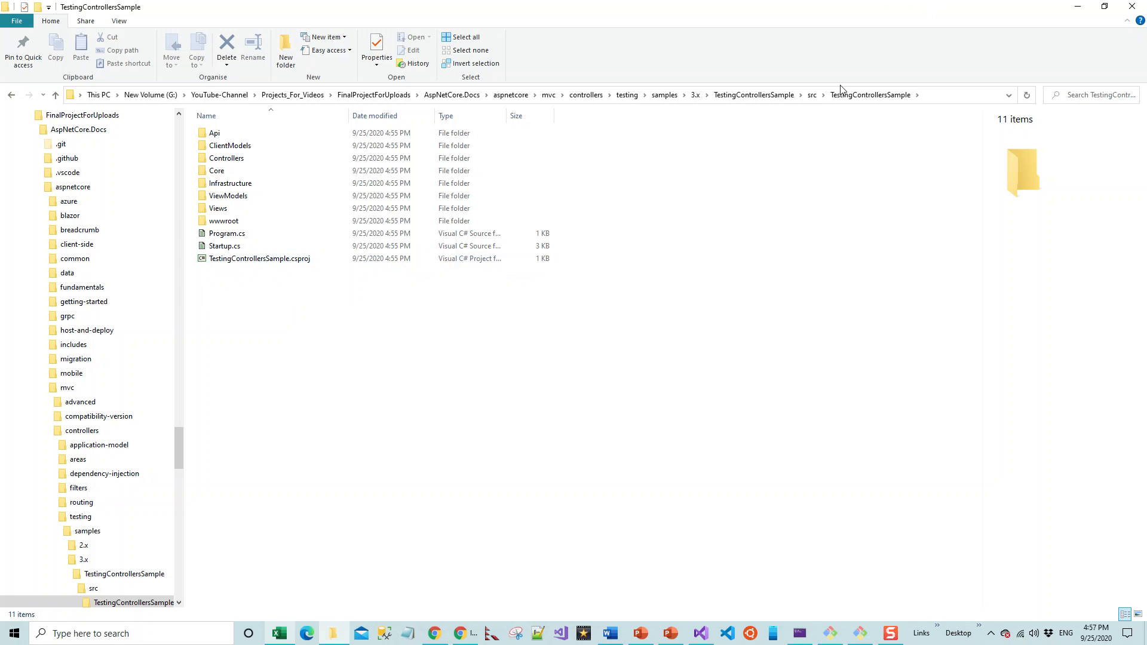
{"action": "left_click", "coordinate": [812, 94]}
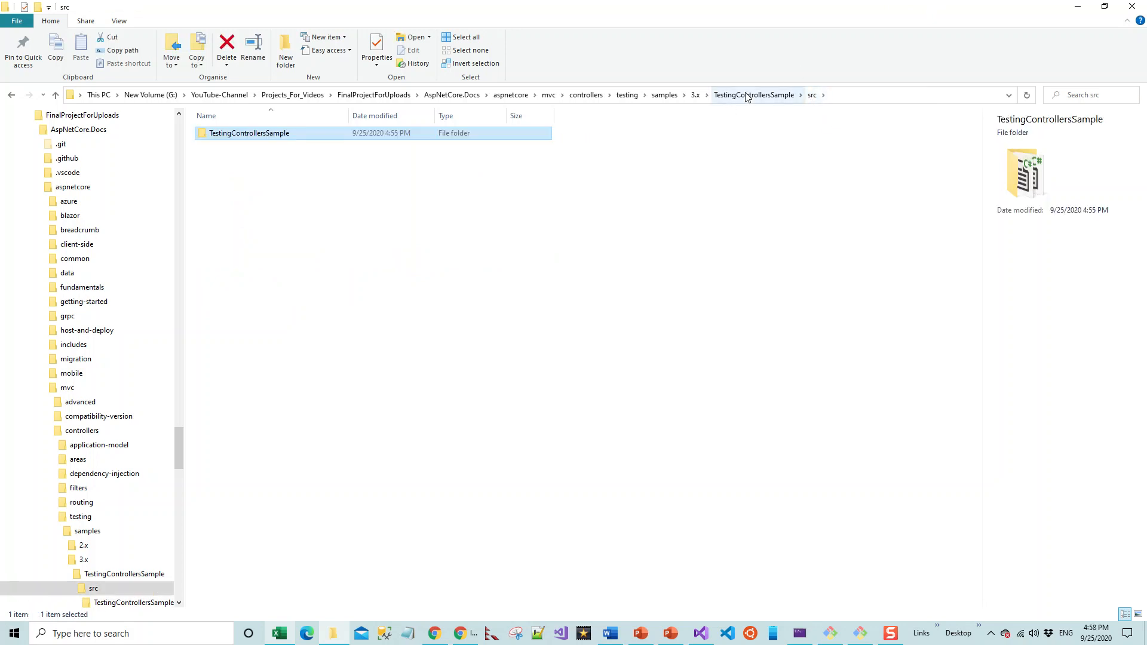
{"action": "left_click", "coordinate": [754, 94]}
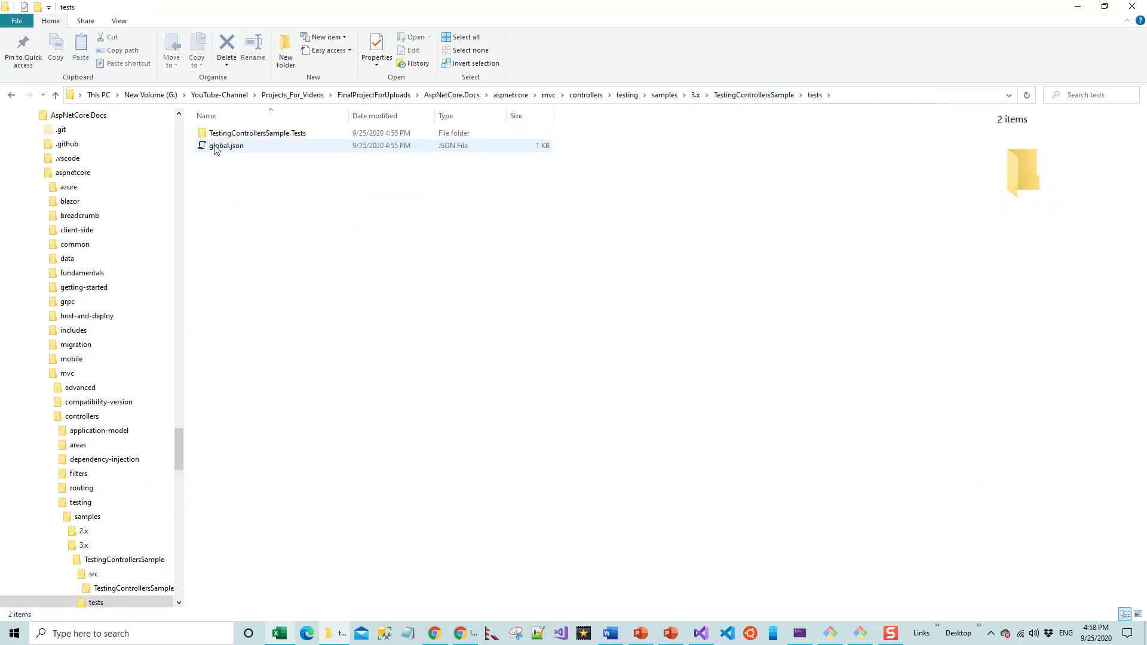
{"action": "double_click", "coordinate": [258, 133]}
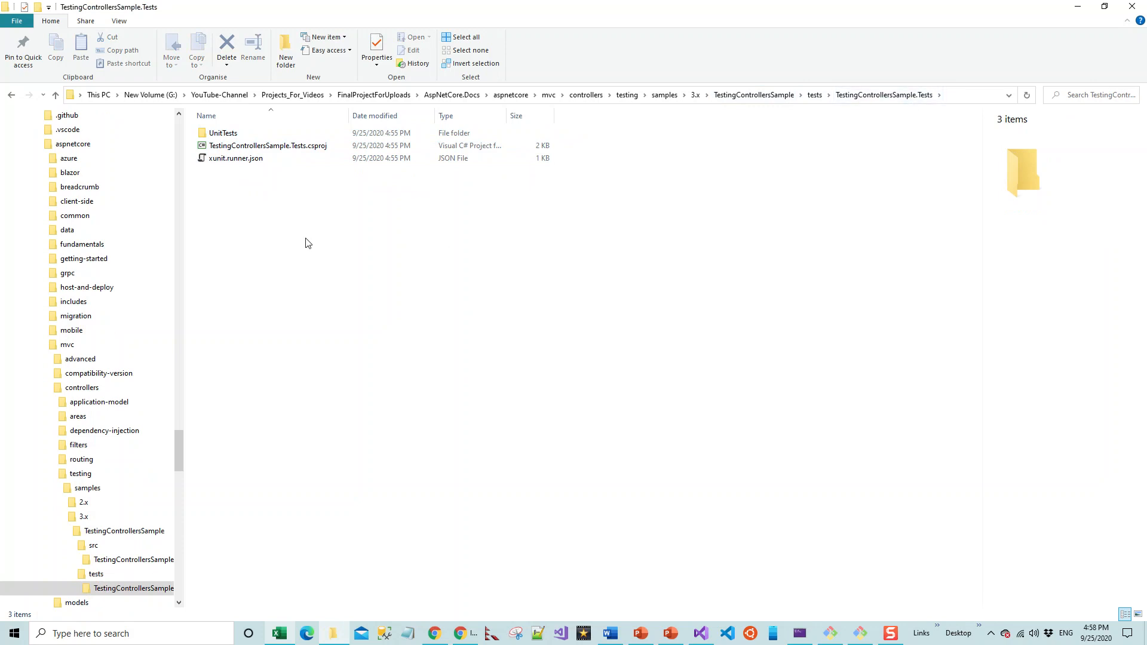
{"action": "left_click", "coordinate": [267, 146]}
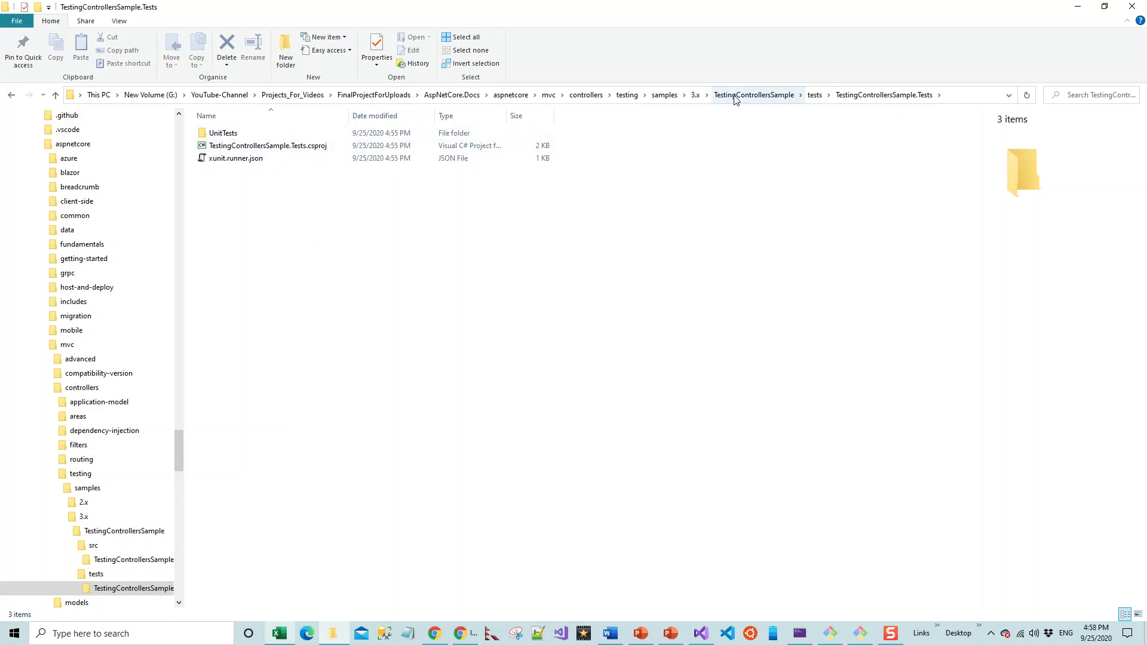
{"action": "left_click", "coordinate": [754, 95]}
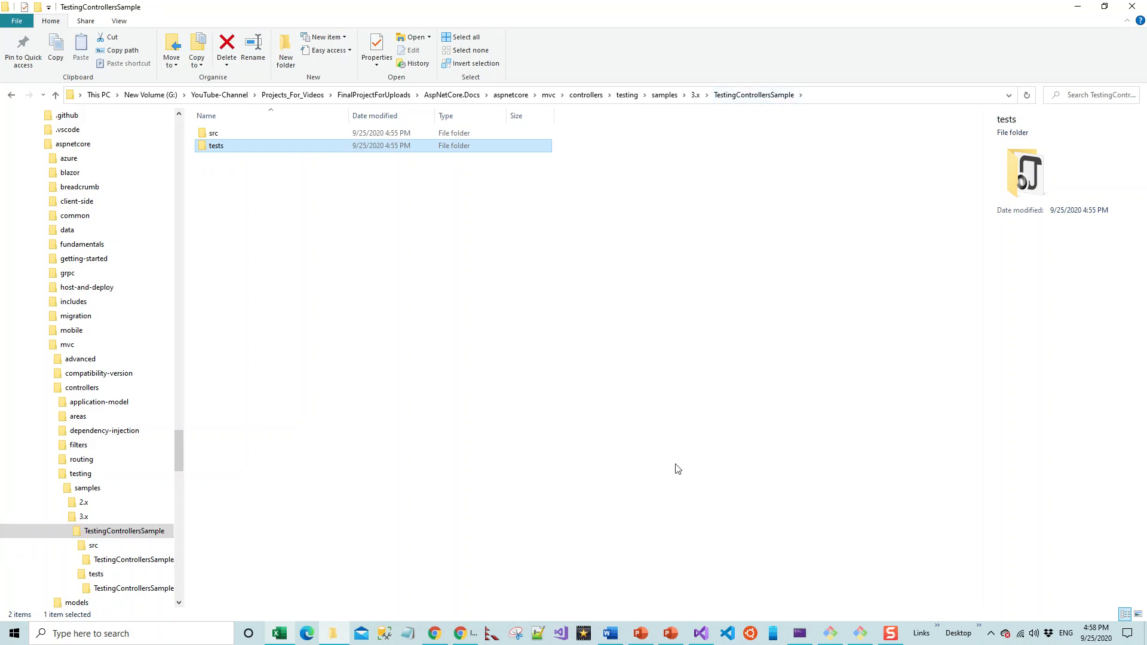
{"action": "mouse_move", "coordinate": [717, 585]}
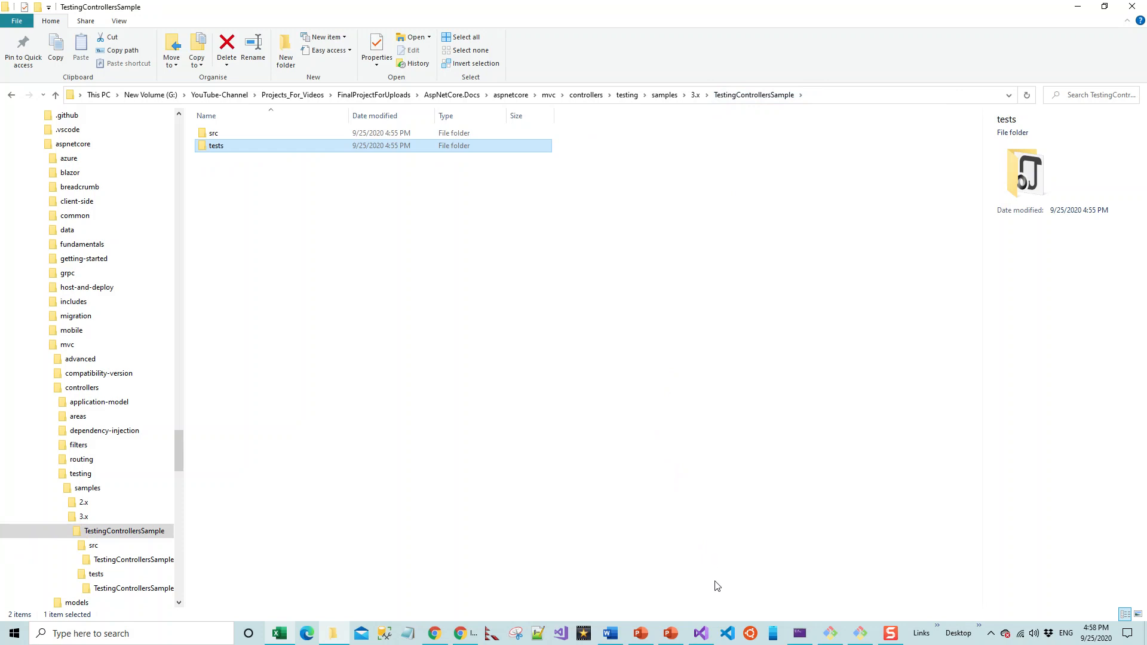
{"action": "mouse_move", "coordinate": [703, 634]}
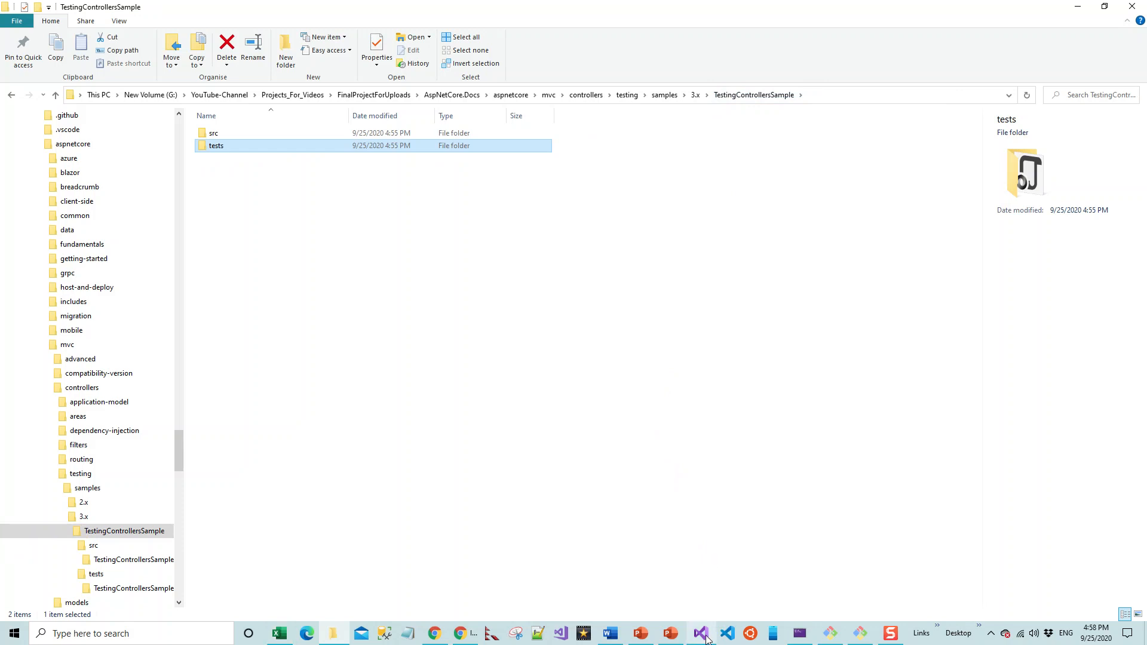
Step: Start Visual Studio 2019 from its taskbar icon's jump list
{"action": "right_click", "coordinate": [701, 633]}
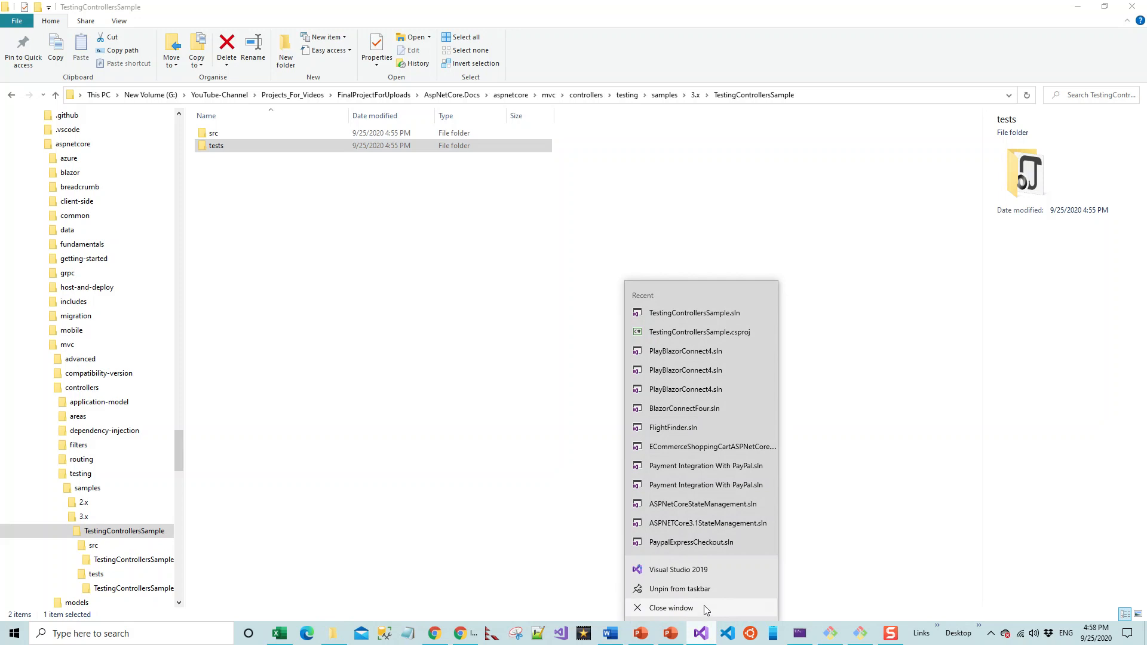
{"action": "mouse_move", "coordinate": [677, 569]}
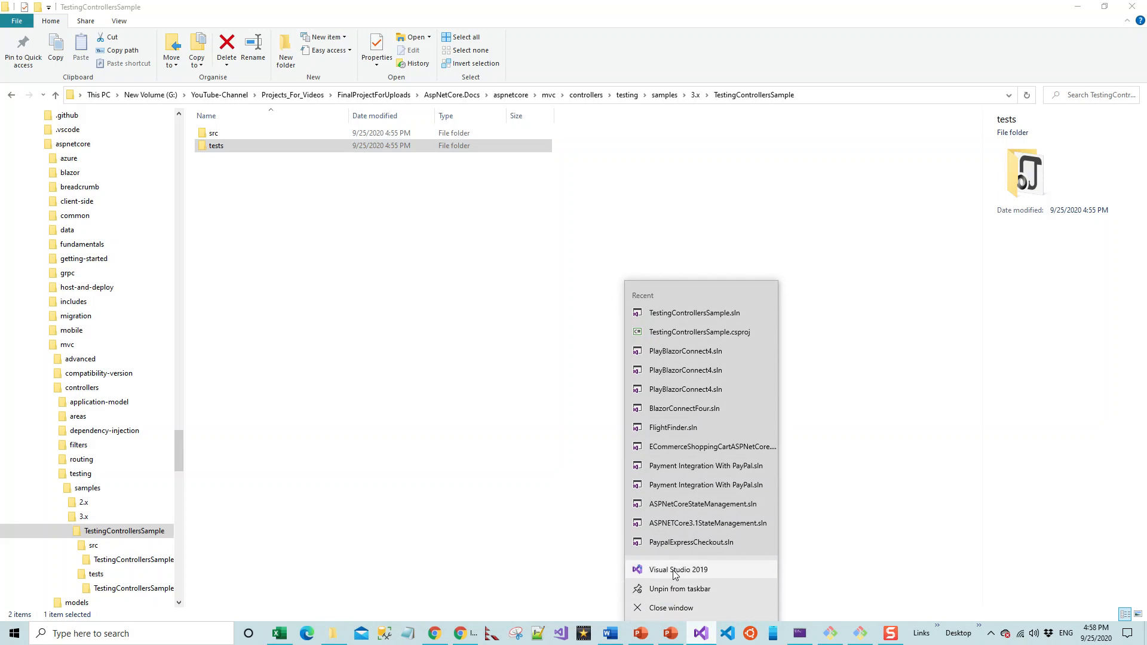
{"action": "left_click", "coordinate": [677, 569]}
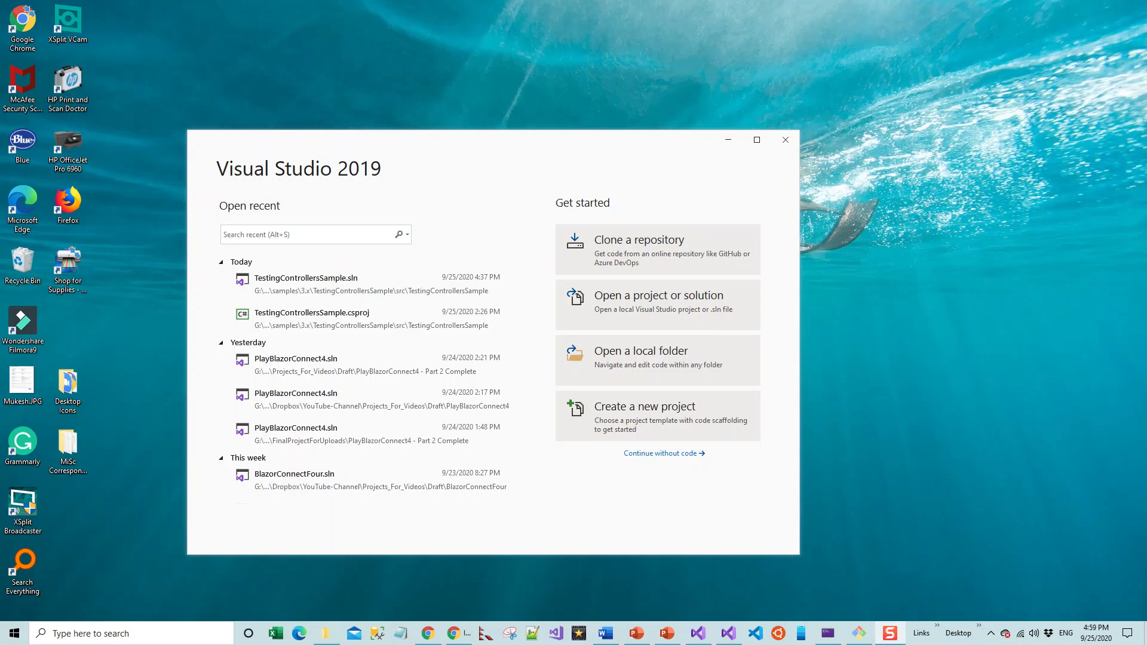
{"action": "mouse_move", "coordinate": [594, 510]}
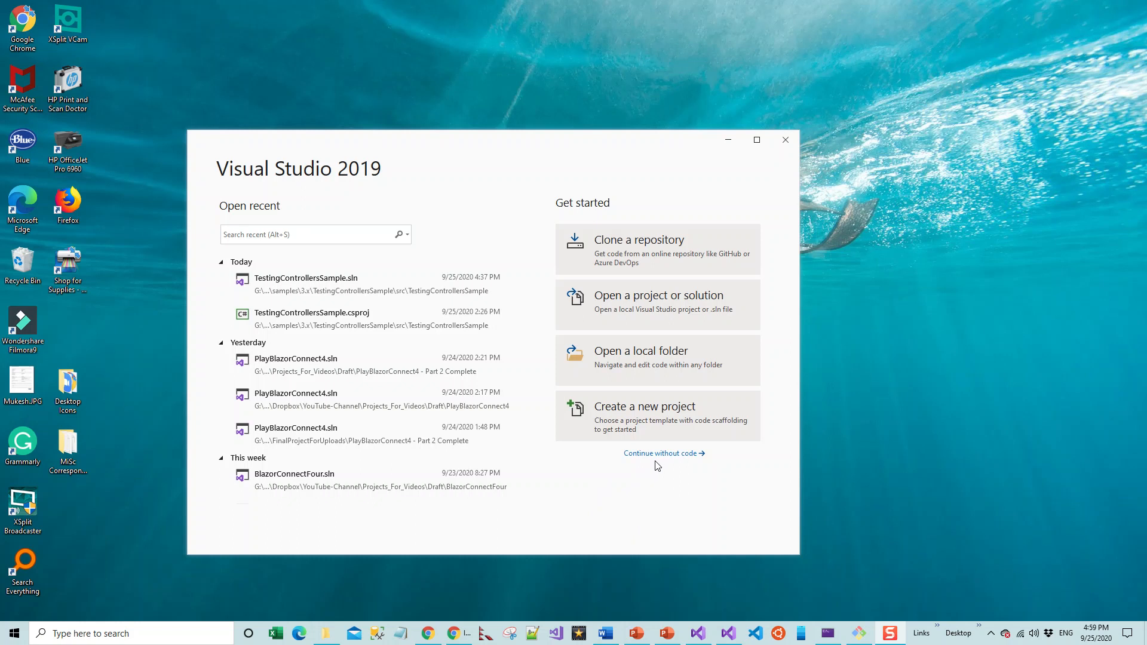
Step: Continue without code into the IDE and maximize the Visual Studio window
{"action": "left_click", "coordinate": [785, 138]}
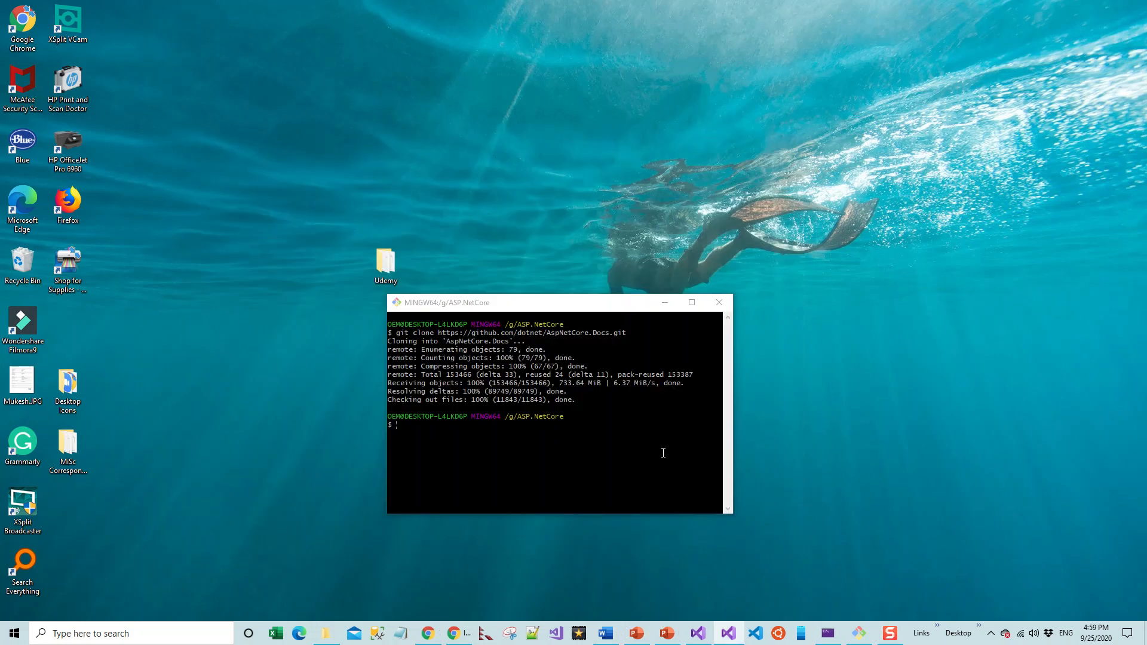
{"action": "left_click", "coordinate": [719, 302]}
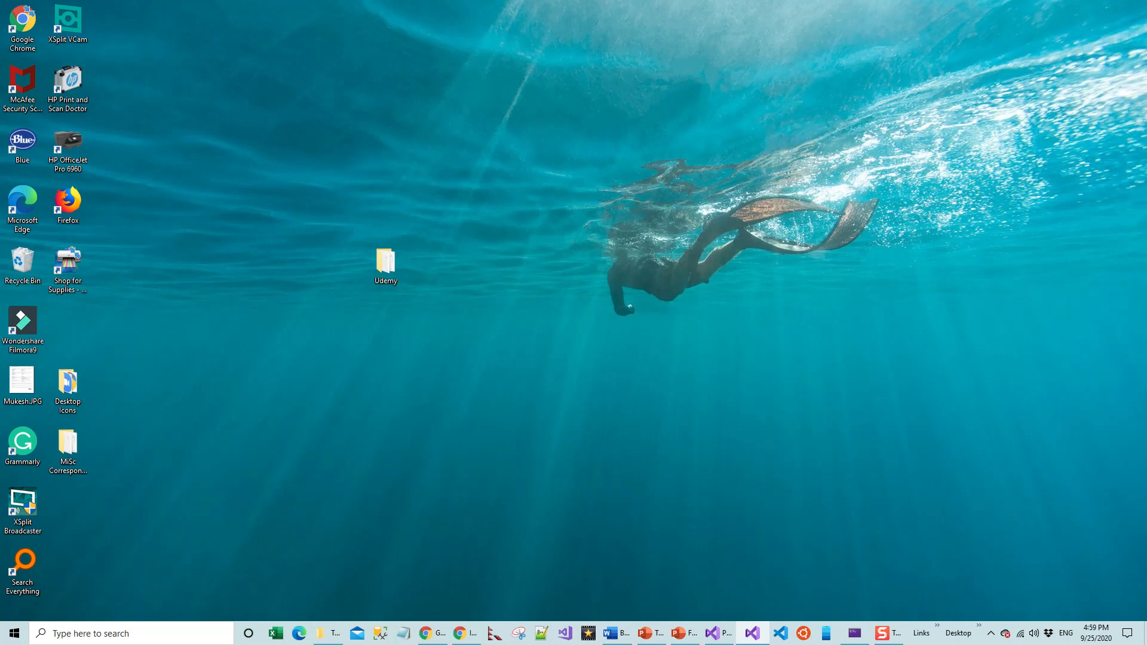
{"action": "left_click", "coordinate": [751, 633]}
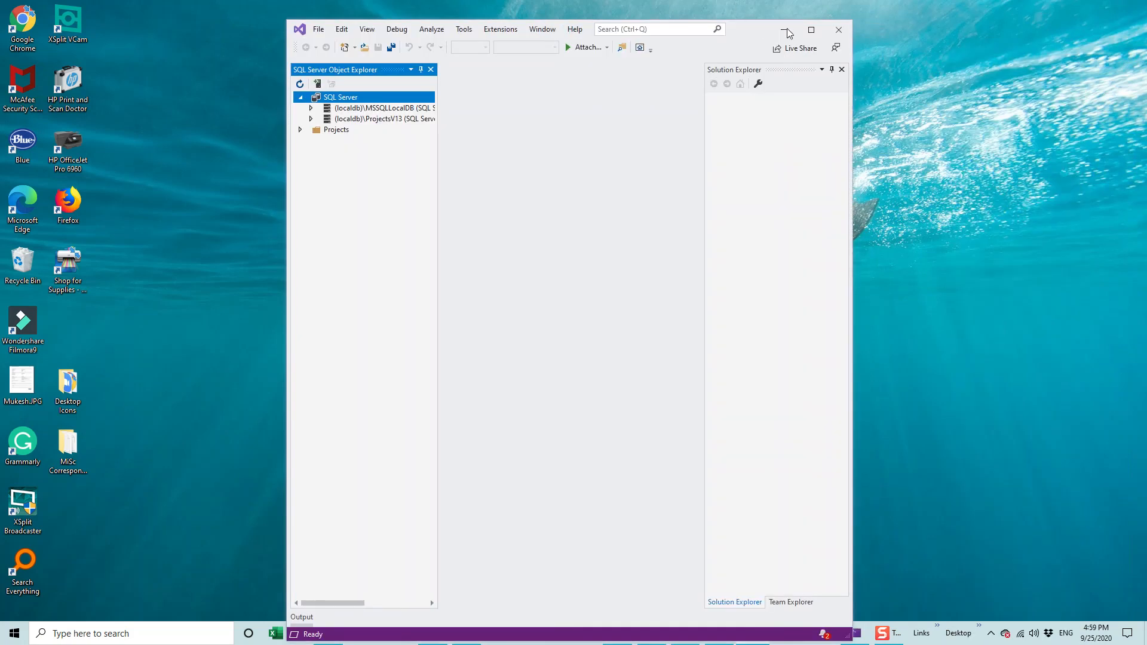
{"action": "left_click", "coordinate": [810, 28]}
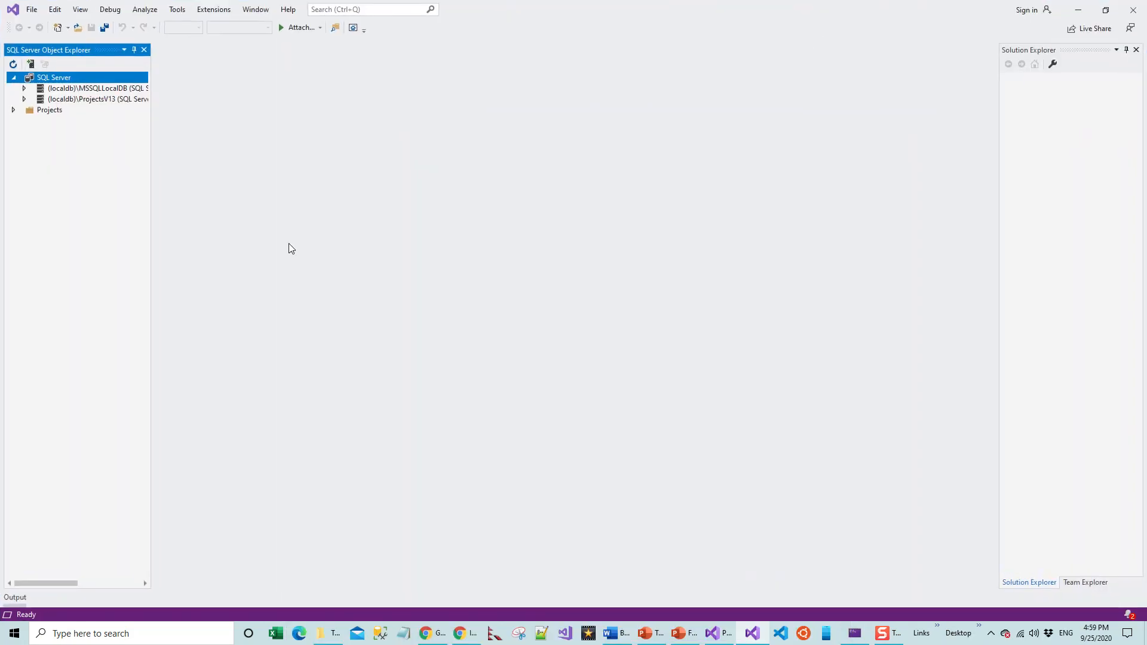
{"action": "mouse_move", "coordinate": [140, 182]}
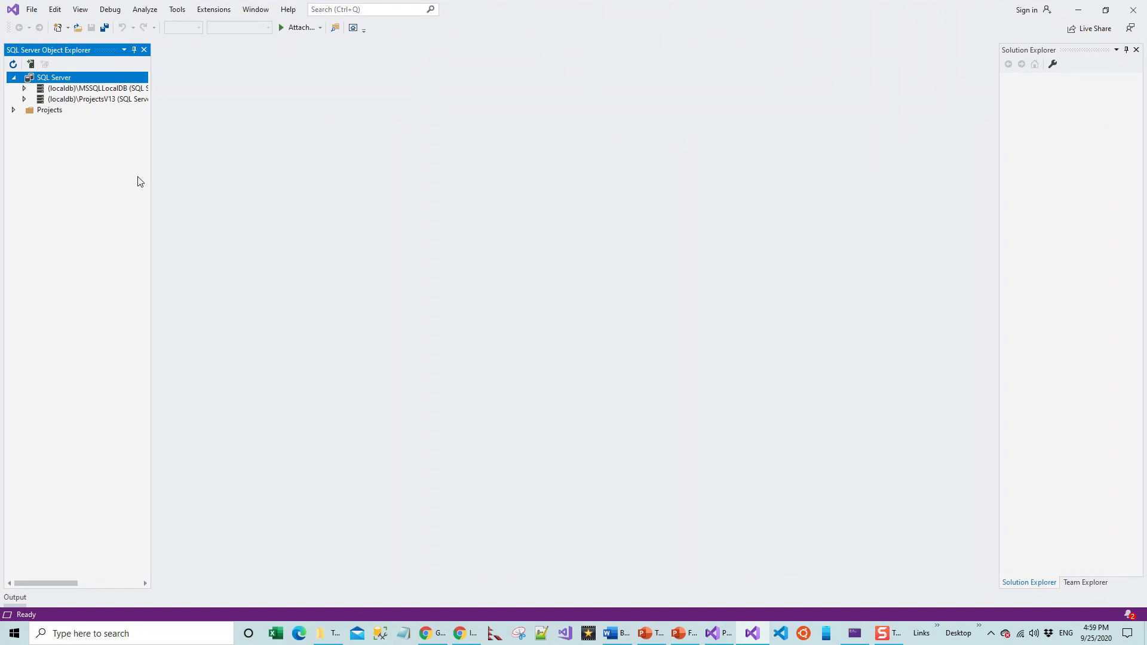
Step: Via File > Open > Project/Solution, browse into src/TestingControllersSample to load the project
{"action": "left_click", "coordinate": [31, 8]}
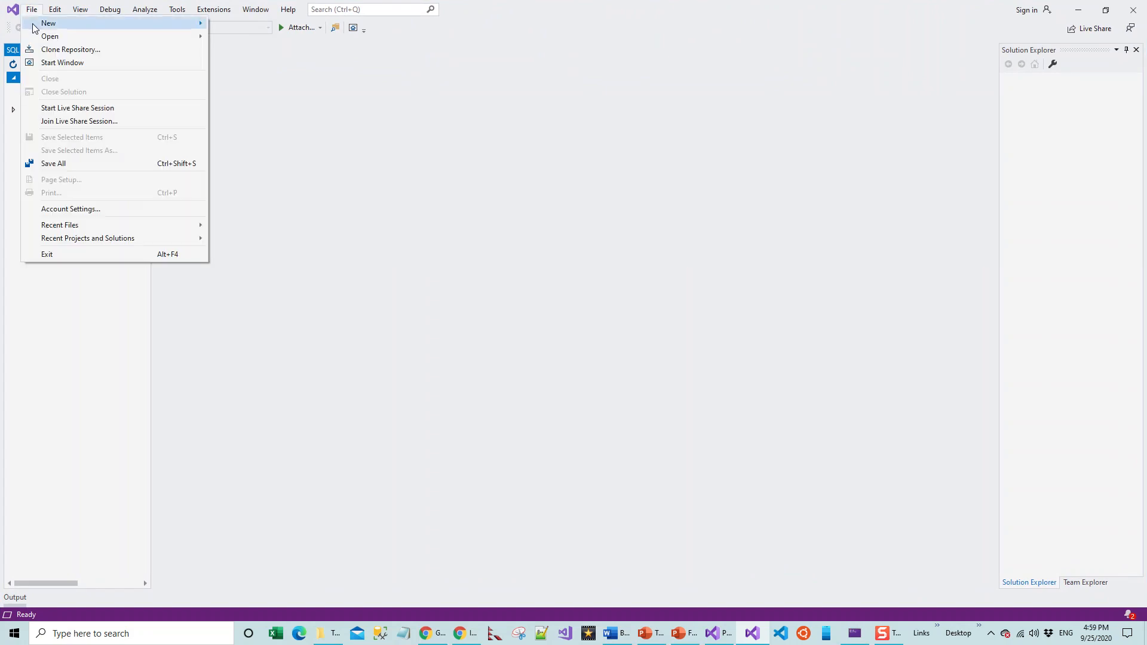
{"action": "mouse_move", "coordinate": [47, 22]}
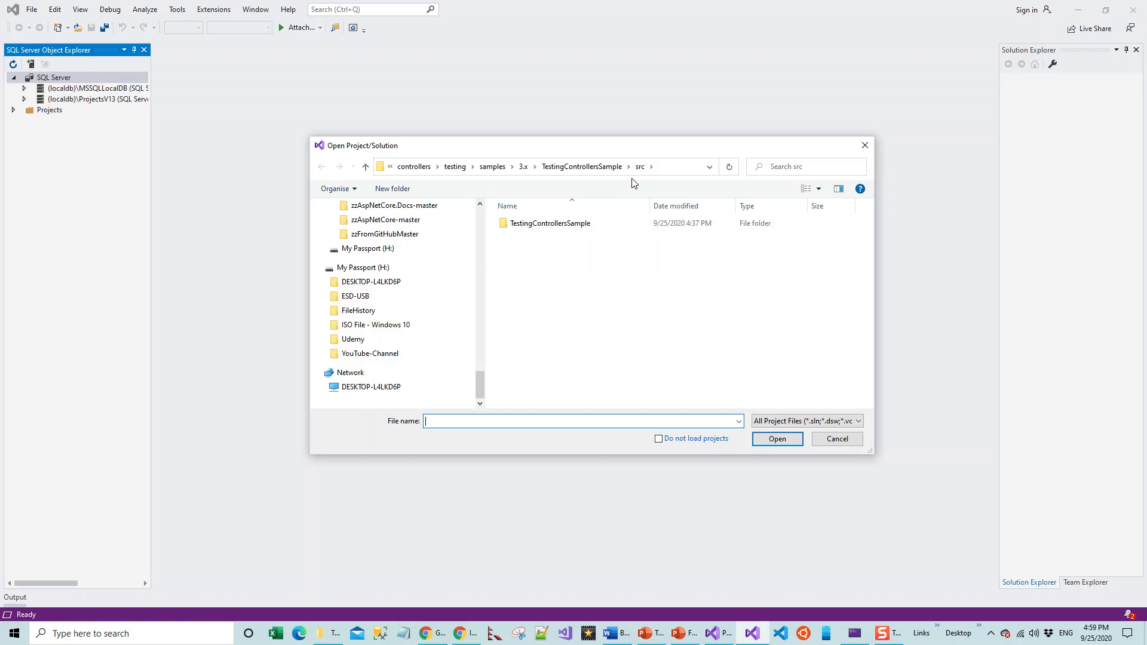
{"action": "left_click", "coordinate": [550, 223]}
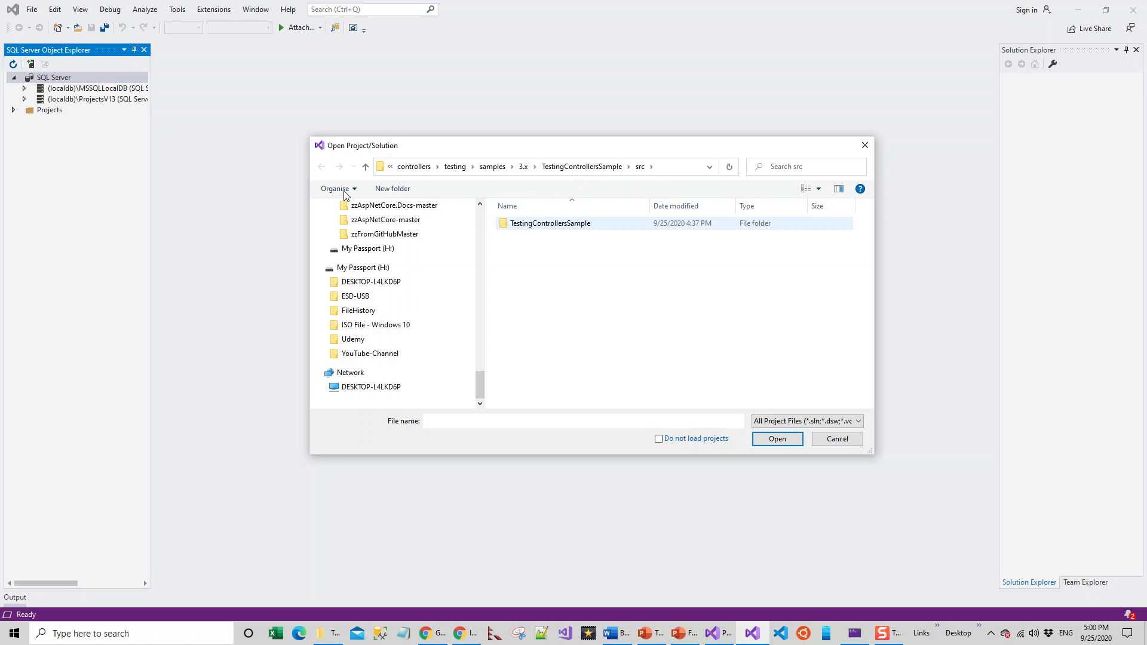
{"action": "left_click", "coordinate": [365, 166]}
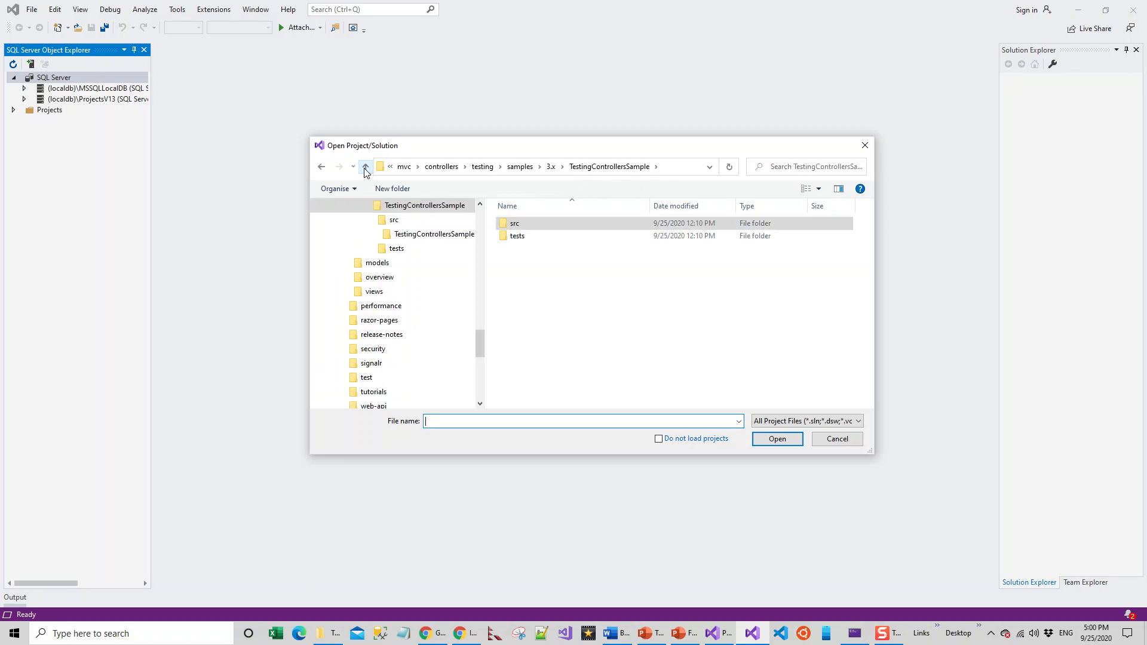
{"action": "left_click", "coordinate": [515, 223]}
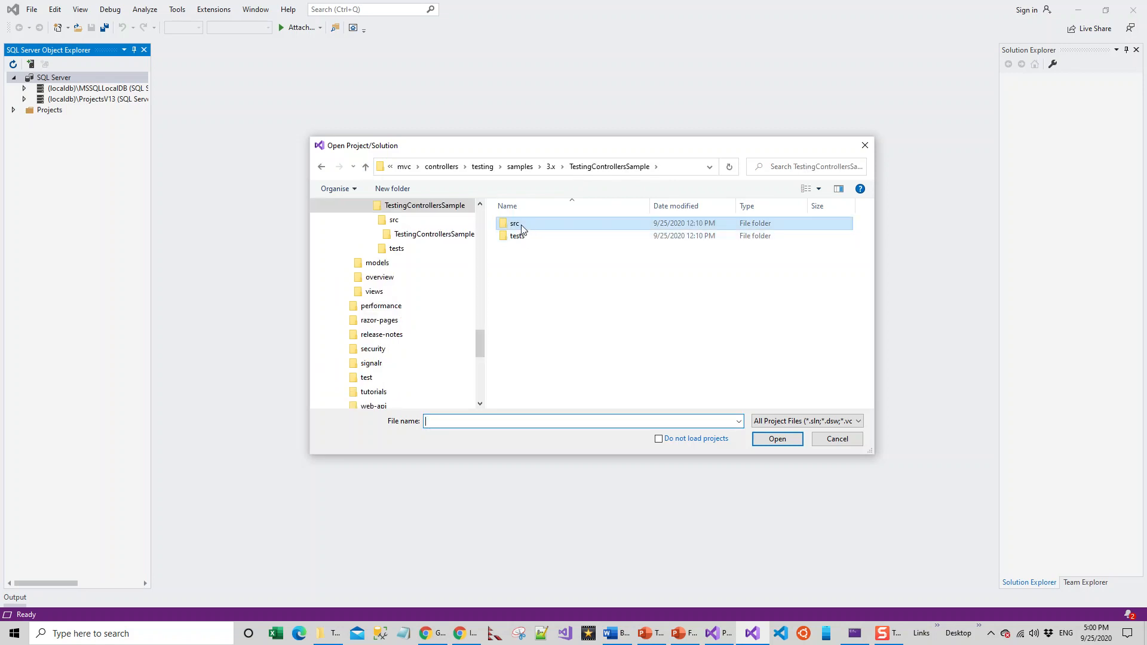
{"action": "double_click", "coordinate": [515, 223]}
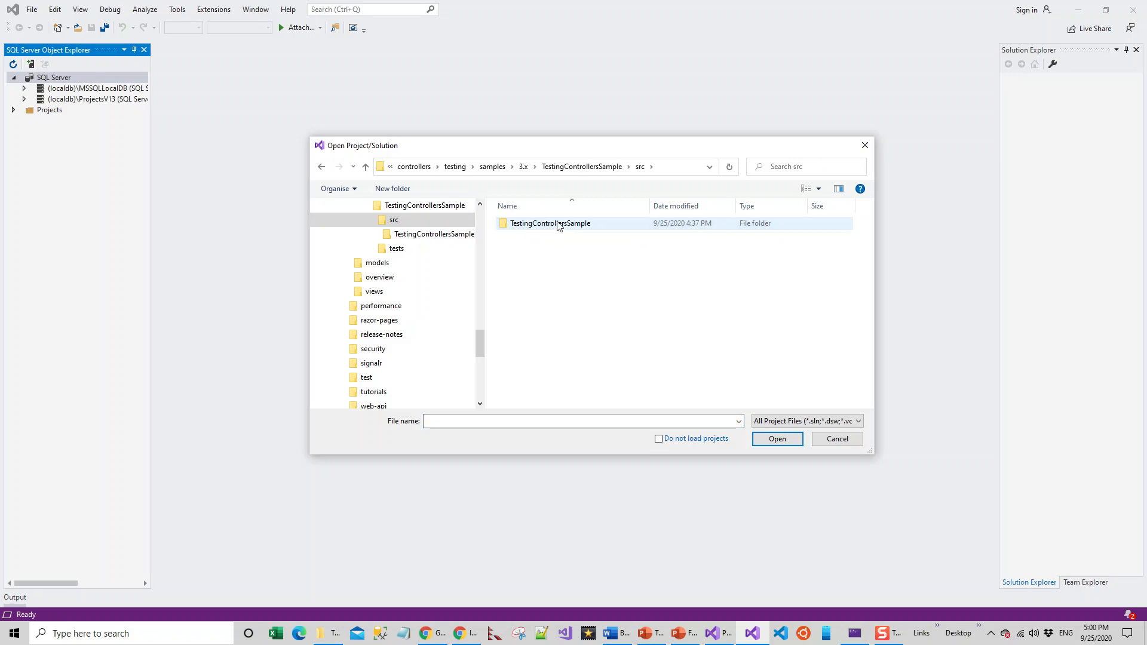
{"action": "mouse_move", "coordinate": [550, 223]}
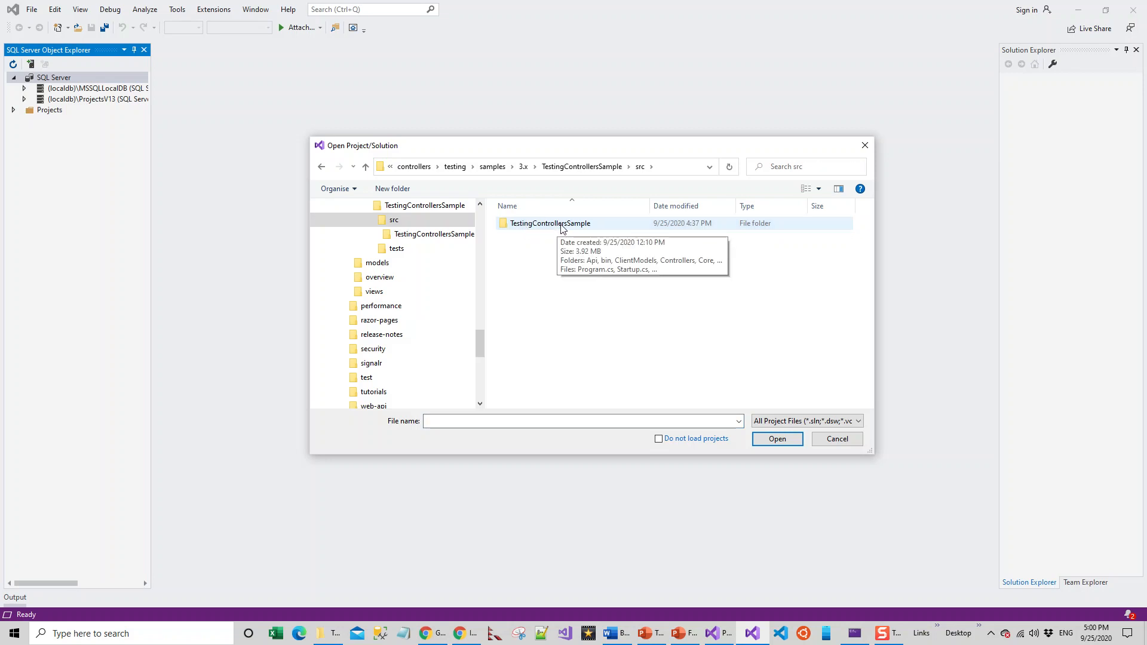
{"action": "double_click", "coordinate": [548, 223]}
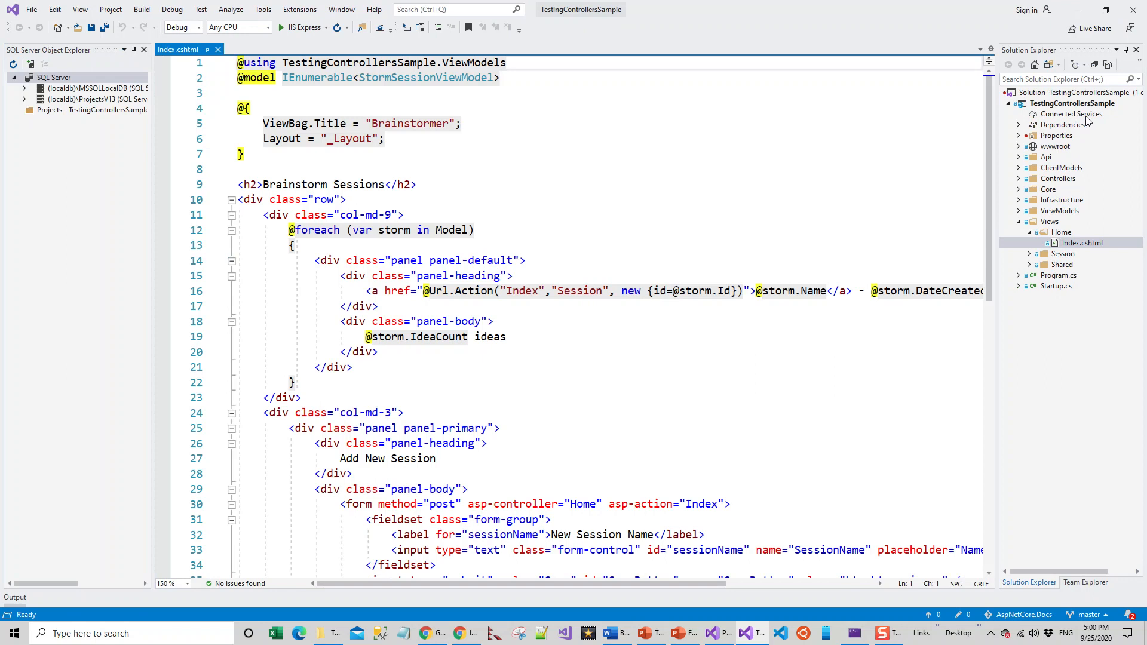
{"action": "mouse_move", "coordinate": [1089, 114]}
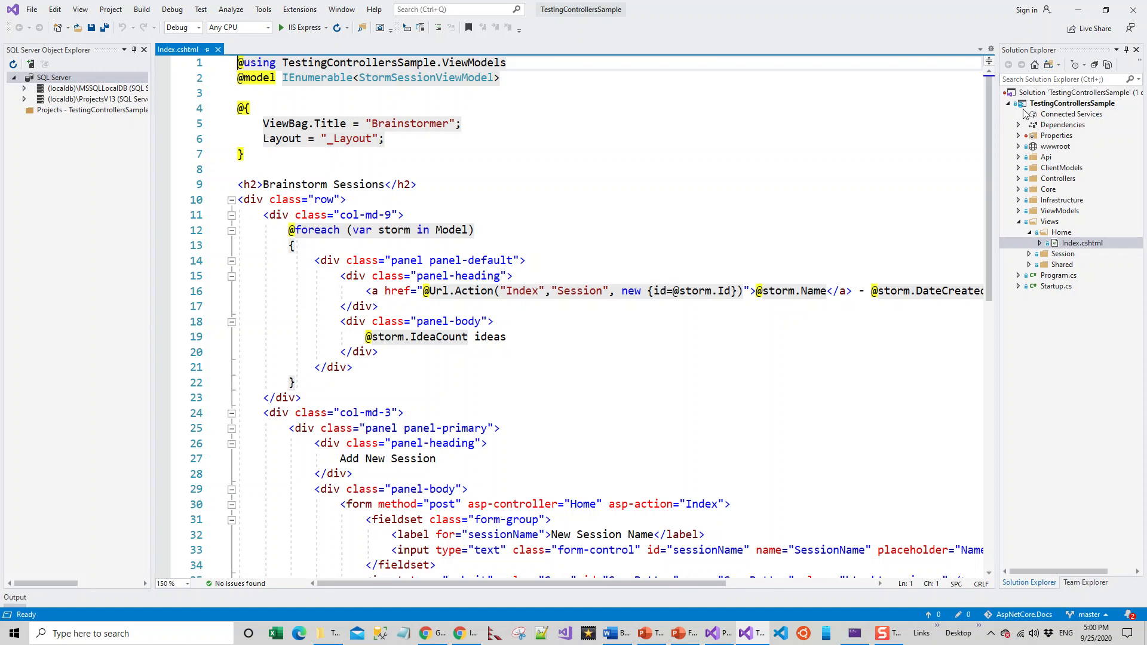
{"action": "mouse_move", "coordinate": [1037, 115]}
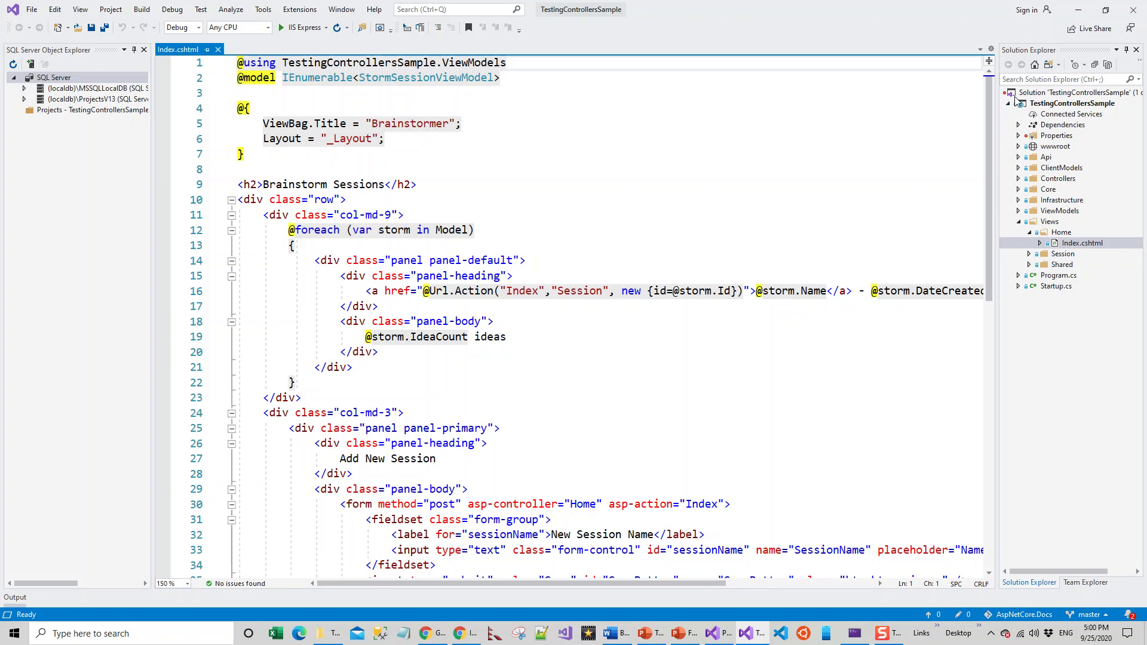
{"action": "left_click", "coordinate": [1065, 78]}
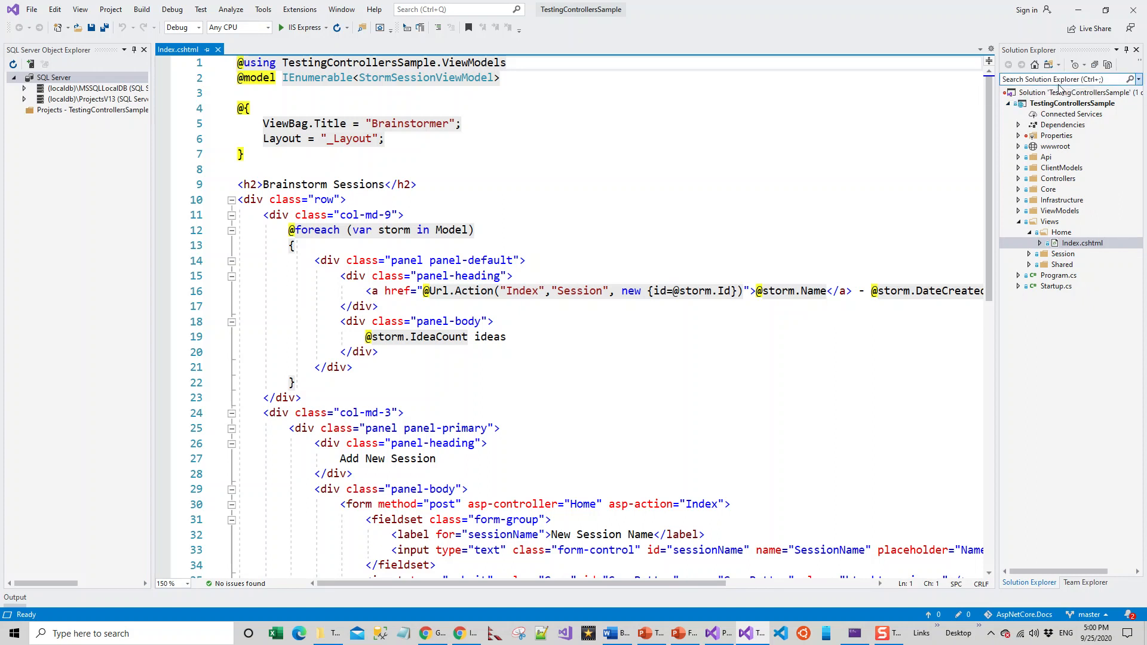
{"action": "mouse_move", "coordinate": [1090, 116]}
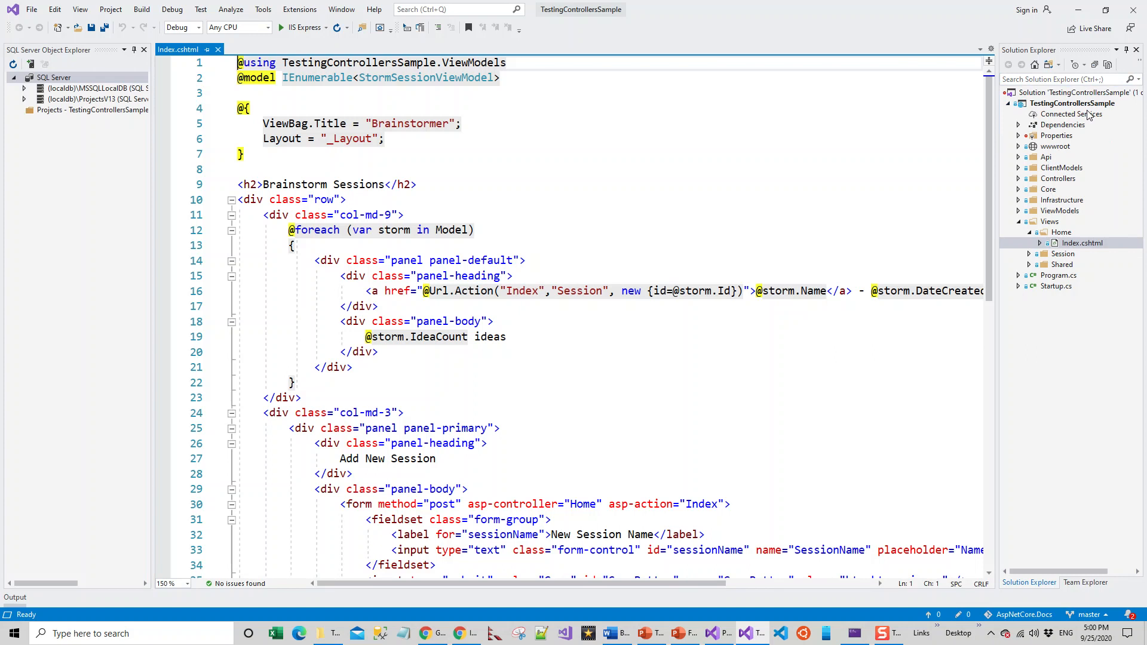
{"action": "mouse_move", "coordinate": [1073, 103]}
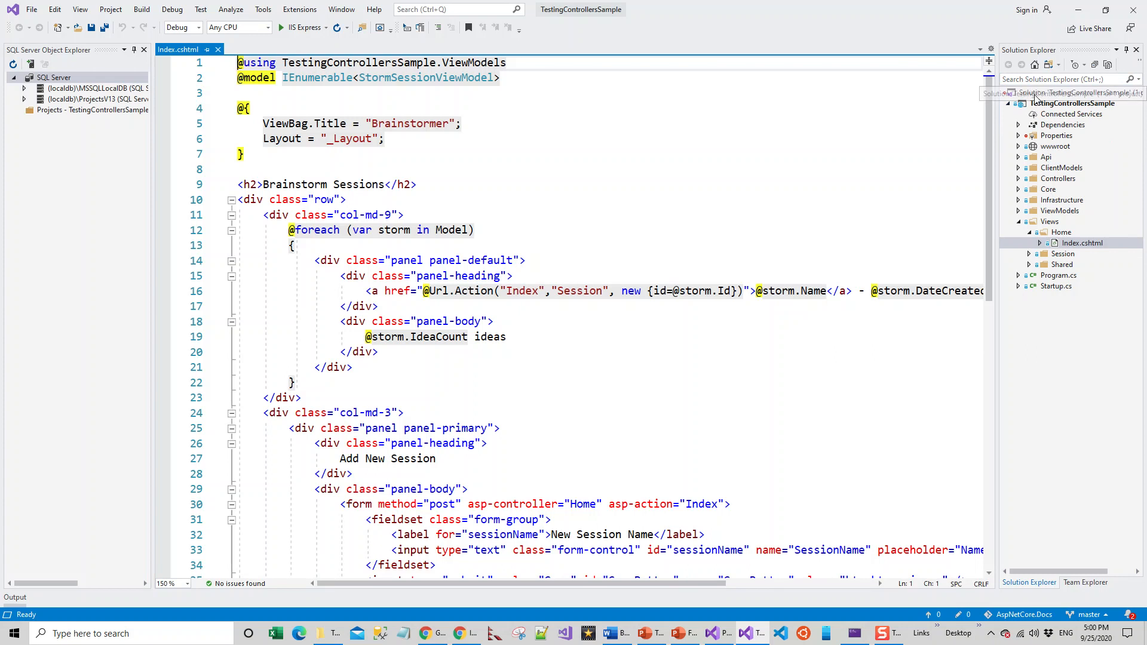
Step: Add the existing TestingControllersSample.Tests .csproj from the tests folder to the solution
{"action": "right_click", "coordinate": [1073, 103]}
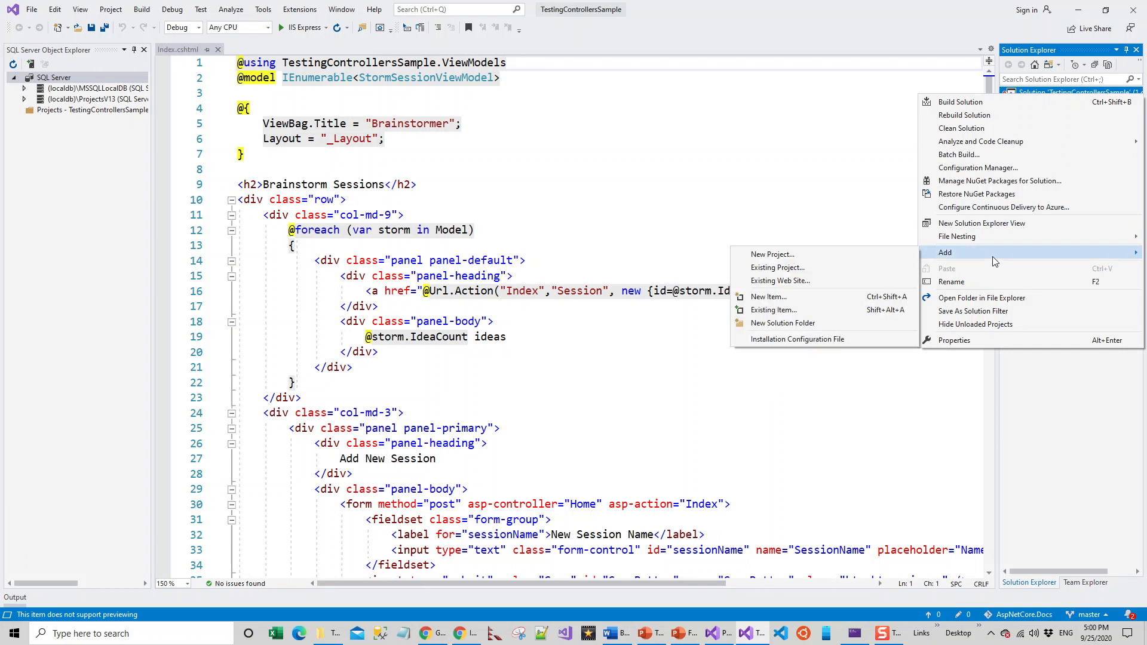
{"action": "left_click", "coordinate": [778, 267]}
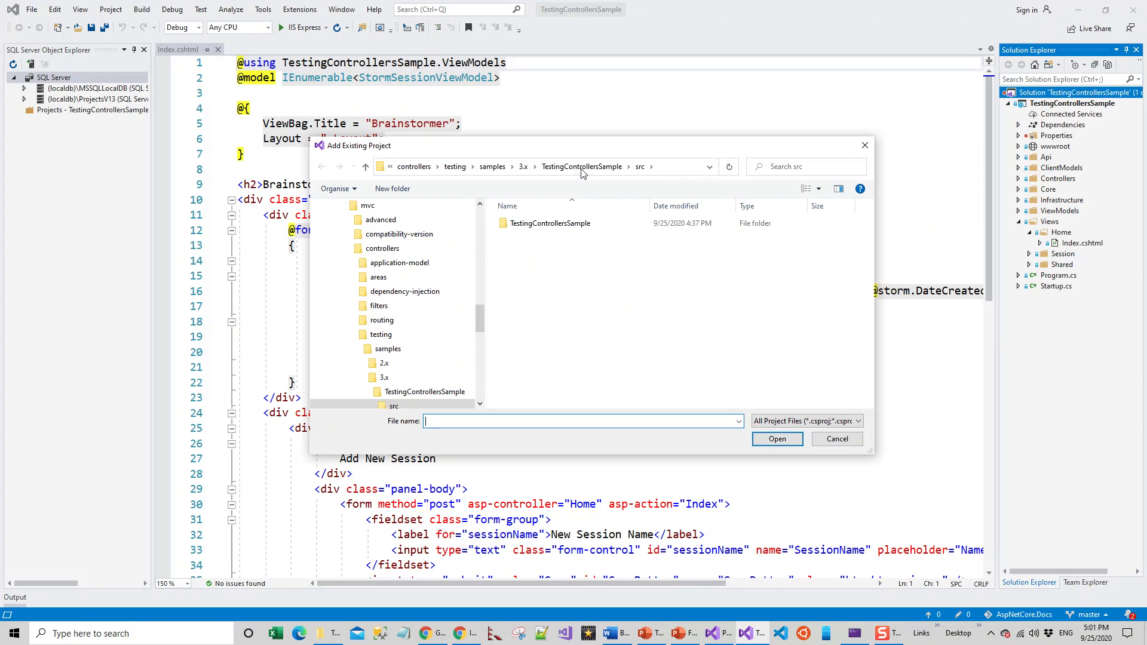
{"action": "double_click", "coordinate": [549, 223]}
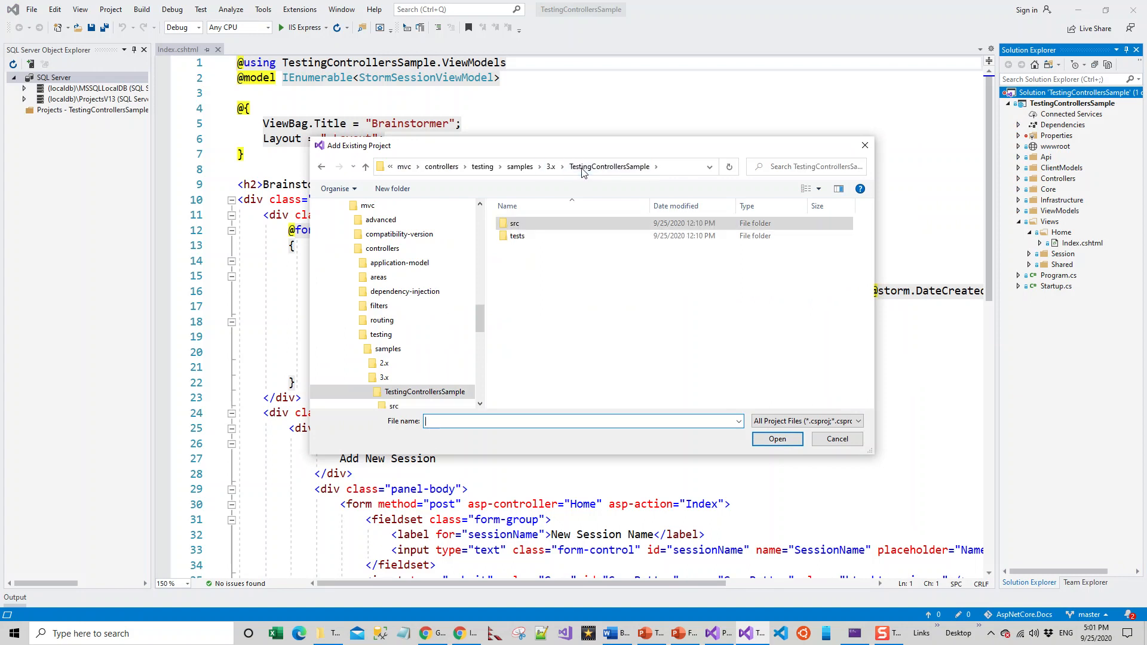
{"action": "mouse_move", "coordinate": [518, 235]}
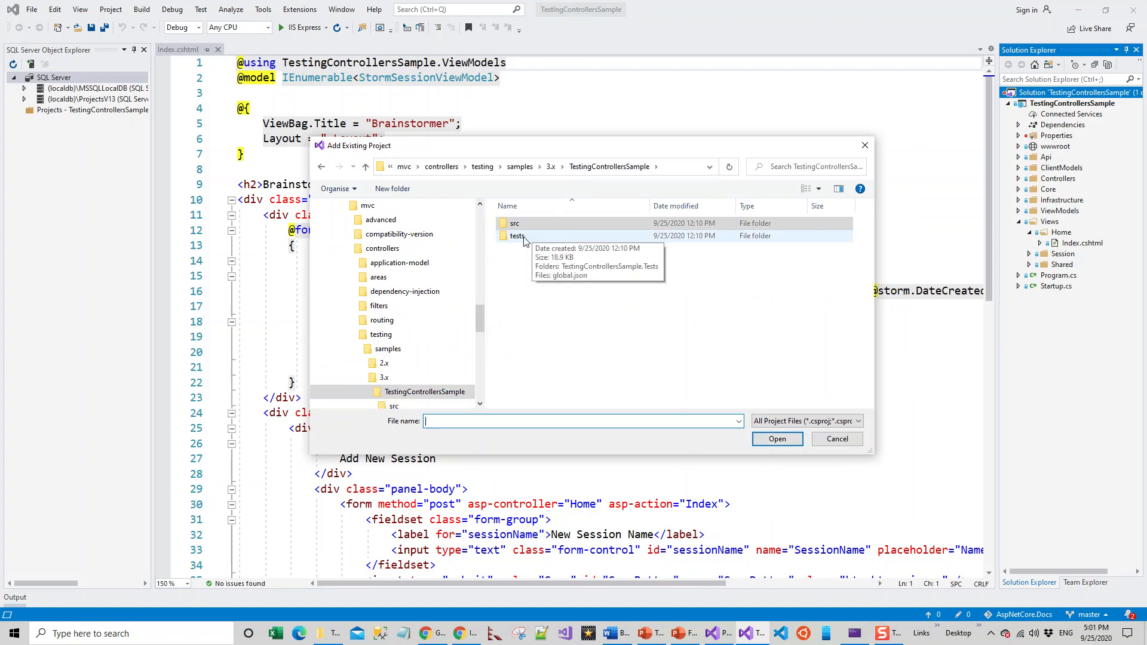
{"action": "double_click", "coordinate": [517, 235]}
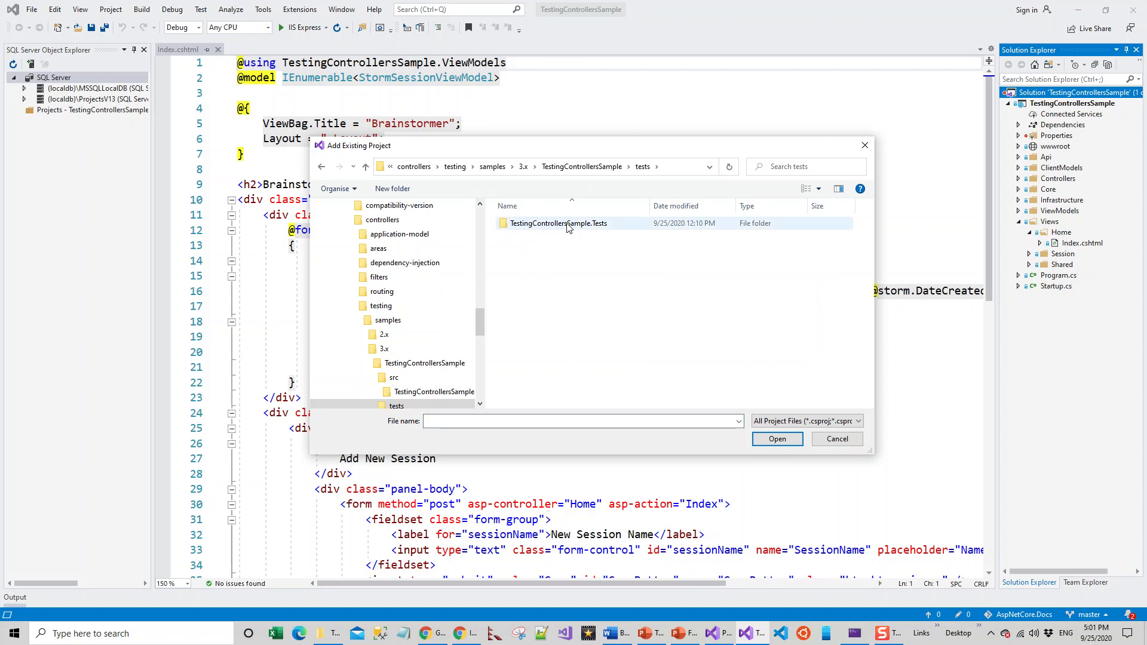
{"action": "double_click", "coordinate": [558, 223]}
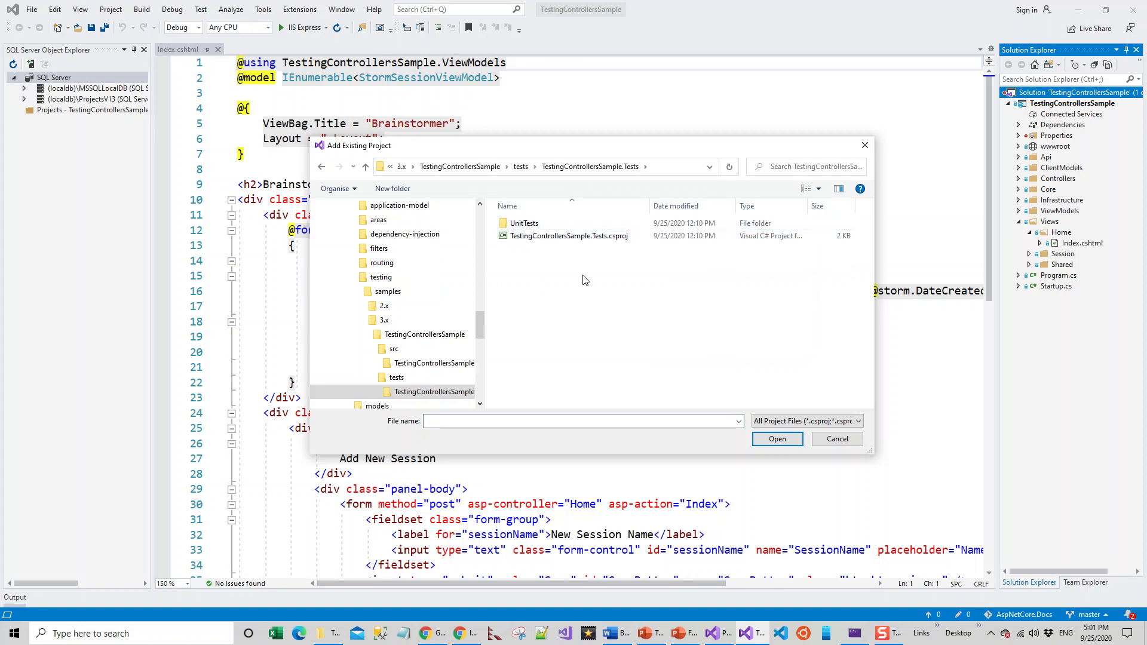
{"action": "mouse_move", "coordinate": [625, 187]}
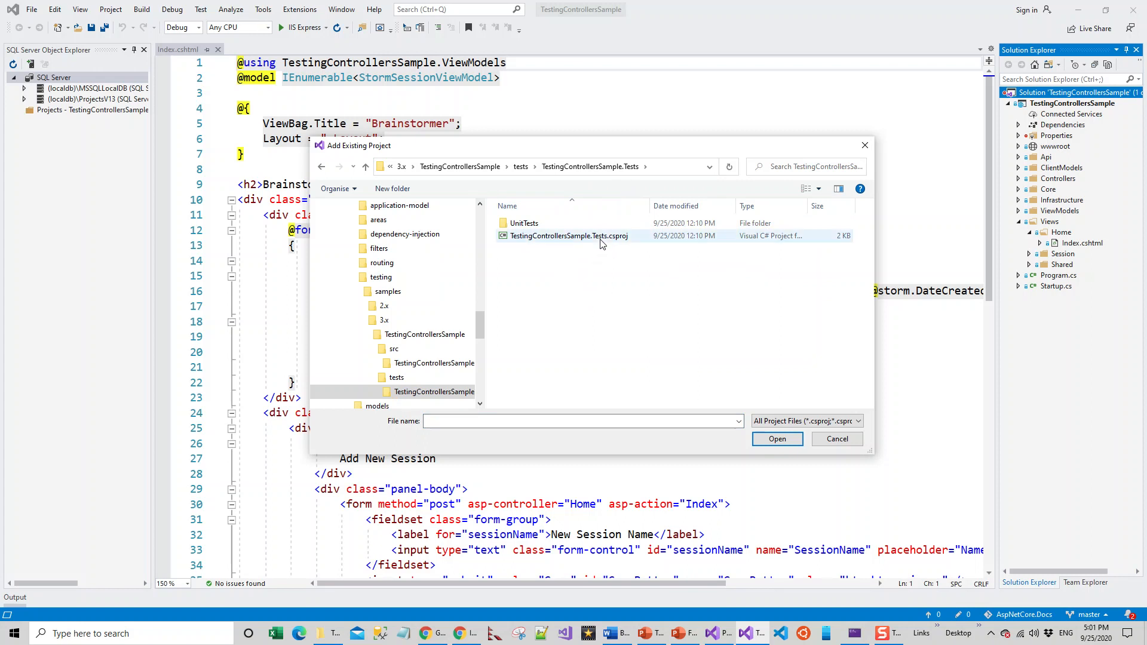
{"action": "mouse_move", "coordinate": [569, 235]}
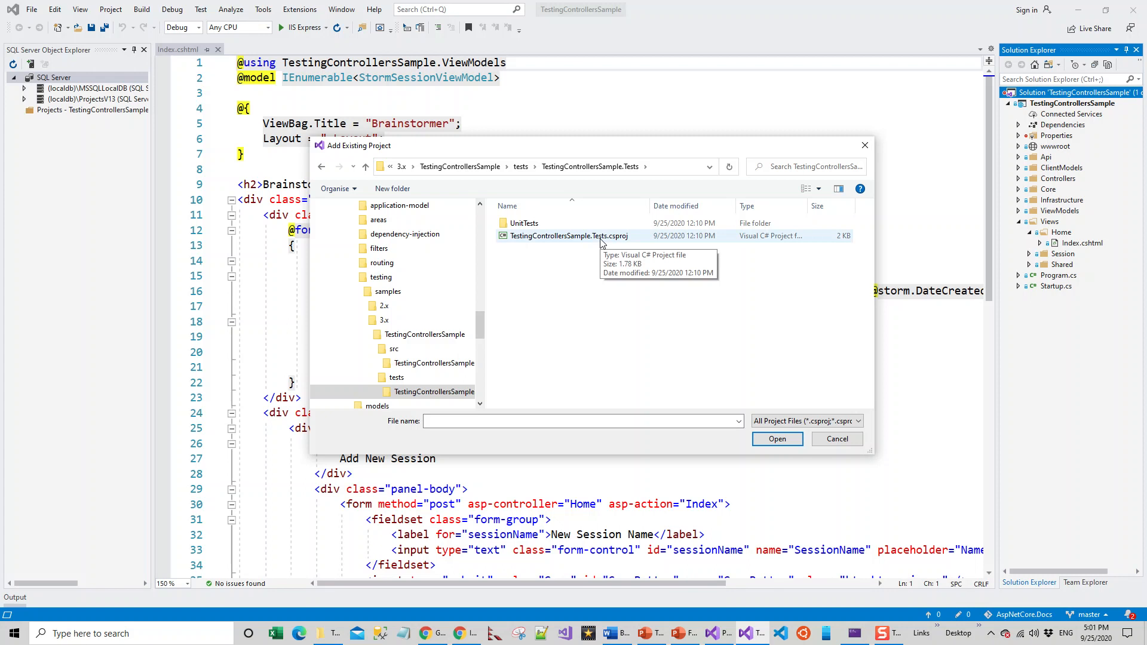
{"action": "left_click", "coordinate": [777, 438]}
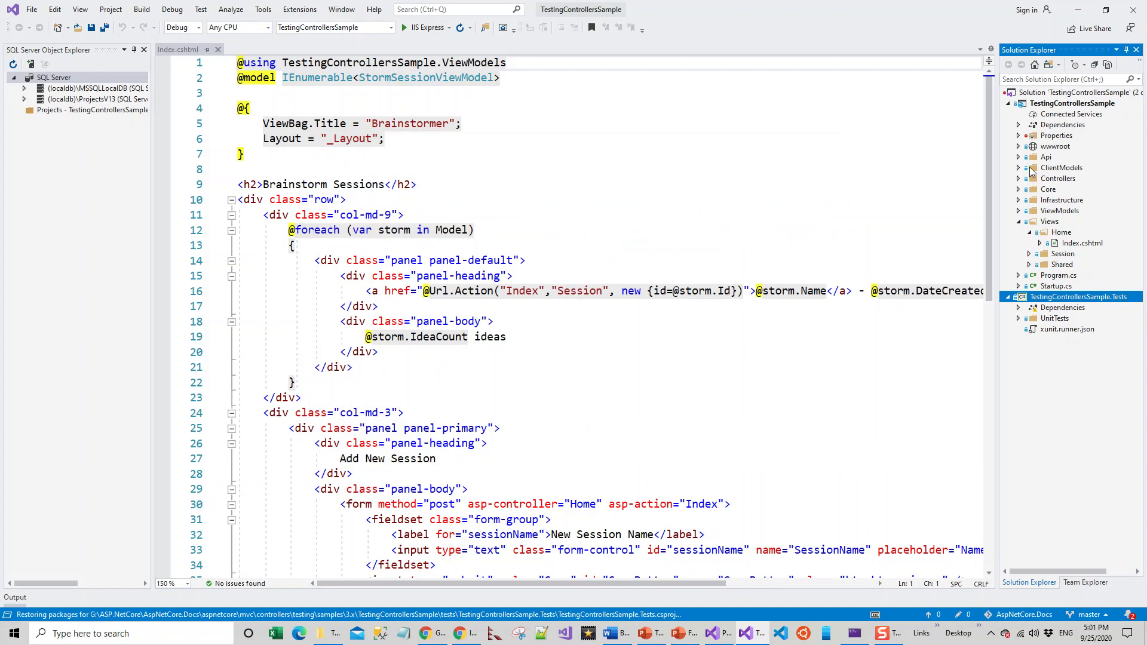
{"action": "mouse_move", "coordinate": [1081, 119]}
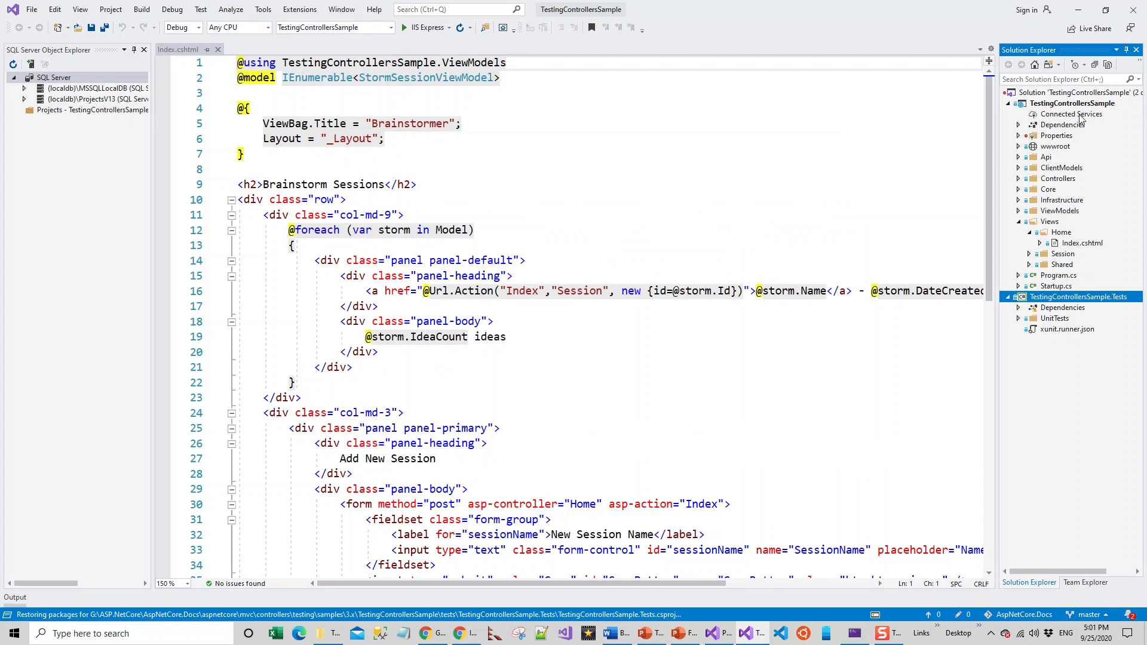
Step: View the TestingControllersSample .csproj and run the Brainstormer app with IIS Express
{"action": "left_click", "coordinate": [1073, 103]}
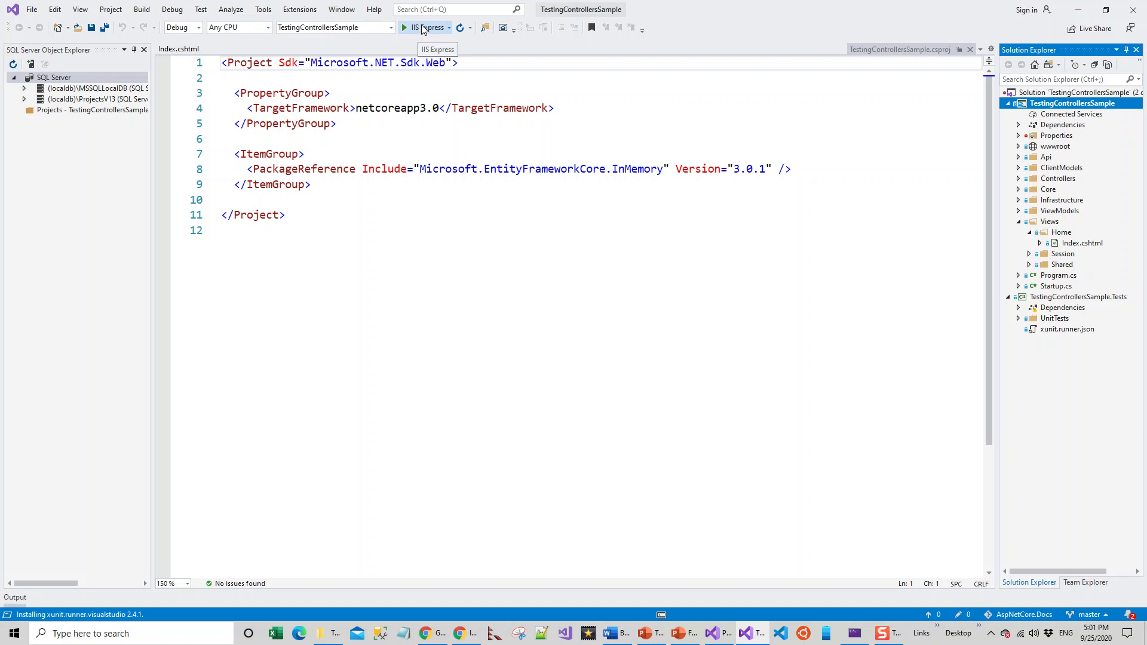
{"action": "left_click", "coordinate": [405, 28]}
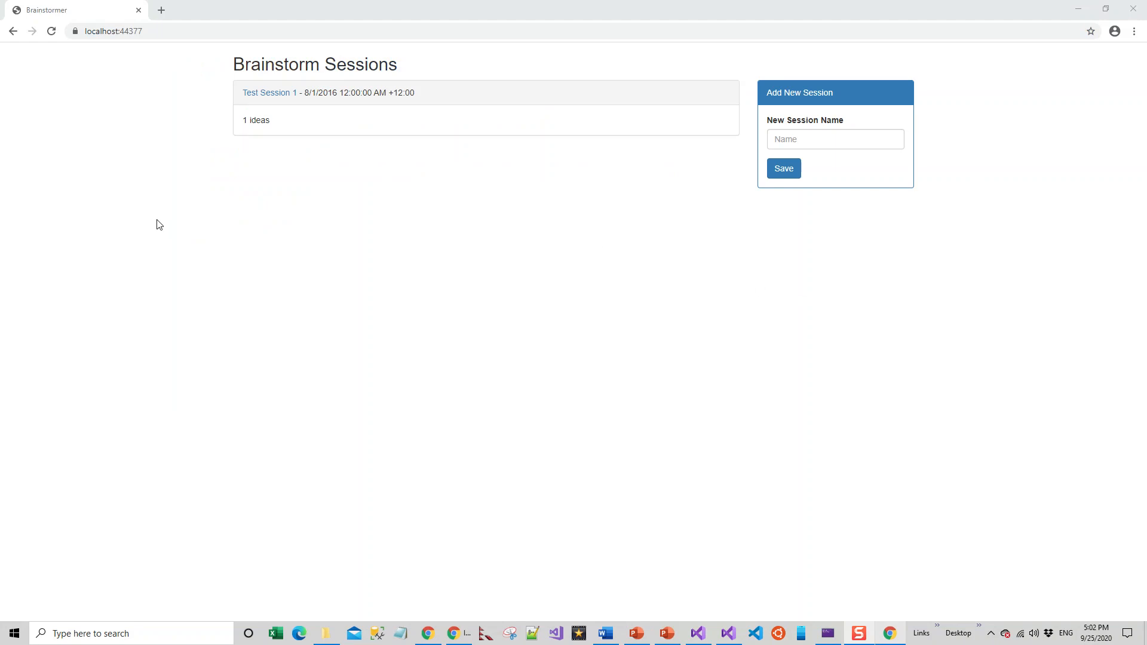
{"action": "mouse_move", "coordinate": [106, 56]}
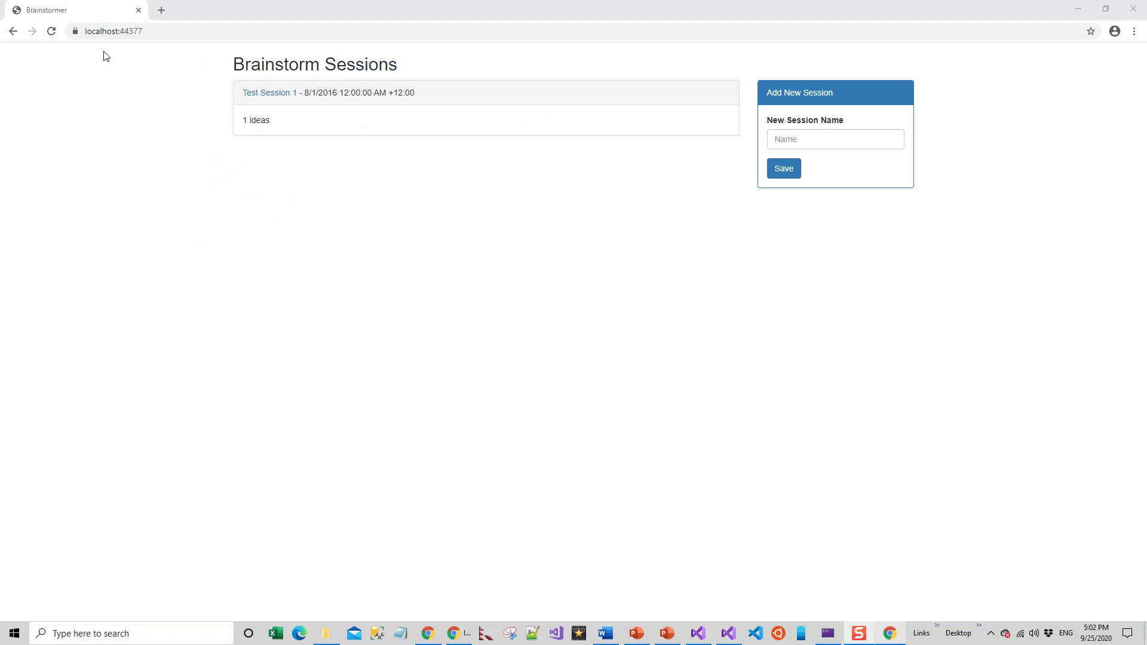
{"action": "mouse_move", "coordinate": [549, 112]}
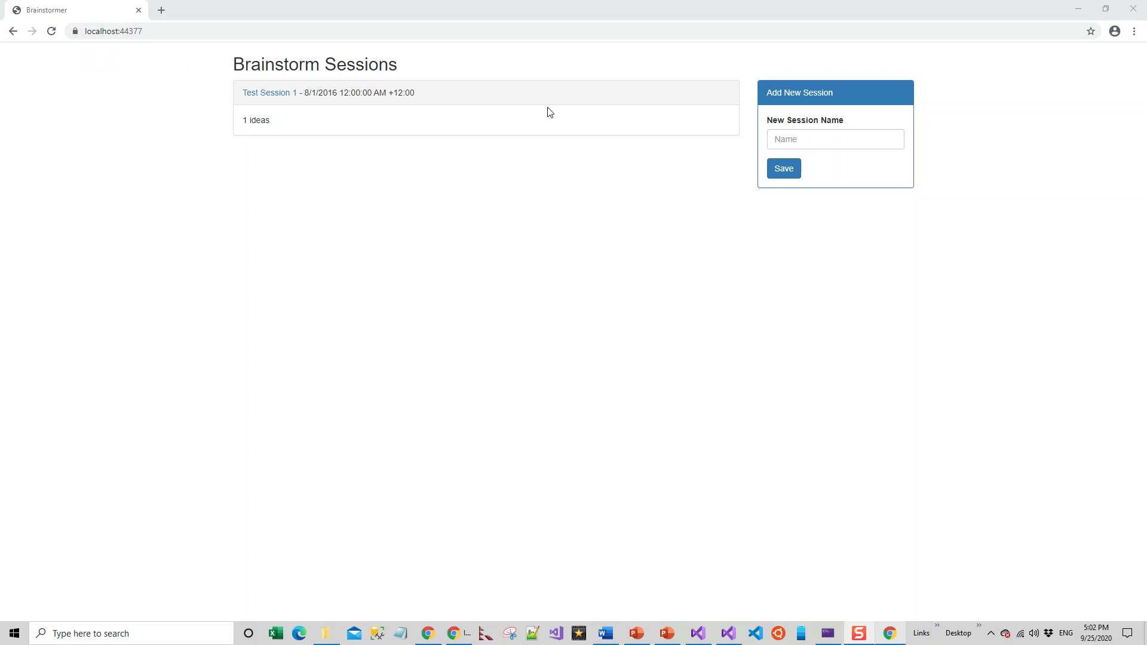
{"action": "mouse_move", "coordinate": [308, 153]}
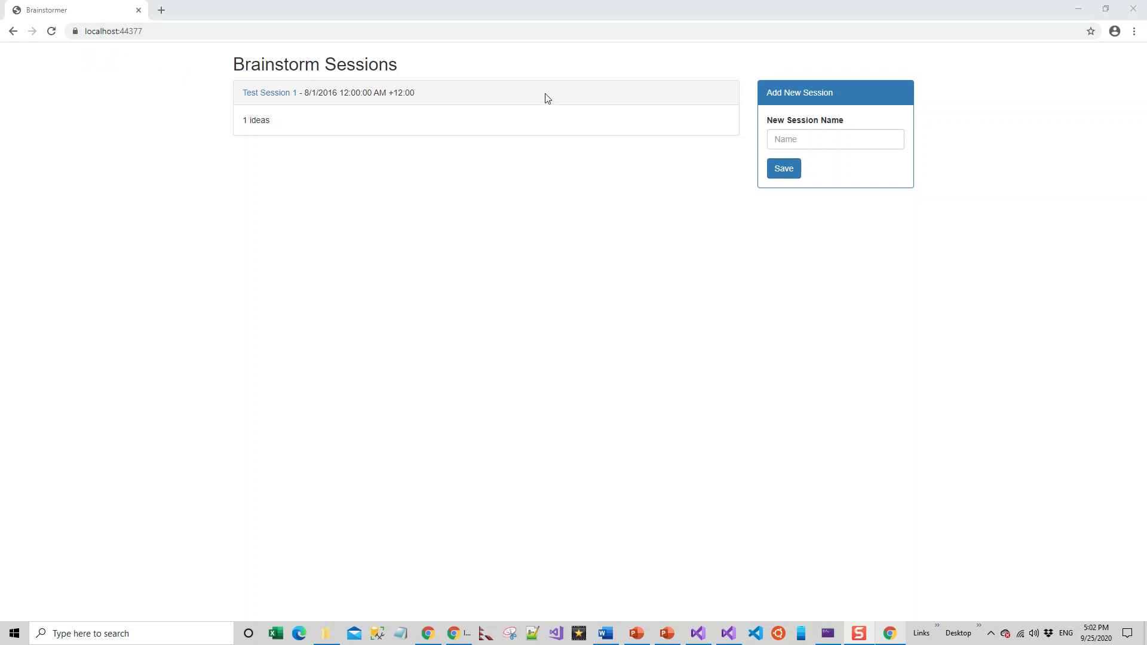
{"action": "mouse_move", "coordinate": [269, 96]}
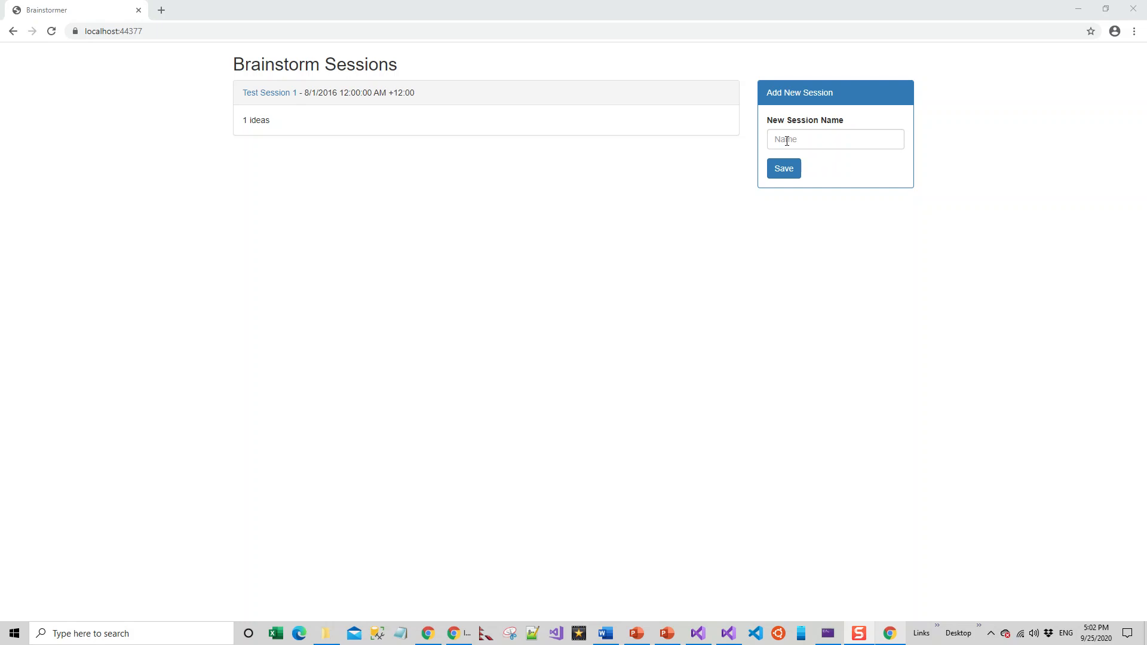
Step: Activate the New Session Name field on the Brainstorm Sessions page
{"action": "left_click", "coordinate": [836, 139]}
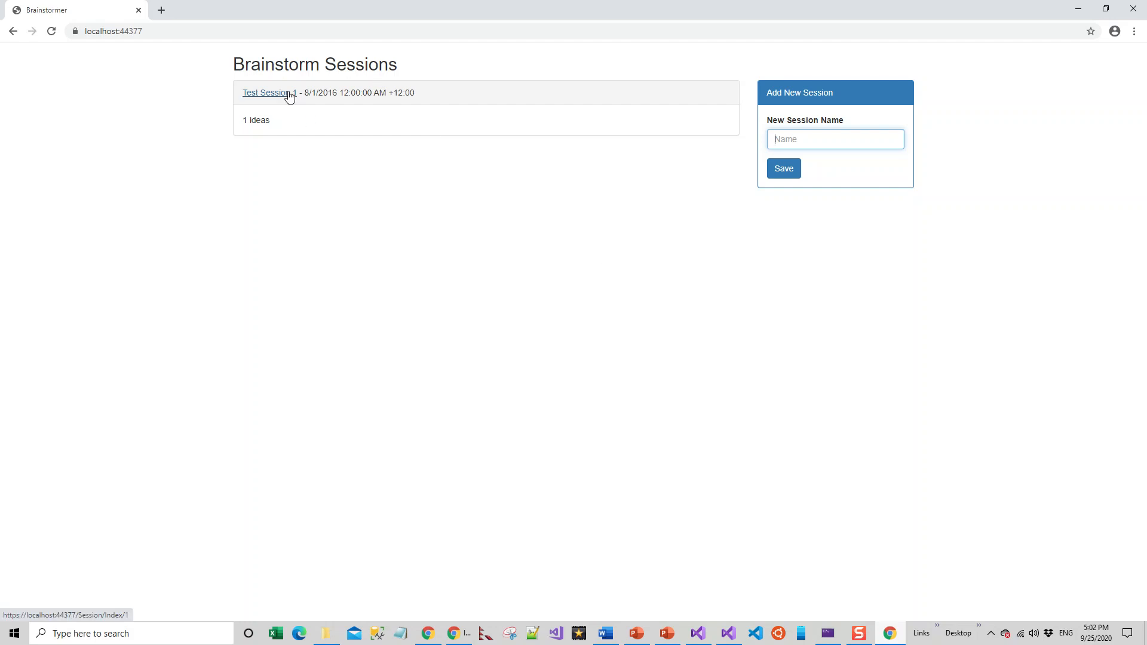
{"action": "mouse_move", "coordinate": [471, 227]}
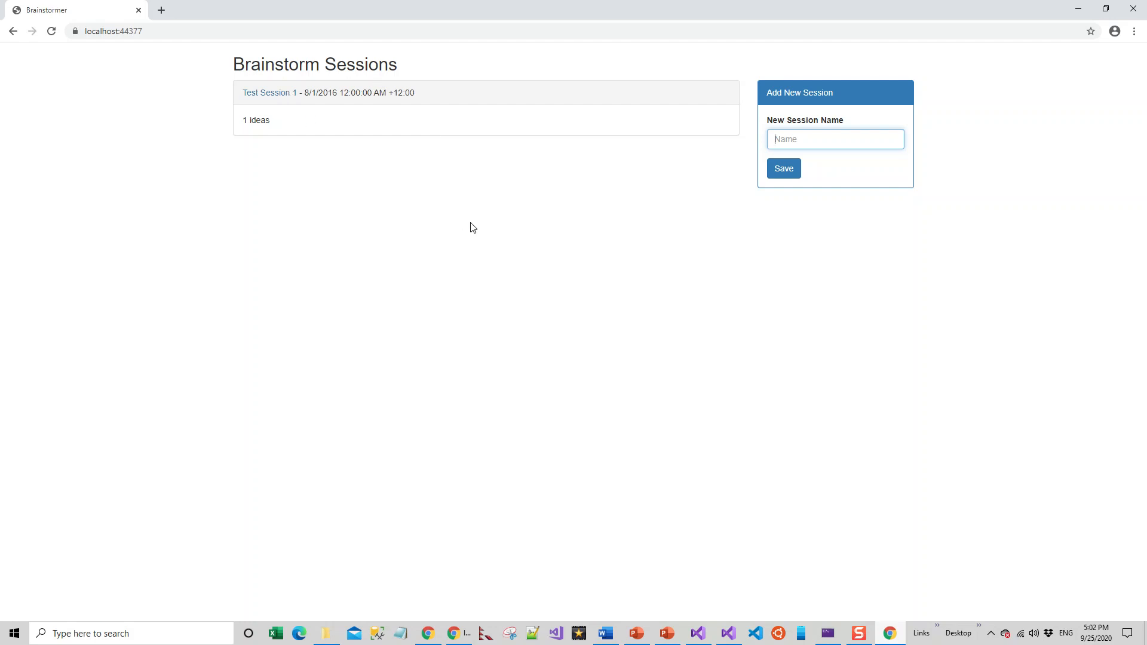
Step: Save a new session named 'My Session', listed with 0 ideas above Test Session 1
{"action": "type", "text": "M"}
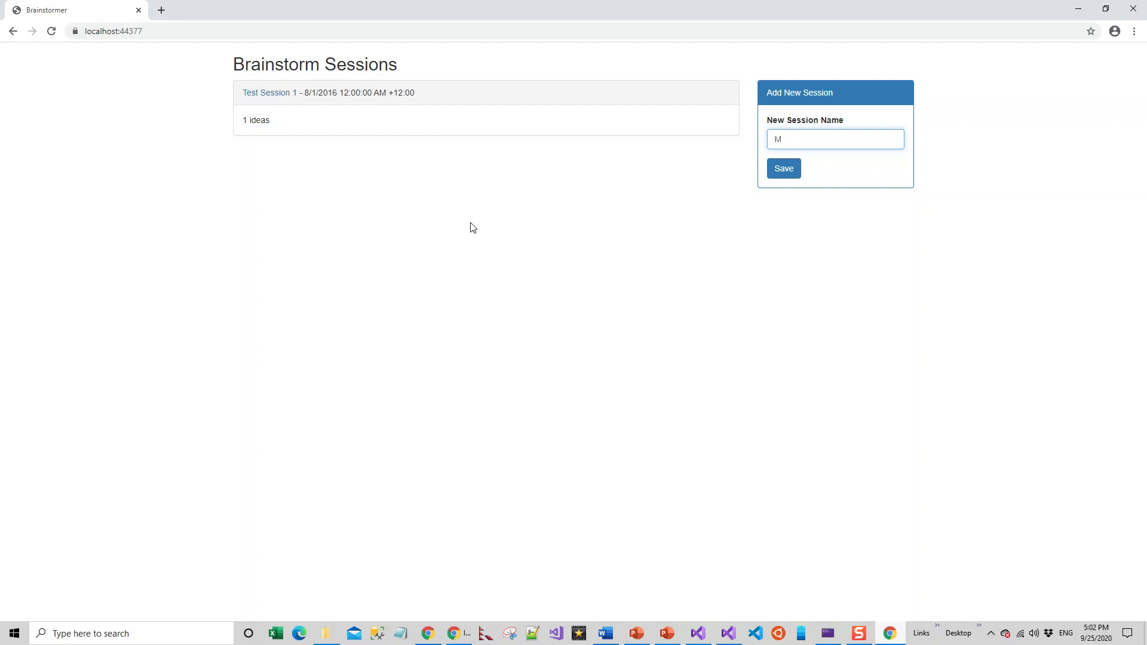
{"action": "type", "text": "y Sess"}
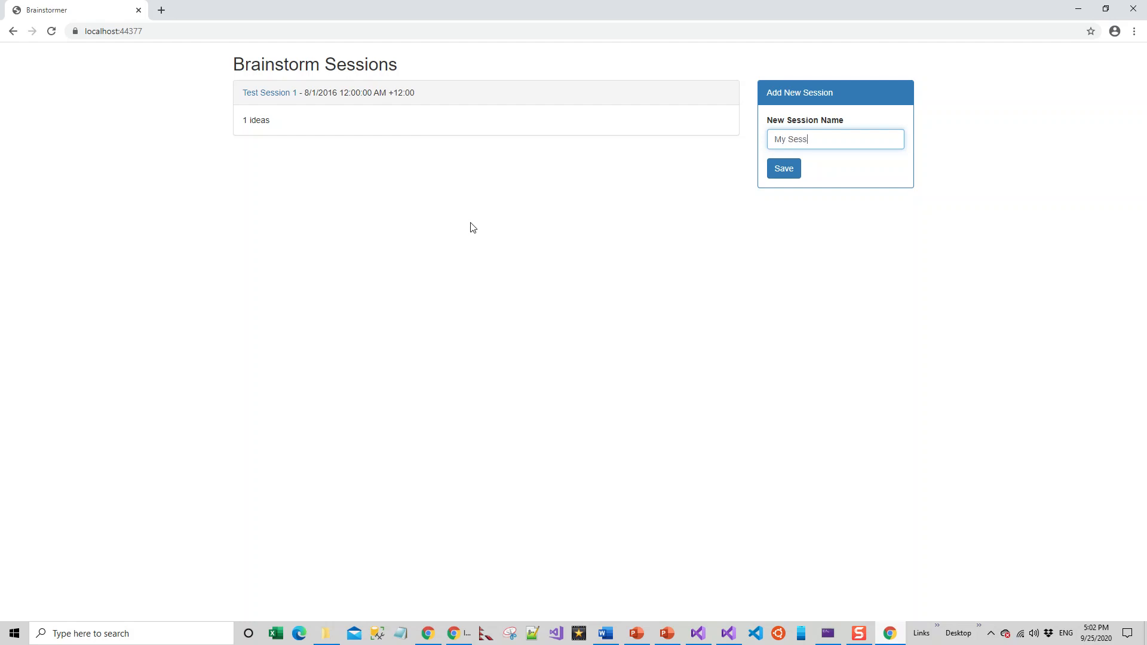
{"action": "type", "text": "ion"}
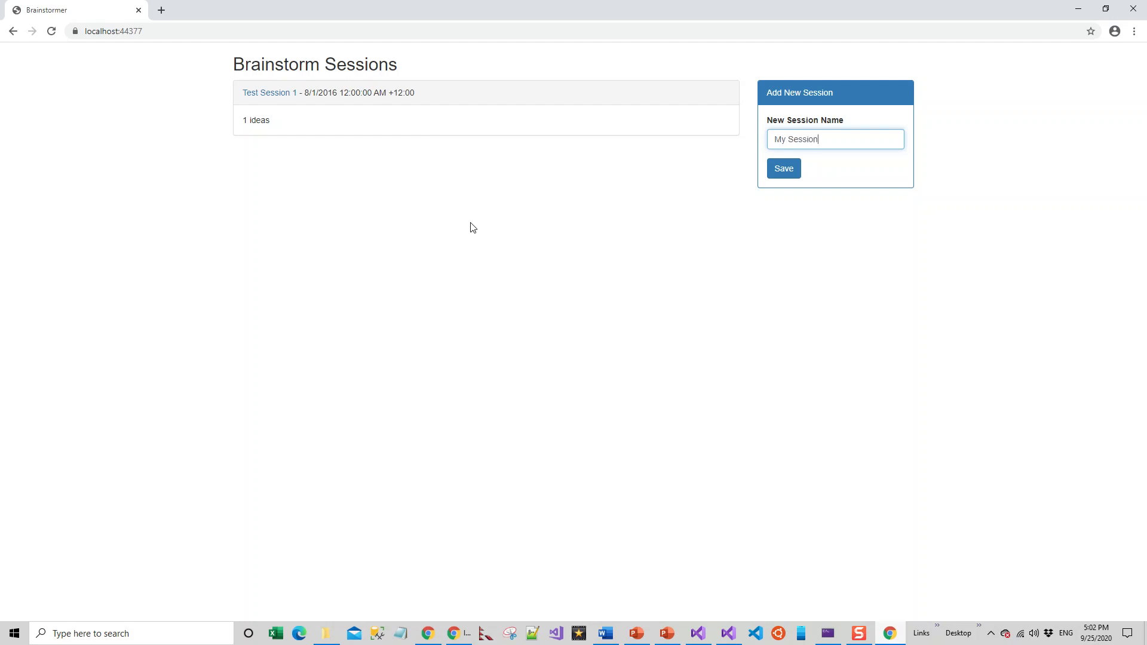
{"action": "left_click", "coordinate": [782, 169]}
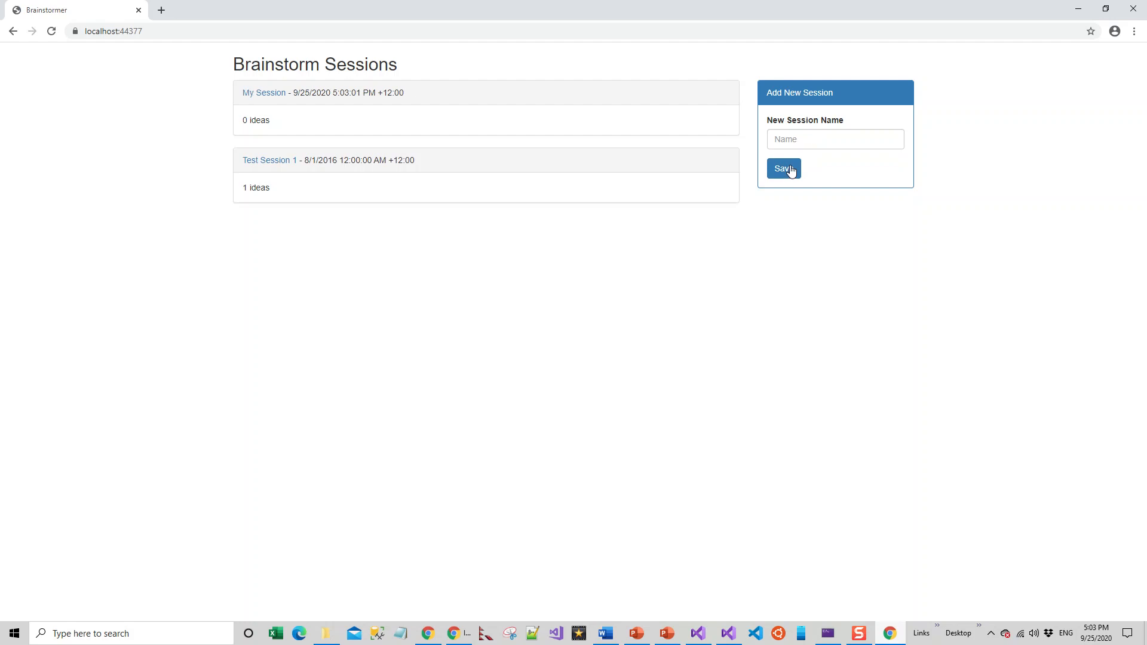
{"action": "mouse_move", "coordinate": [265, 203]}
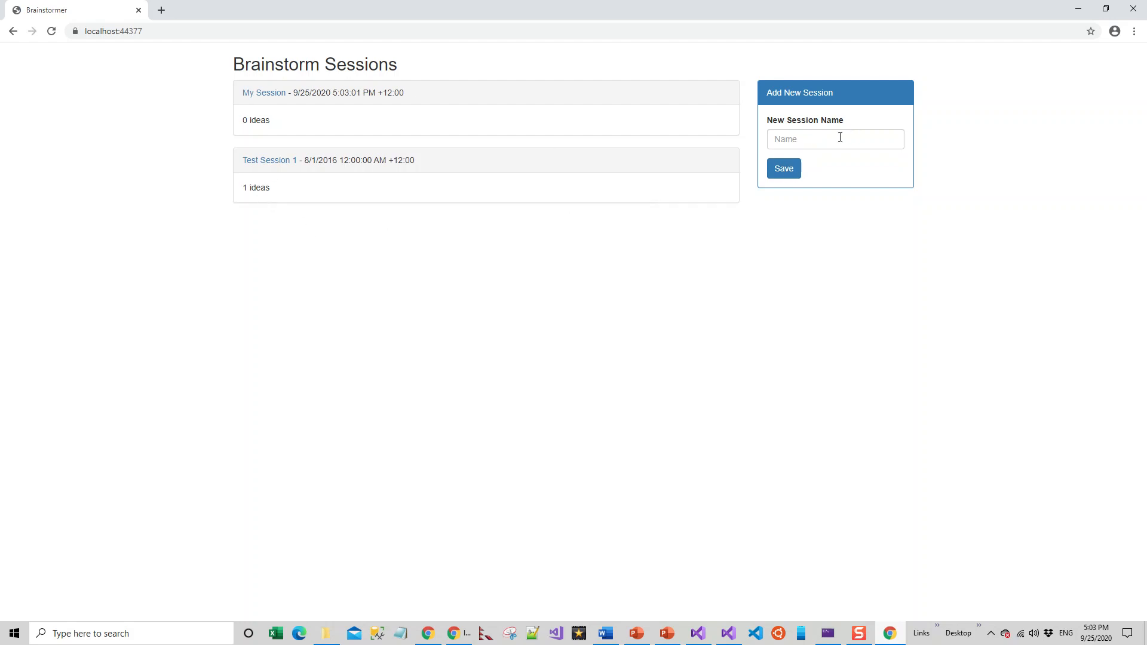
{"action": "mouse_move", "coordinate": [339, 253]}
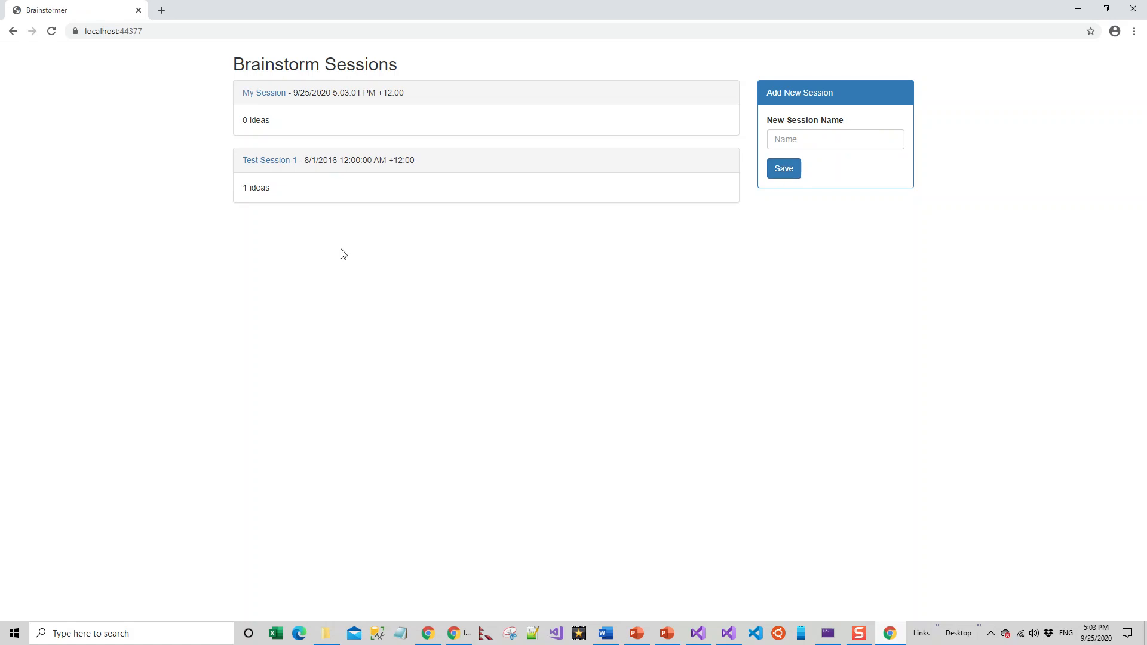
{"action": "left_click", "coordinate": [269, 160]}
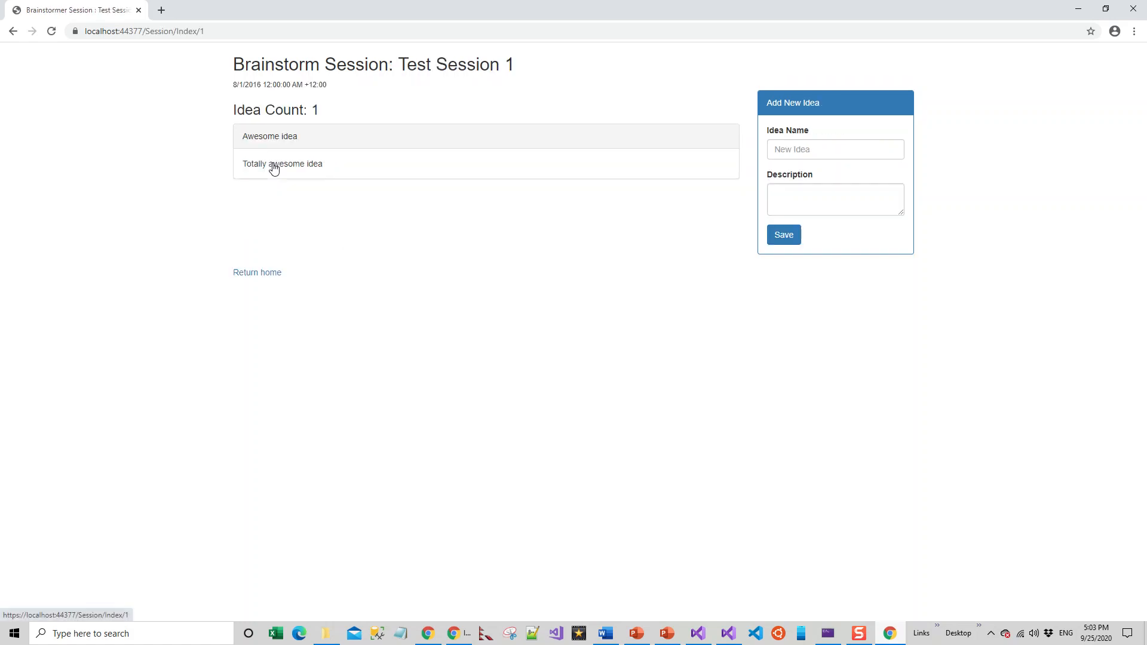
{"action": "mouse_move", "coordinate": [693, 110]}
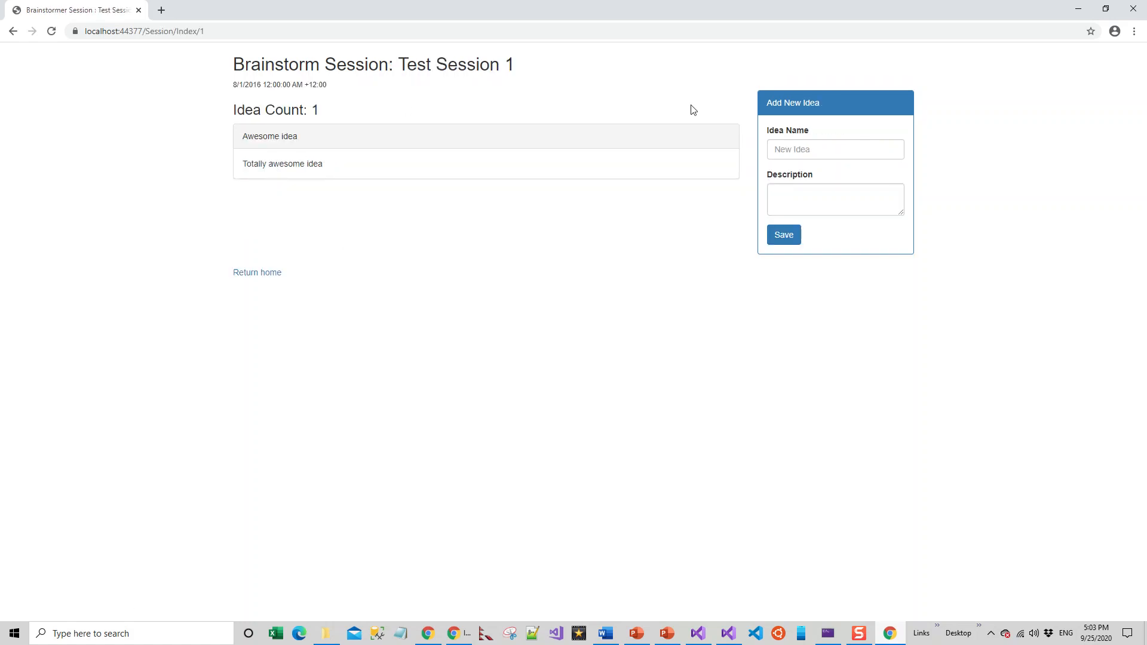
{"action": "mouse_move", "coordinate": [236, 178]}
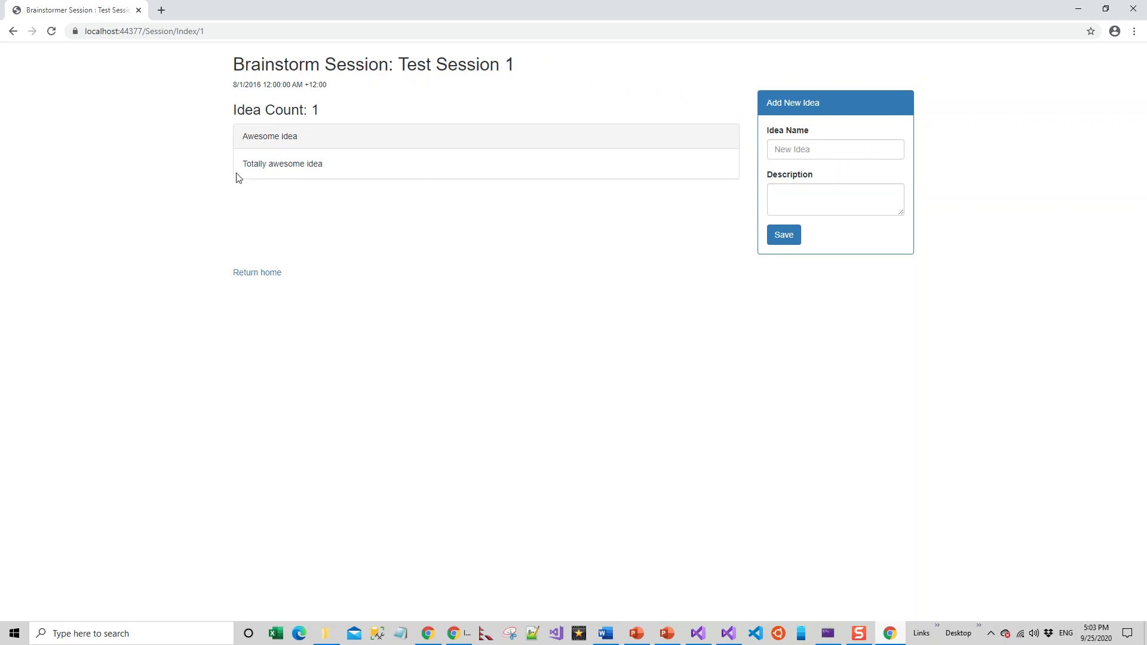
{"action": "mouse_move", "coordinate": [289, 154]}
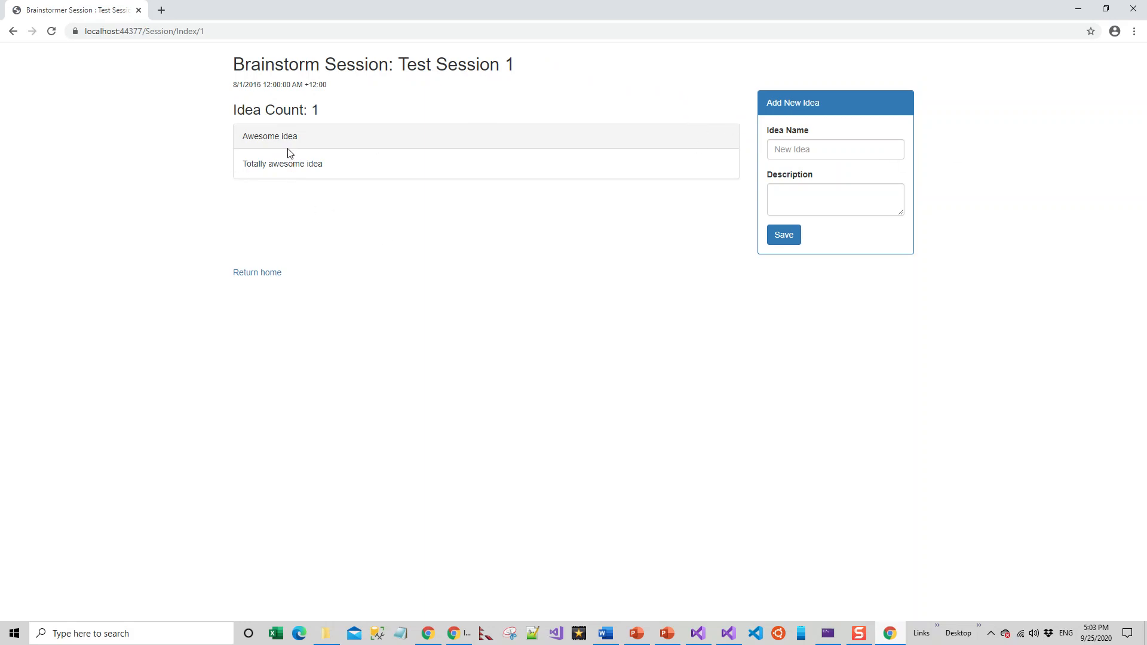
{"action": "mouse_move", "coordinate": [307, 174]}
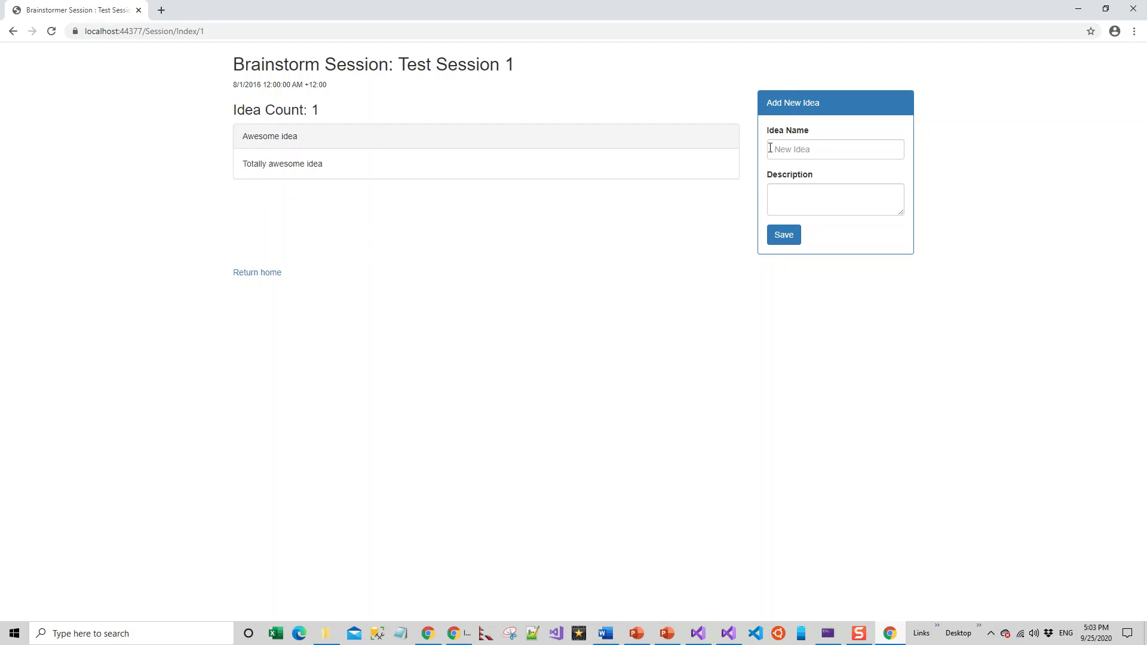
Step: Name the new idea 'Website Redesign Idea' in Test Session 1
{"action": "left_click", "coordinate": [836, 150]}
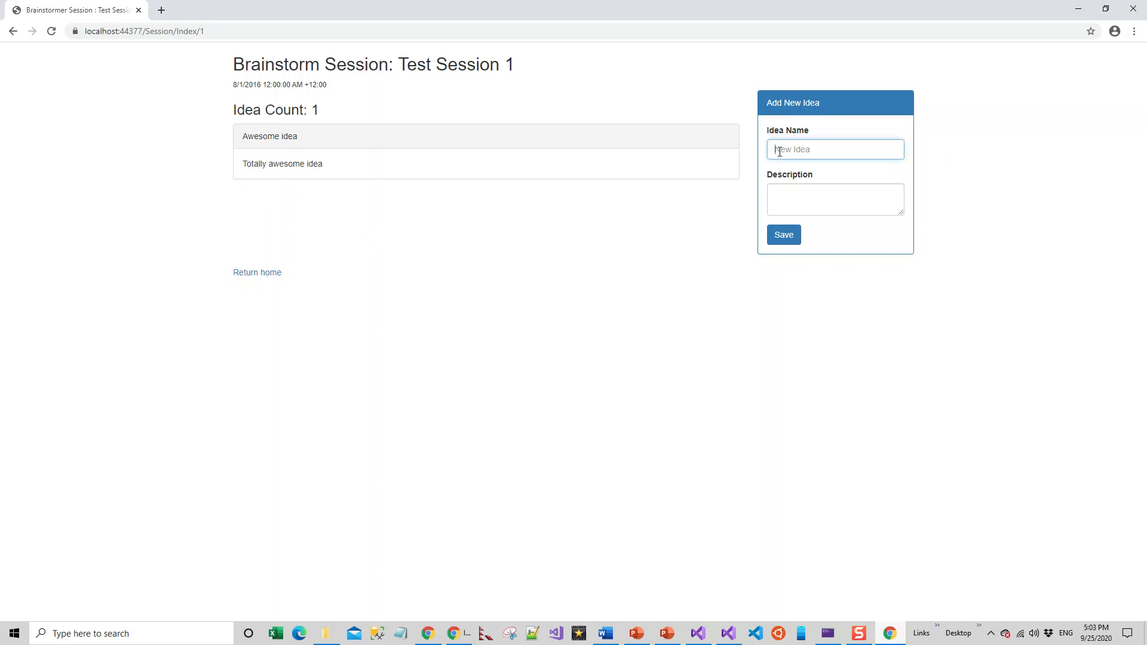
{"action": "type", "text": "W"}
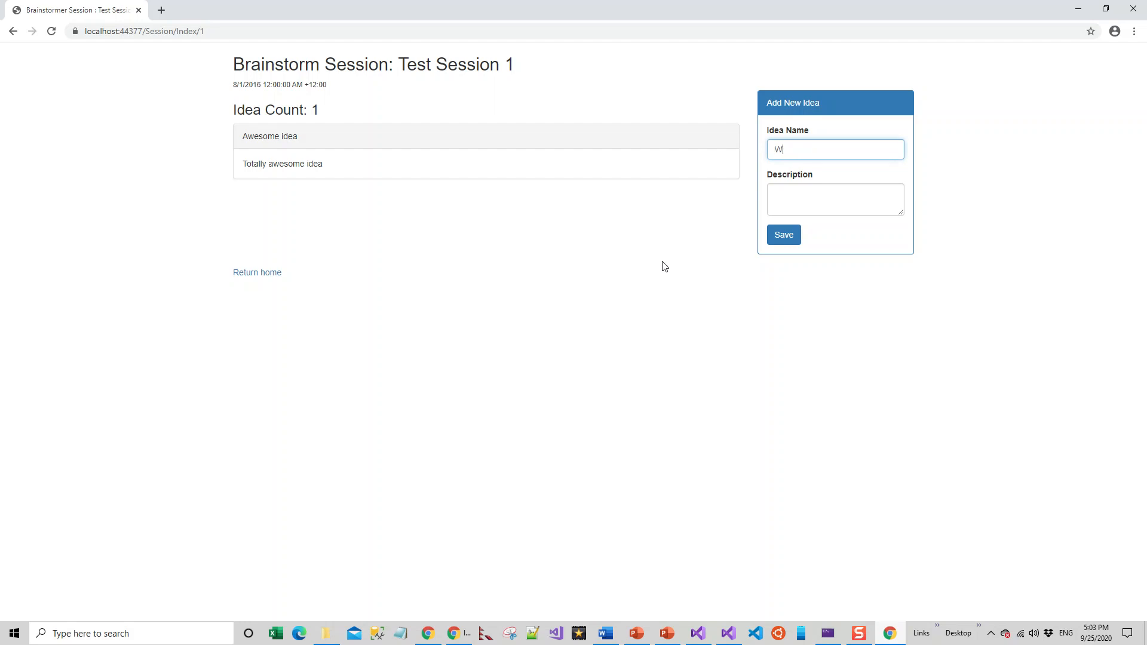
{"action": "type", "text": "ebsite"}
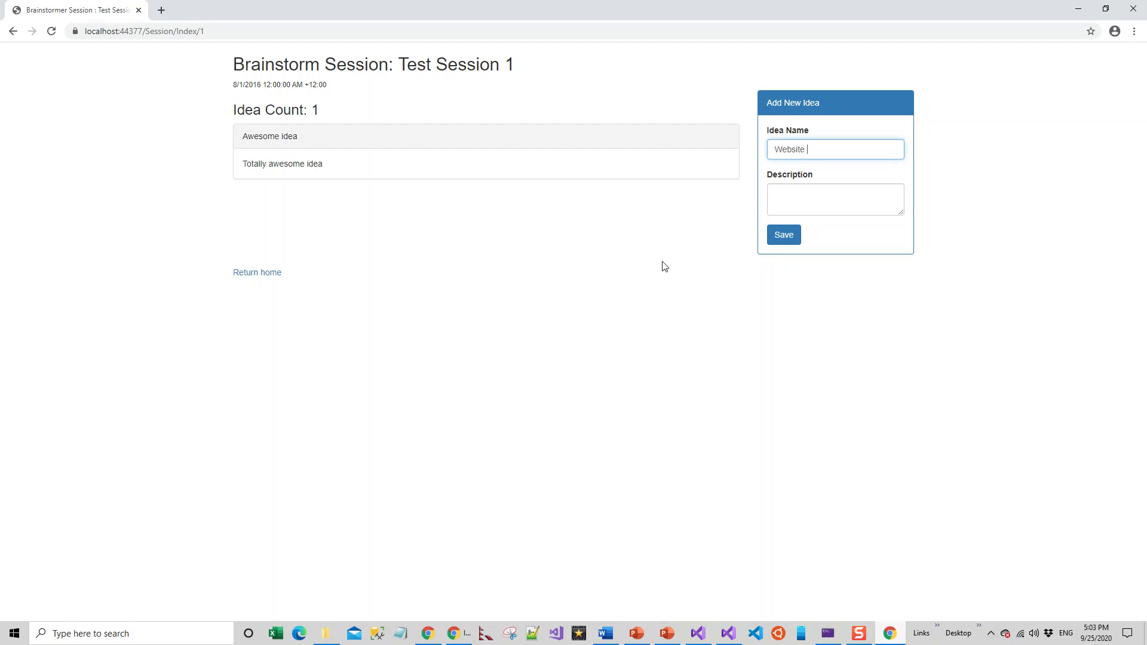
{"action": "type", "text": "Redesign"}
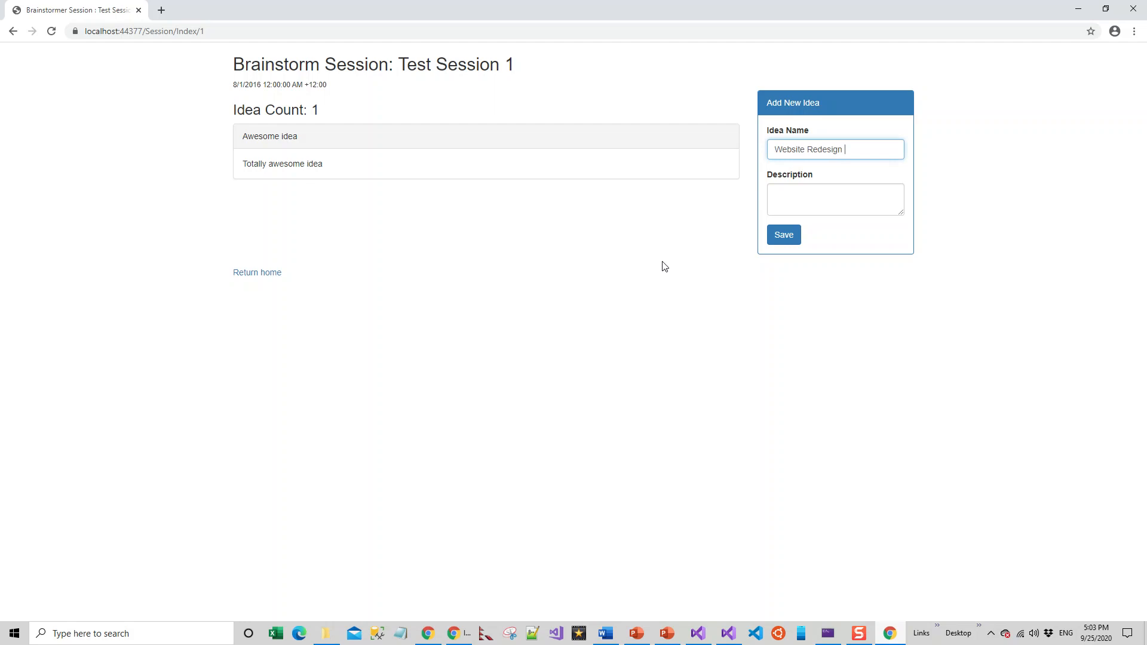
{"action": "type", "text": "Idea"}
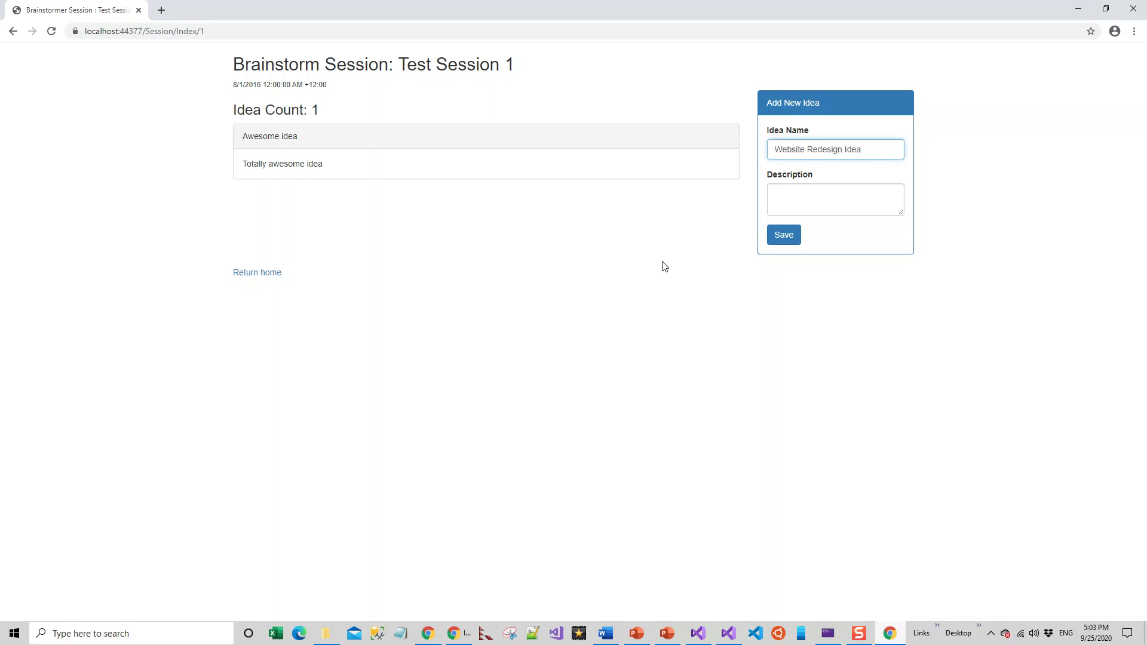
Step: Describe it as an idea to redesign my website, save it, and return to the sessions list
{"action": "left_click", "coordinate": [835, 200]}
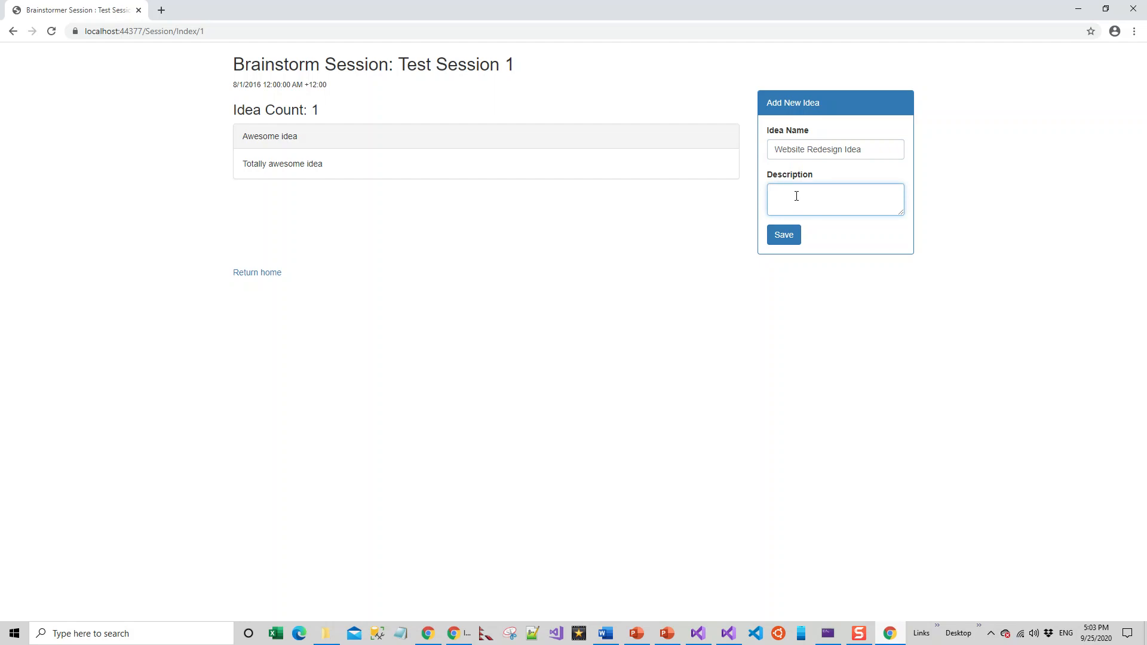
{"action": "type", "text": "Idea"}
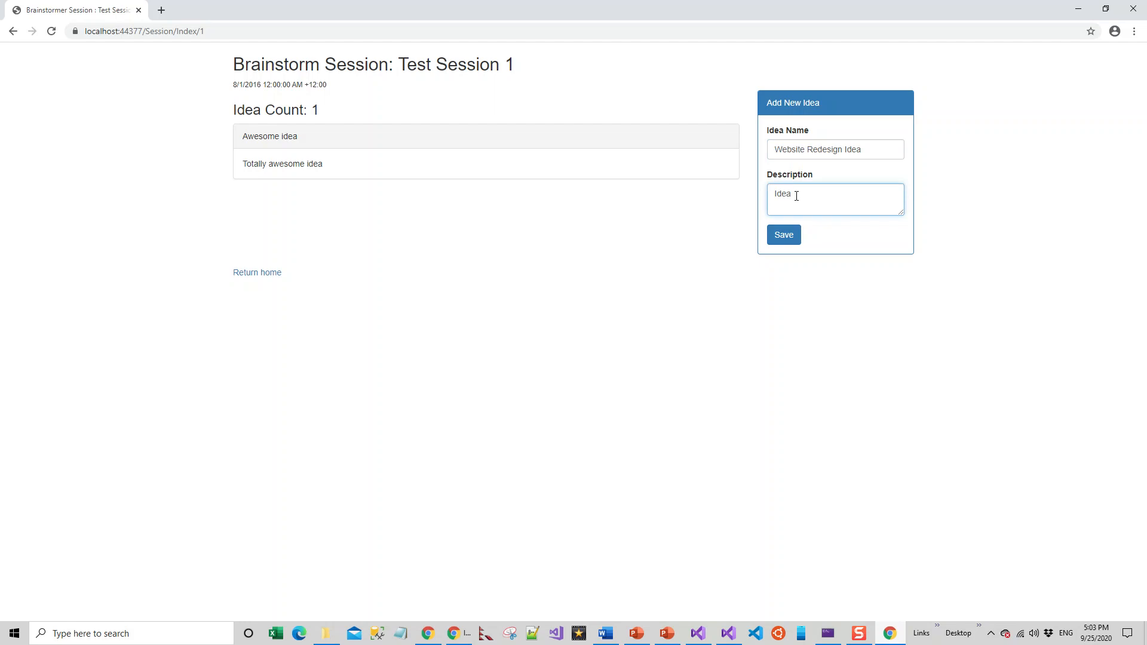
{"action": "type", "text": "to redsign"}
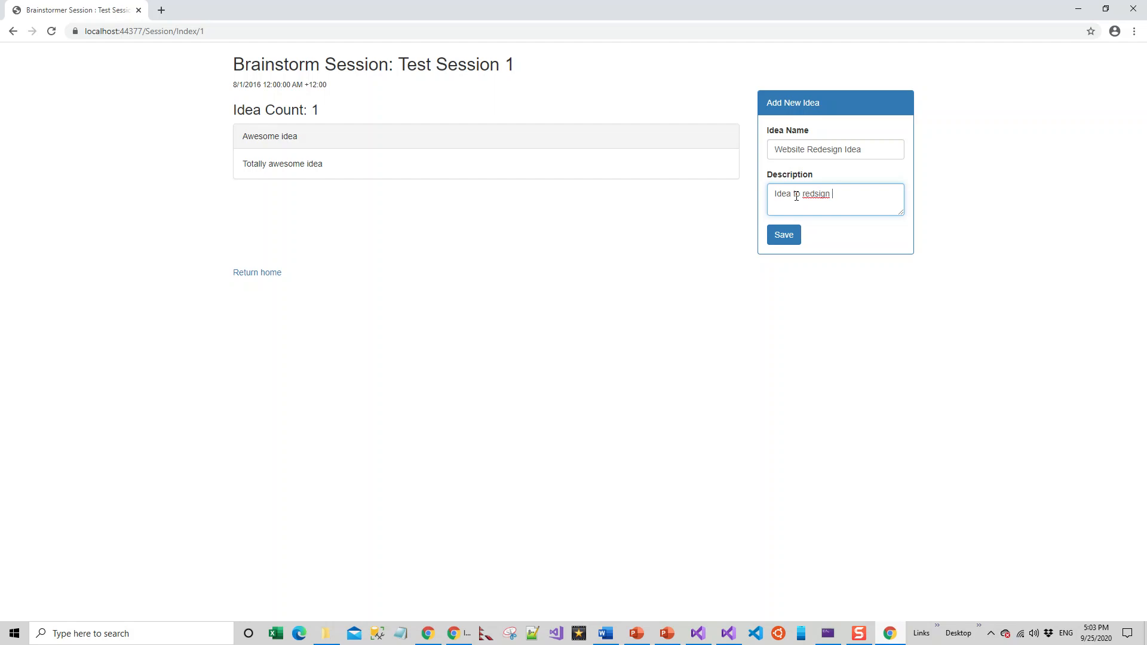
{"action": "type", "text": "my website"}
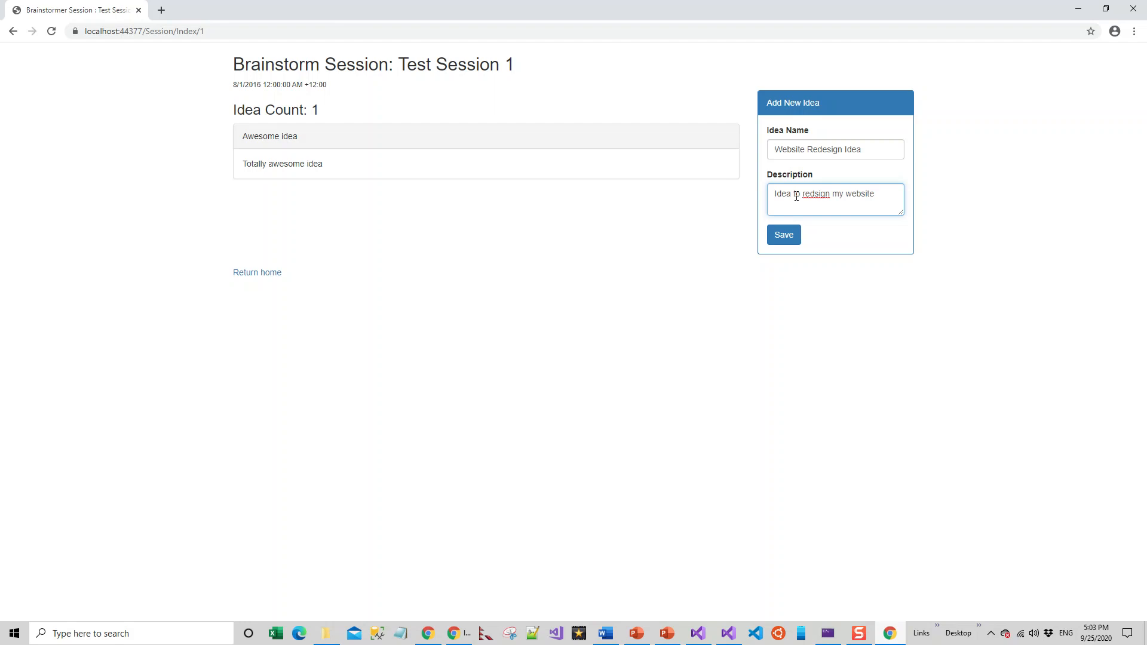
{"action": "mouse_move", "coordinate": [505, 145]}
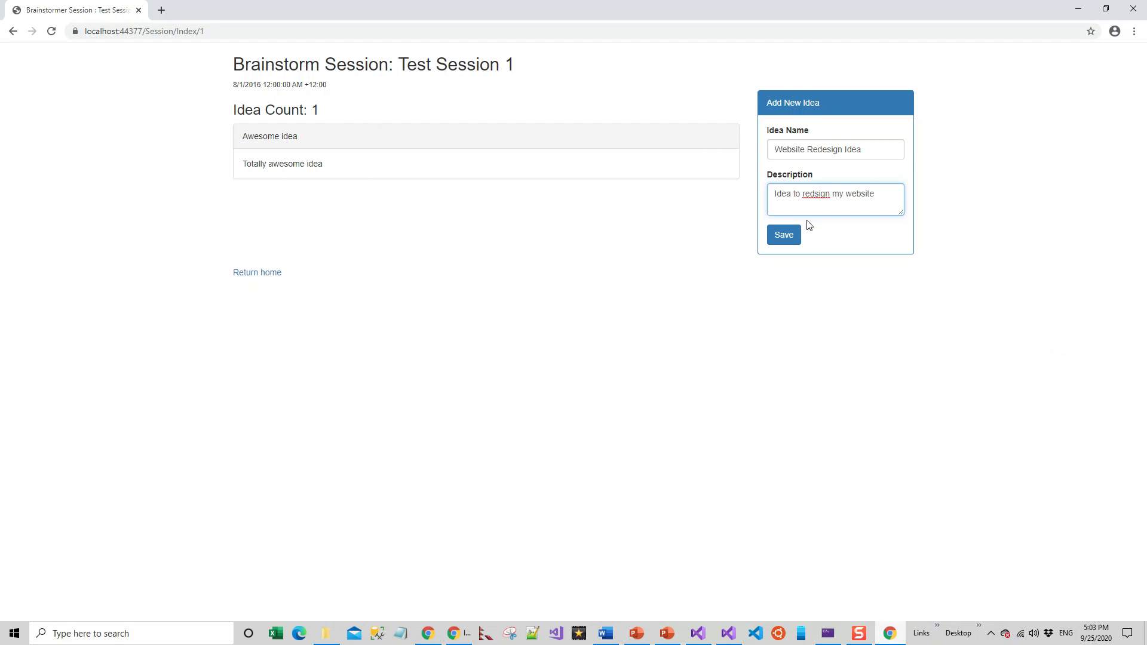
{"action": "left_click", "coordinate": [784, 234]}
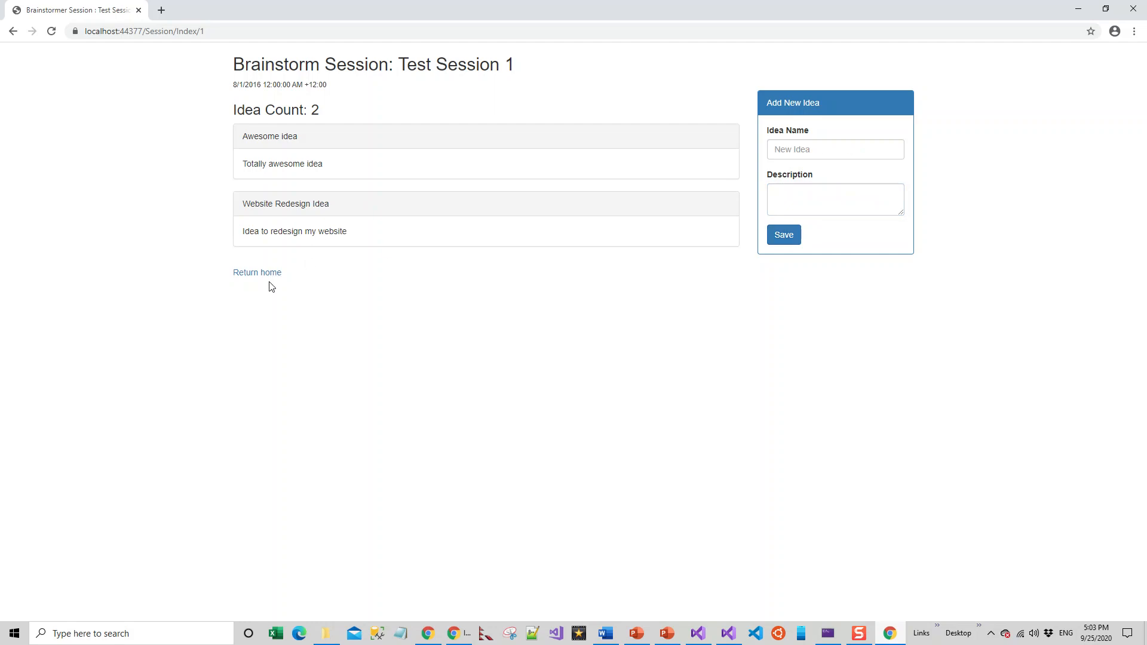
{"action": "left_click", "coordinate": [257, 273]}
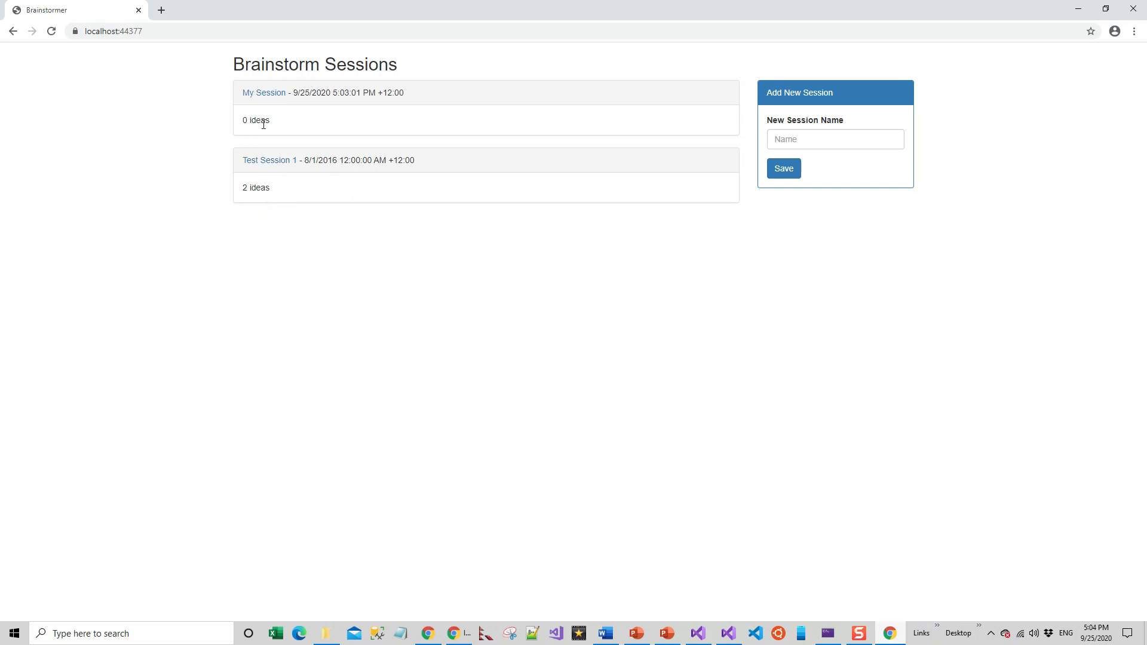
{"action": "mouse_move", "coordinate": [269, 105]}
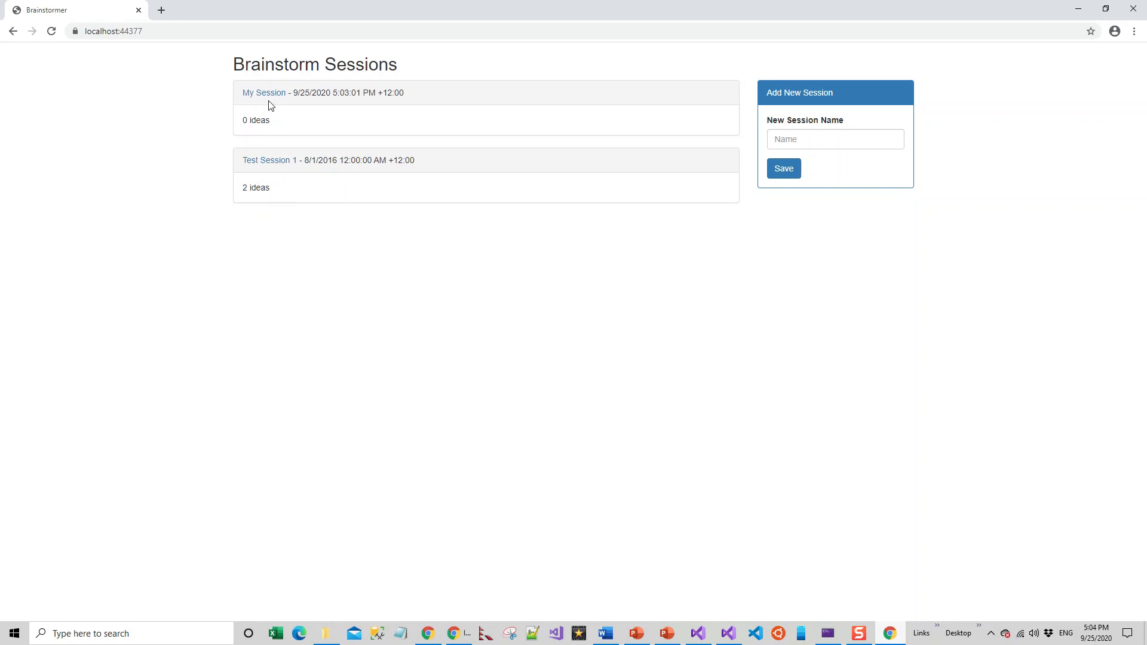
Step: Open My Session from the Brainstorm Sessions home page
{"action": "left_click", "coordinate": [263, 93]}
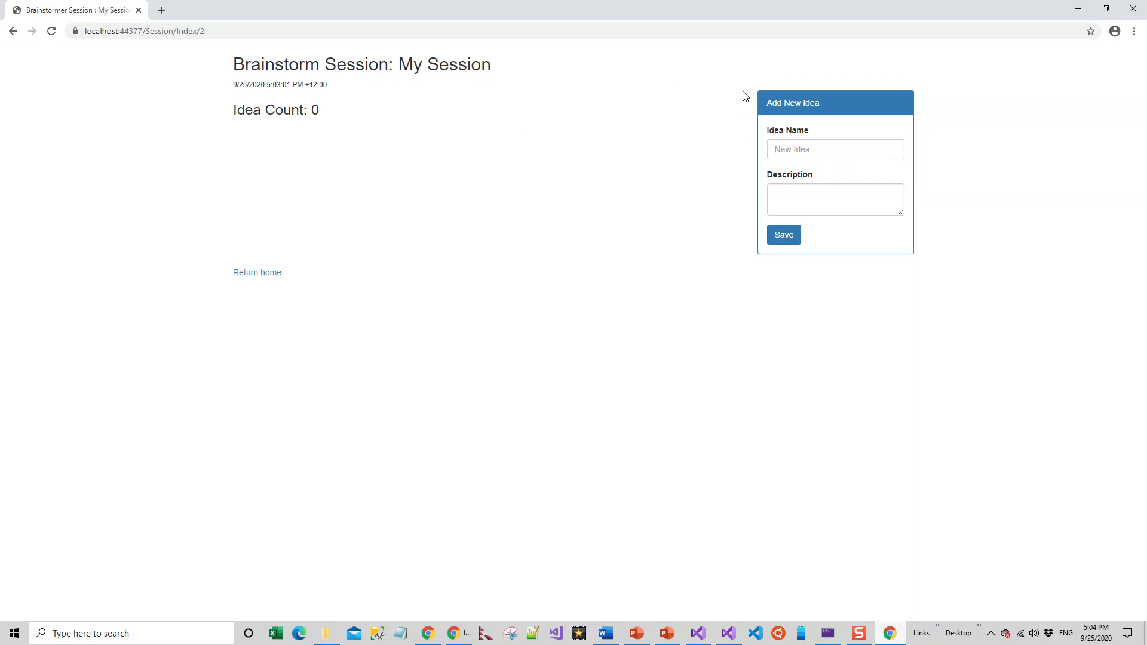
Step: Save a first idea named 'test', described as 'test idea', raising My Session's Idea Count to 1
{"action": "left_click", "coordinate": [836, 149]}
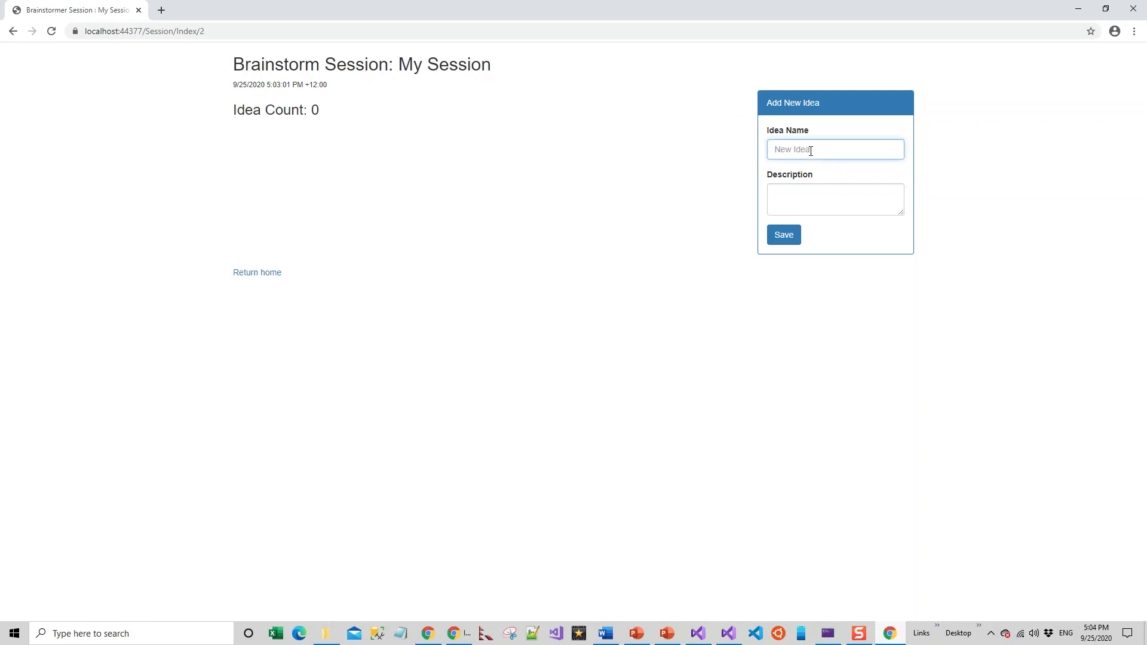
{"action": "type", "text": "test"}
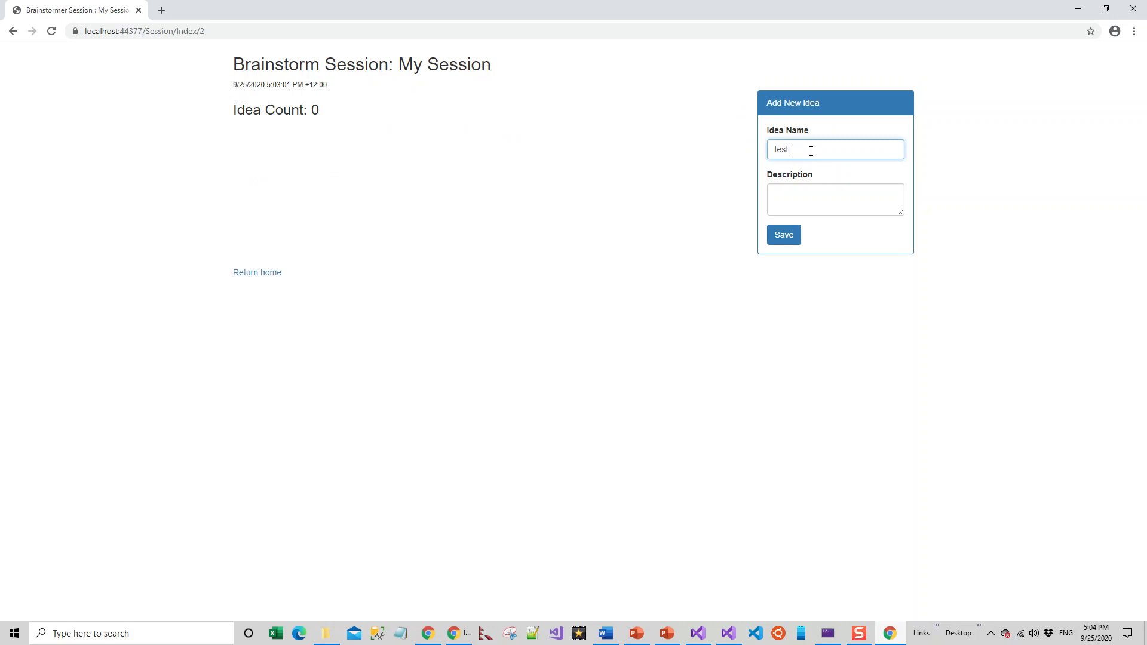
{"action": "left_click", "coordinate": [835, 199]}
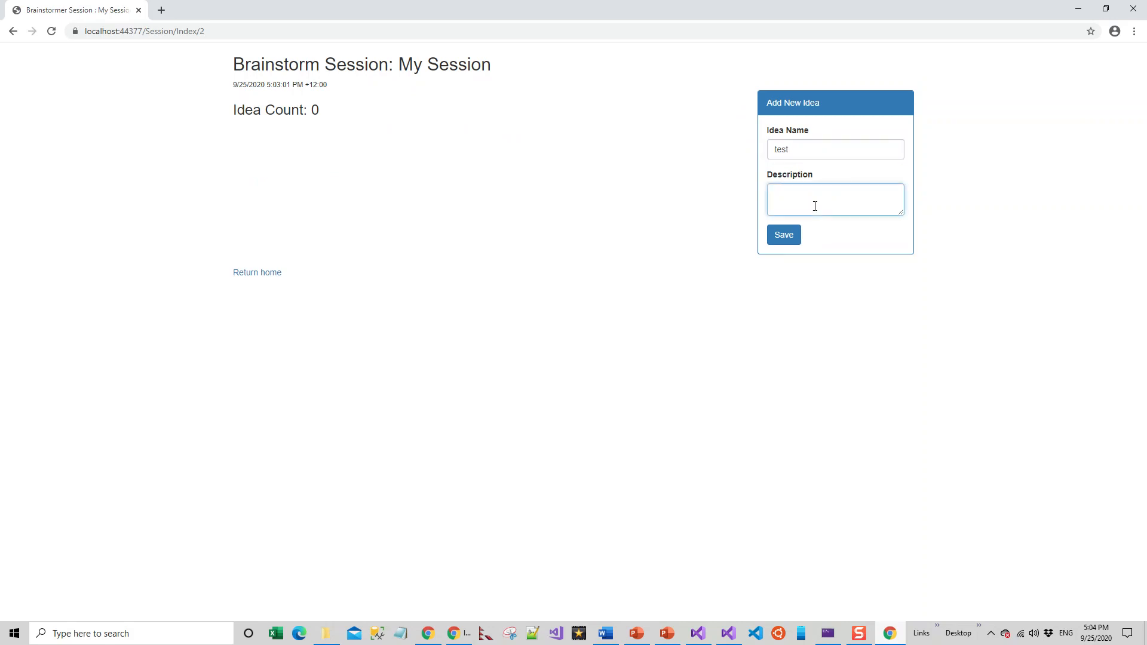
{"action": "type", "text": "test idea"}
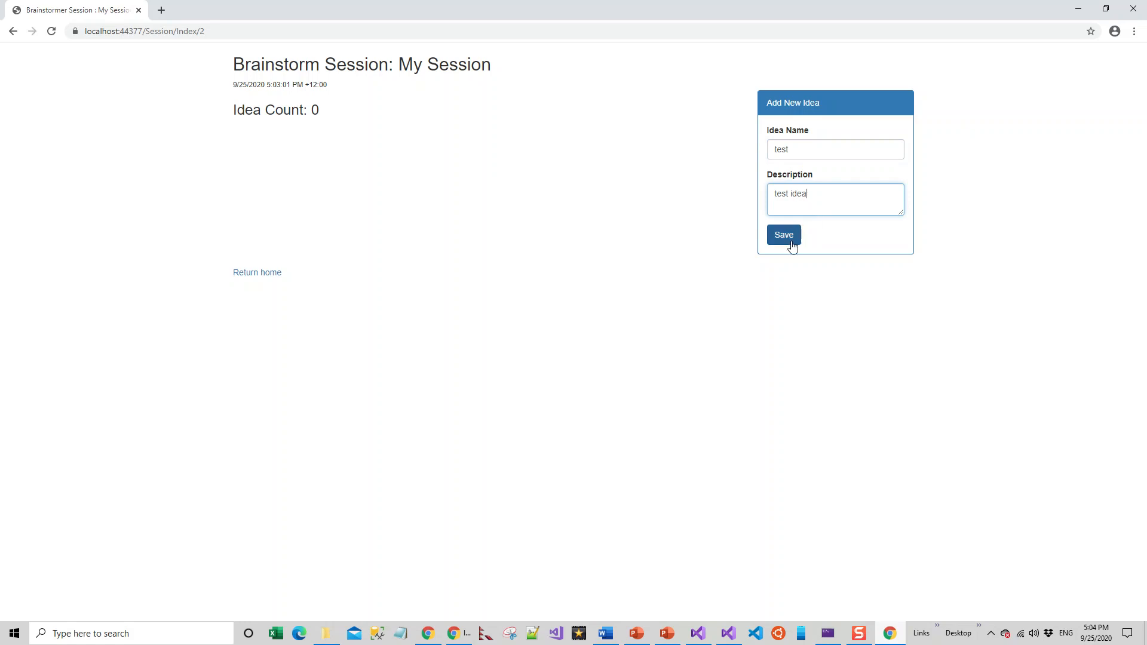
{"action": "left_click", "coordinate": [784, 236]}
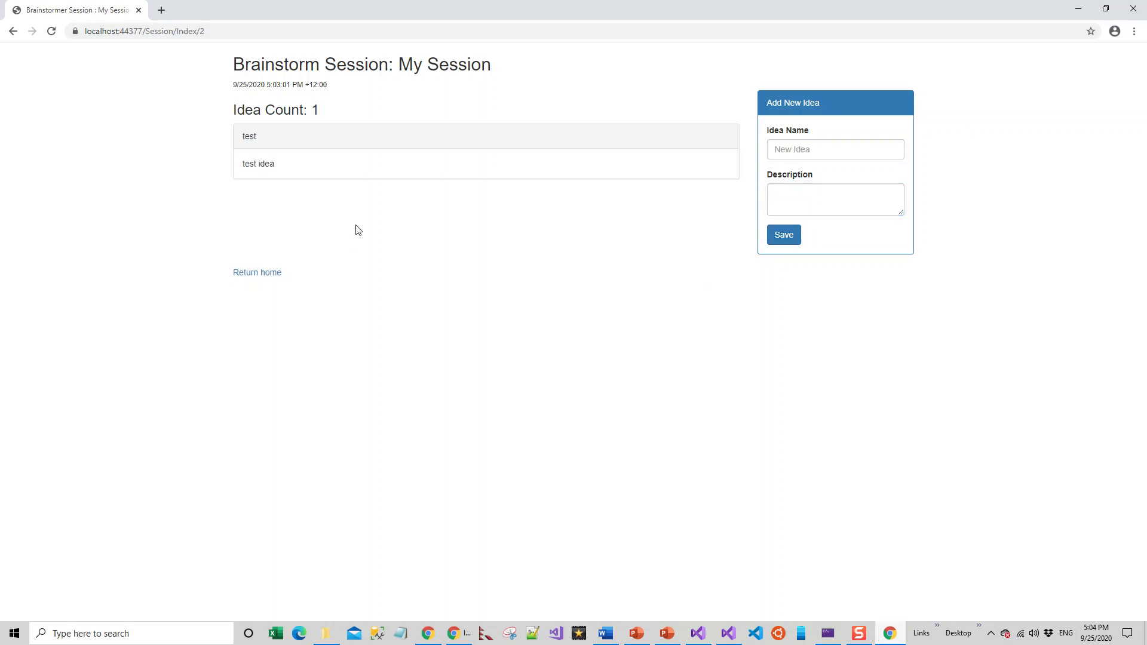
{"action": "mouse_move", "coordinate": [601, 345]}
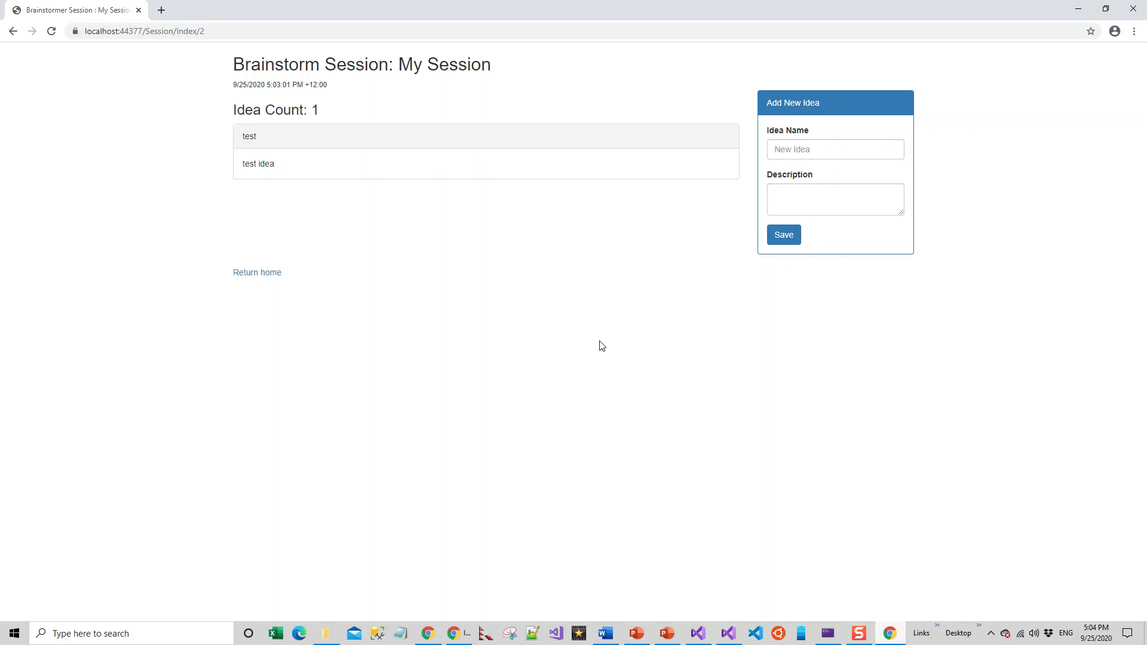
{"action": "left_click", "coordinate": [834, 149]}
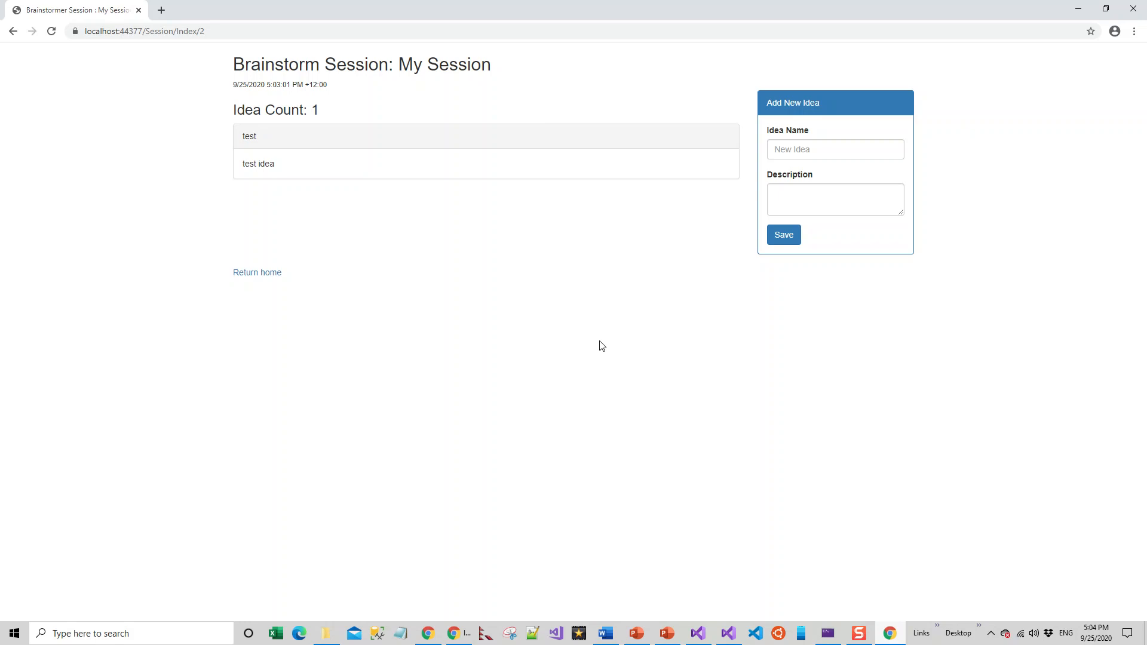
{"action": "mouse_move", "coordinate": [600, 348]}
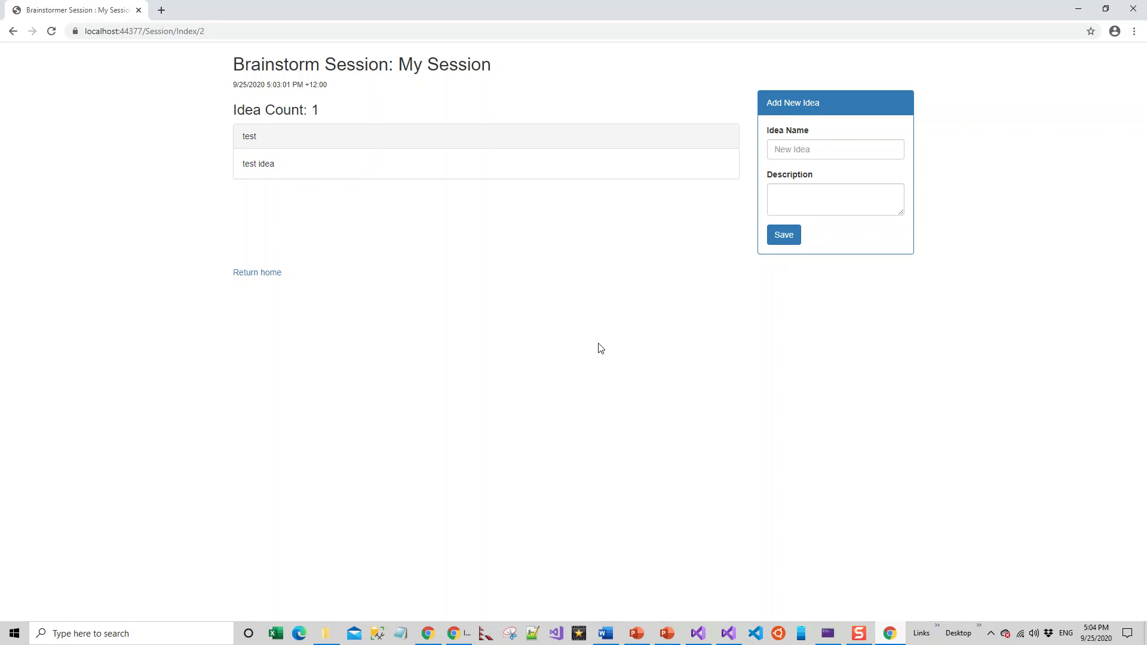